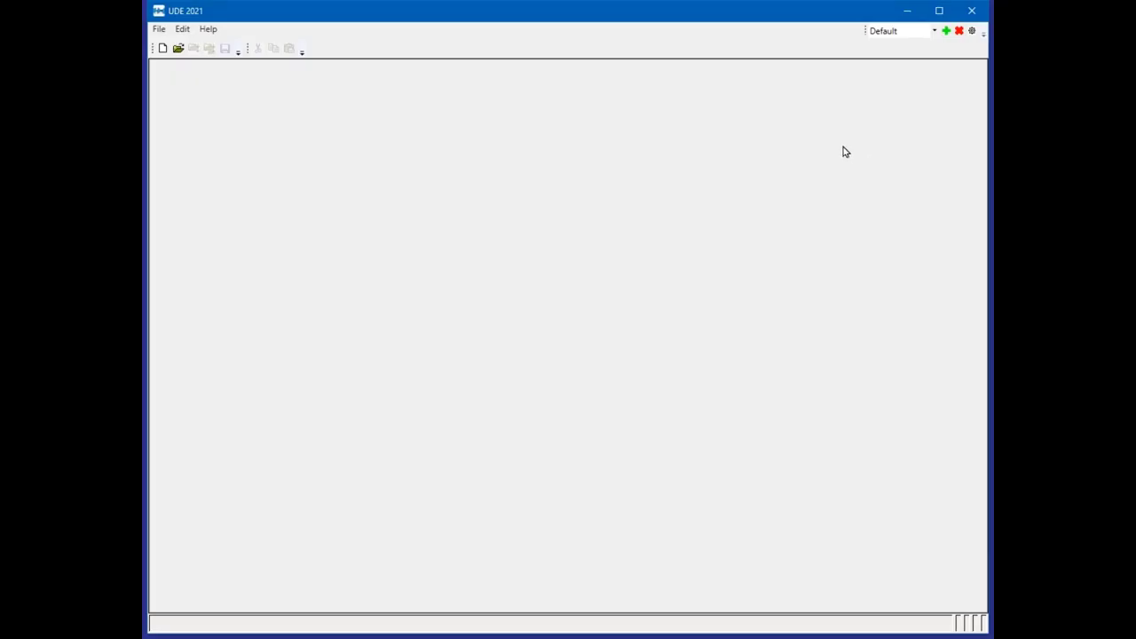
mouse_move(548, 193)
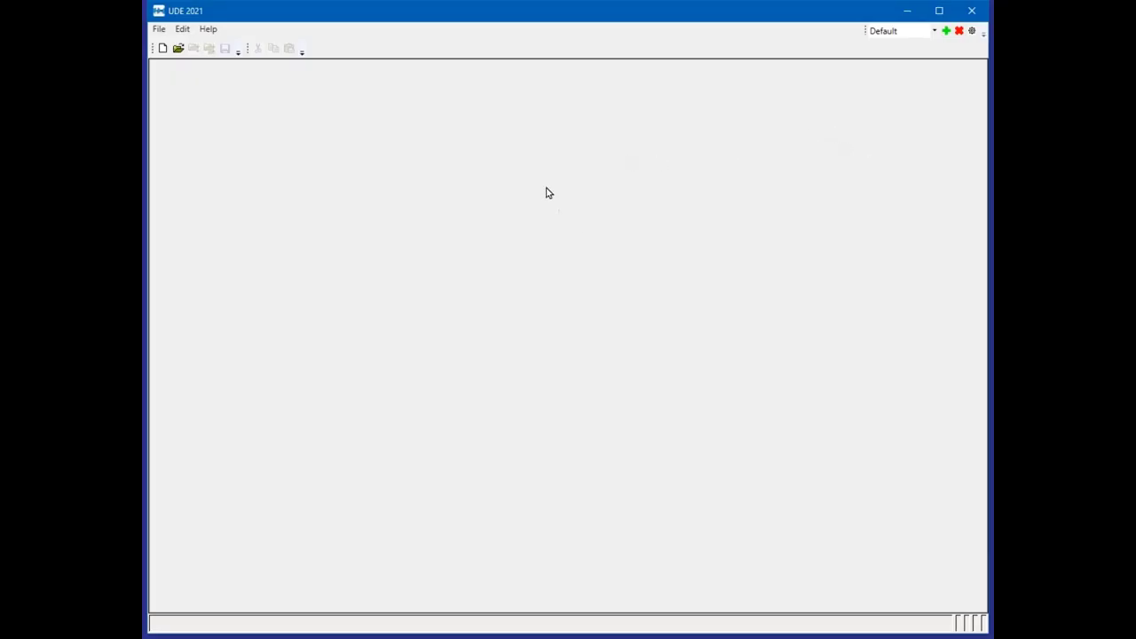
mouse_move(549, 183)
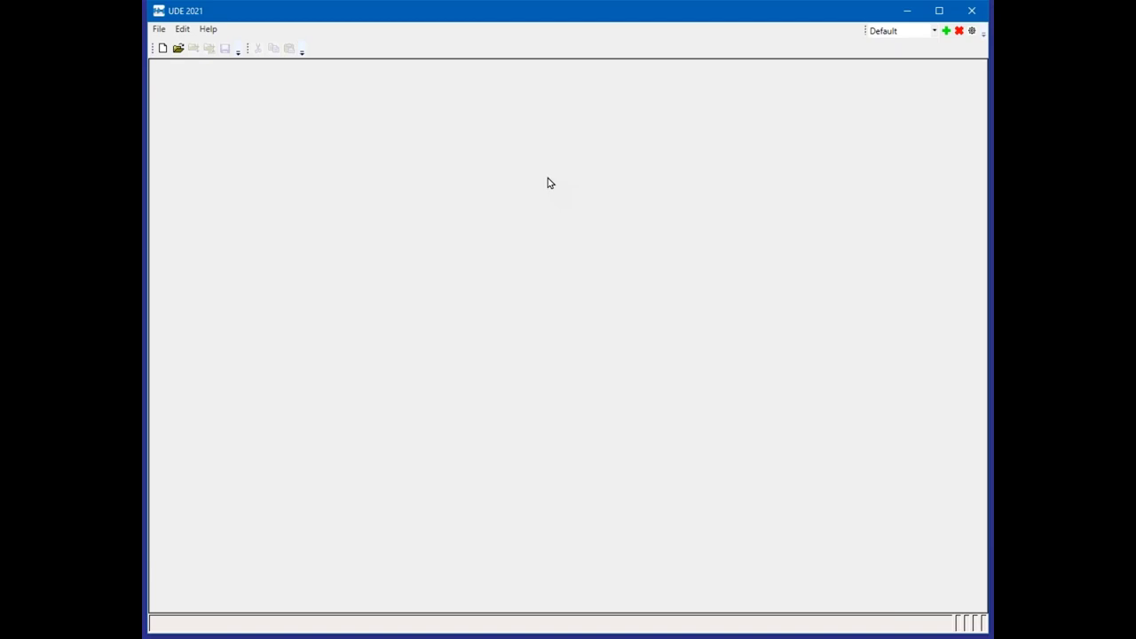
mouse_move(537, 167)
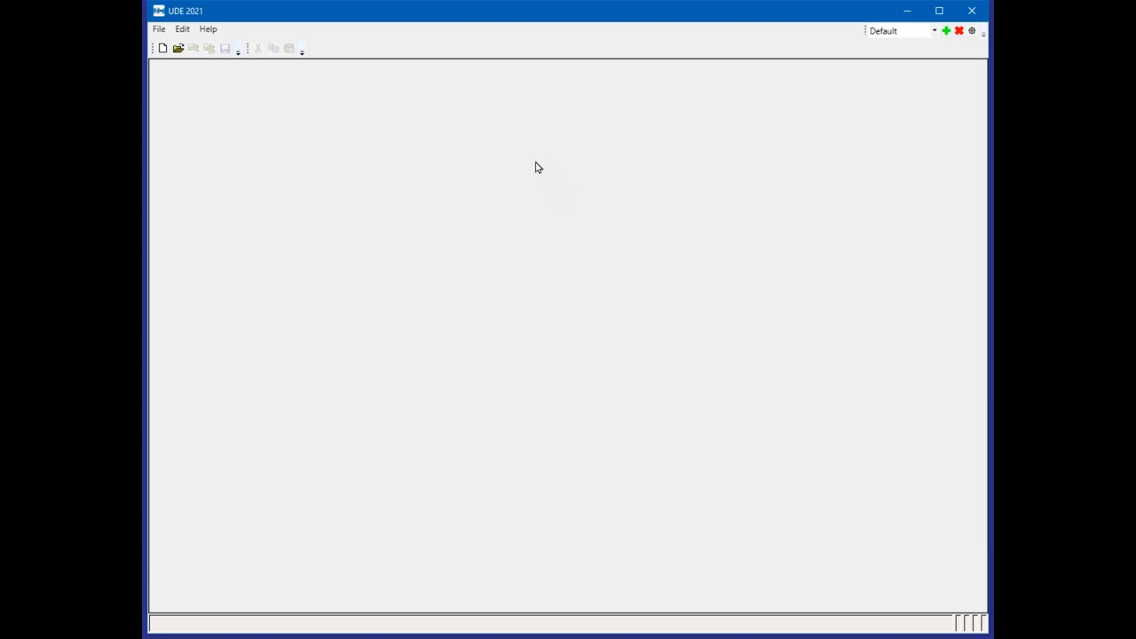
mouse_move(463, 157)
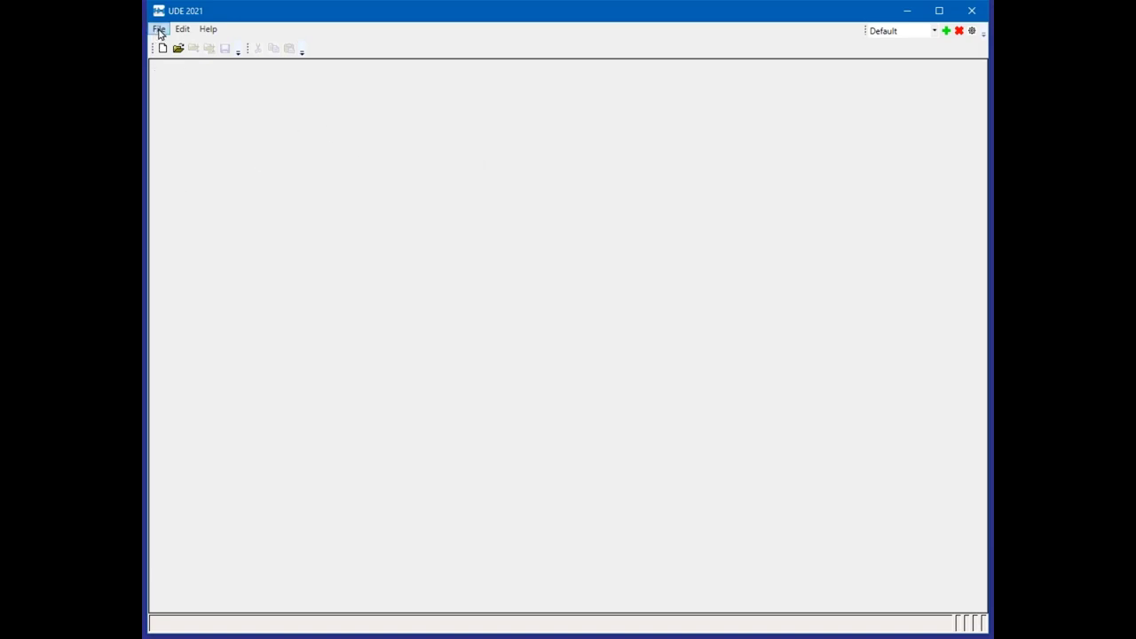
- Start a new workspace from the File menu, targeting the TriBoard_TC39x folder
left_click(159, 28)
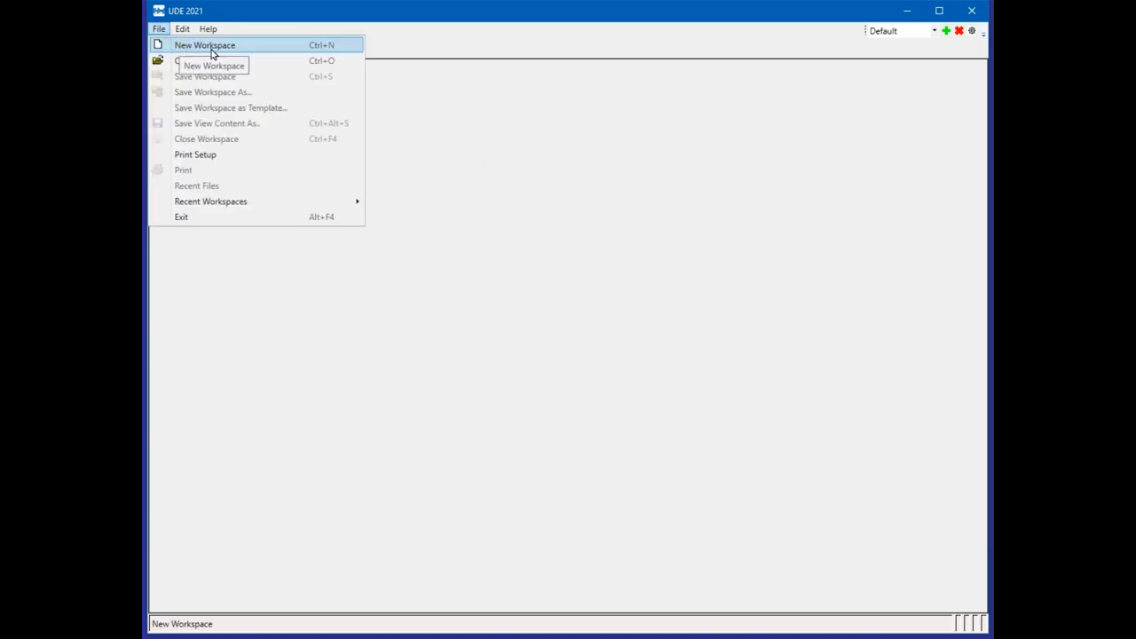
mouse_move(209, 60)
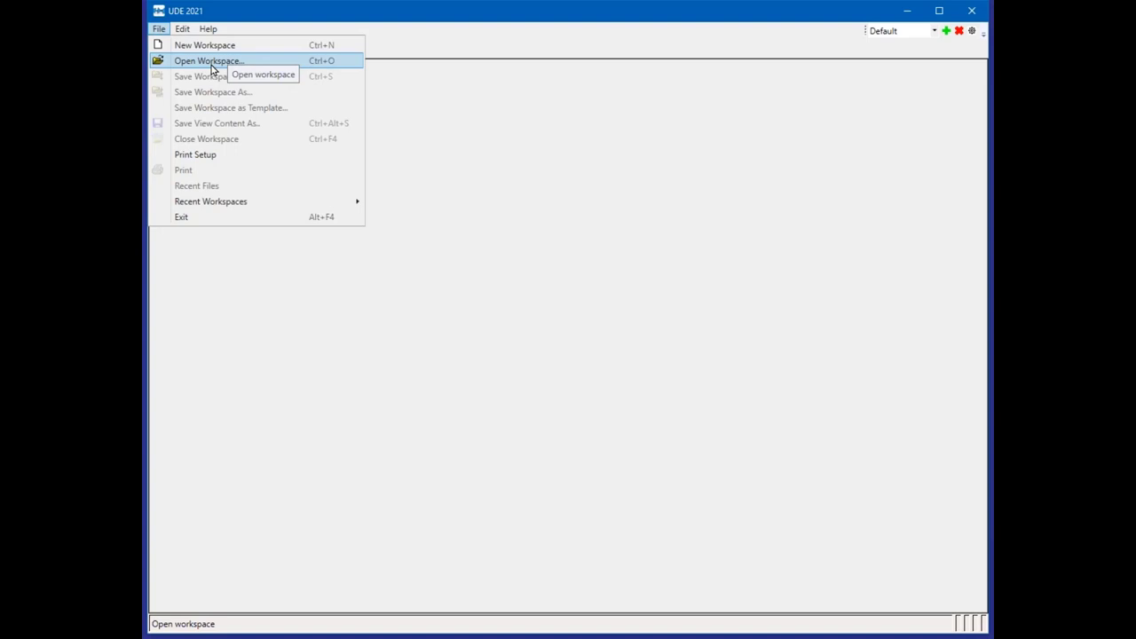
mouse_move(204, 46)
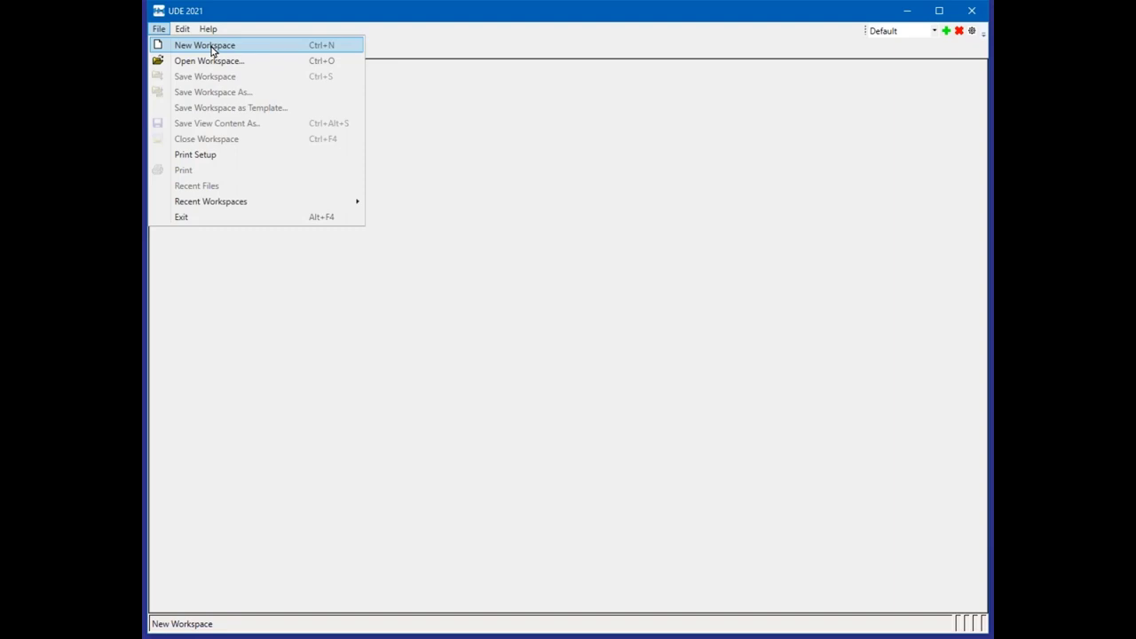
left_click(204, 44)
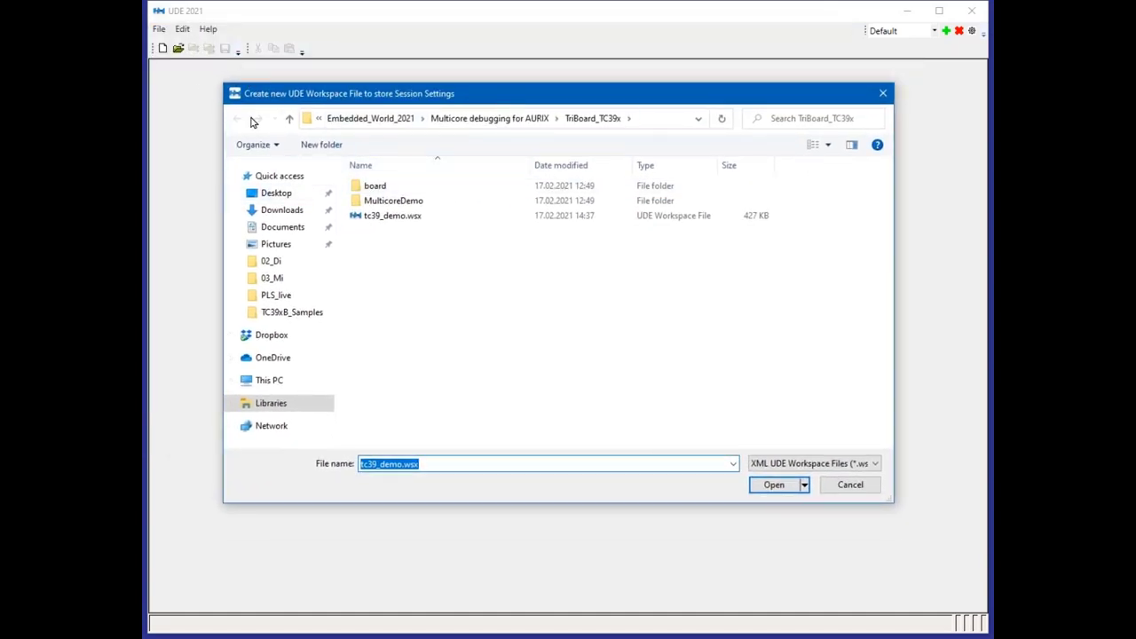
mouse_move(400, 278)
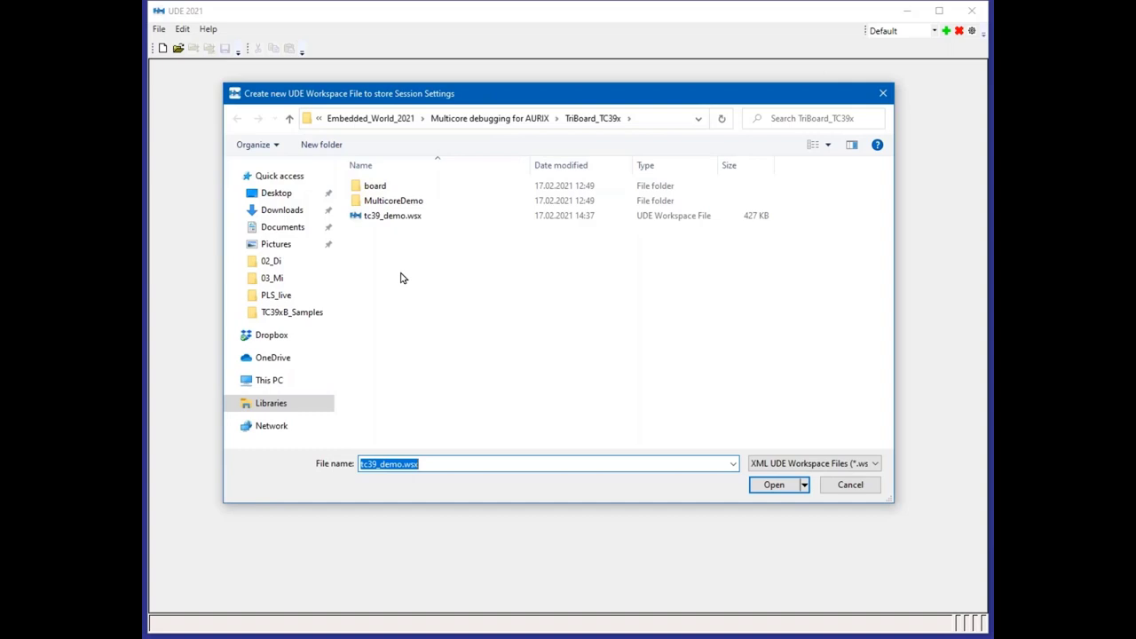
- Trim the suggested workspace file name, create the file, and raise the target configuration dialog
left_click(524, 463)
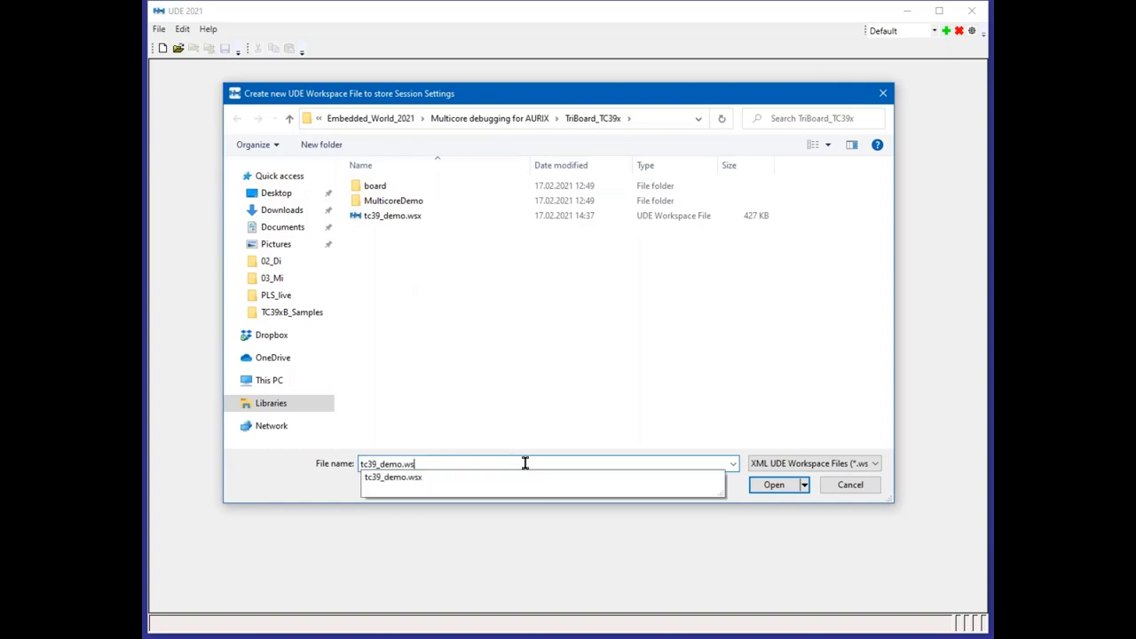
key("Backspace")
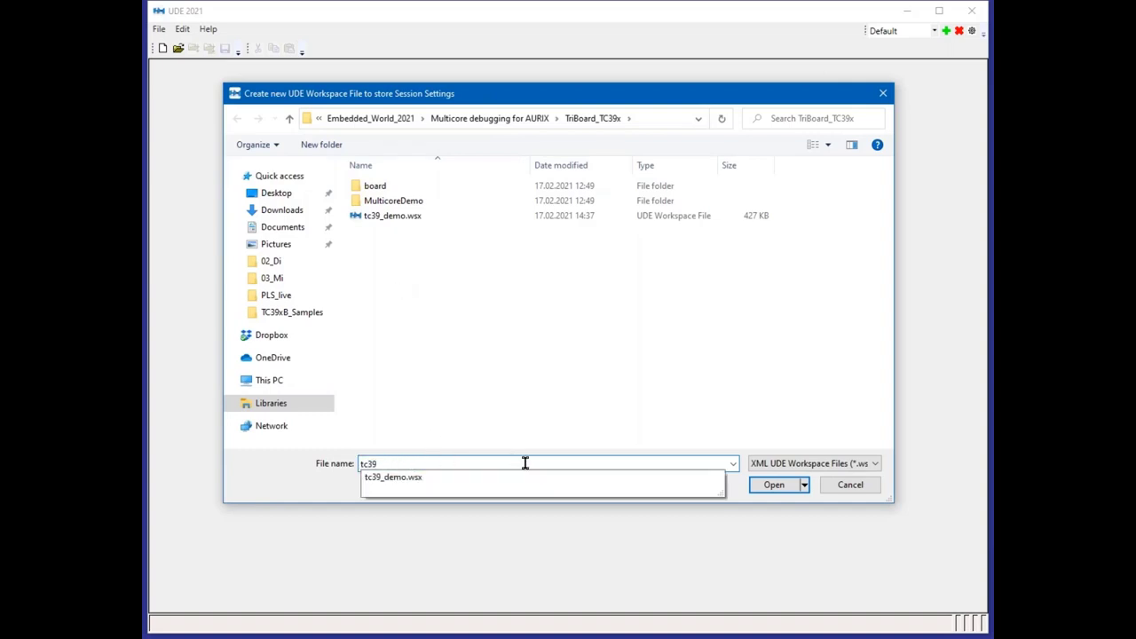
left_click(773, 483)
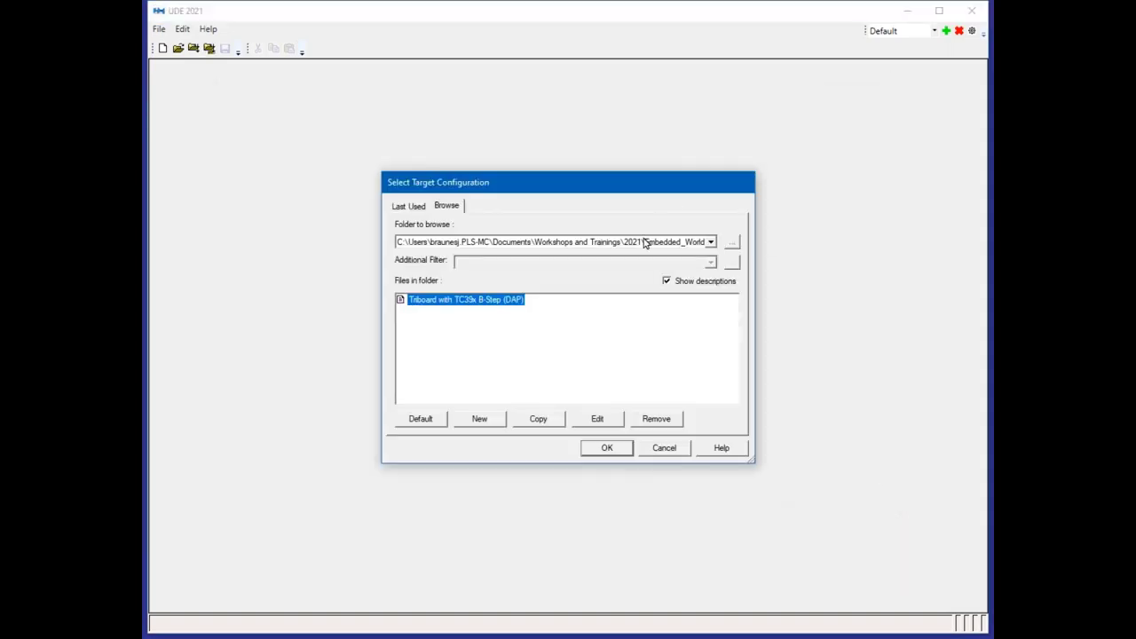
left_click_drag(568, 182, 584, 120)
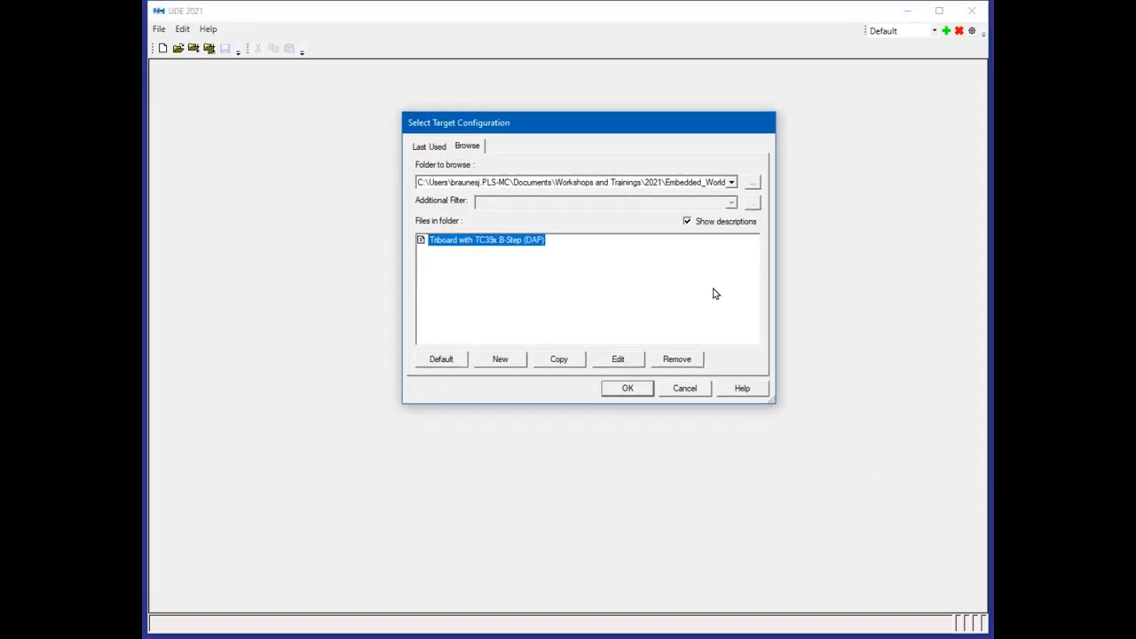
mouse_move(639, 382)
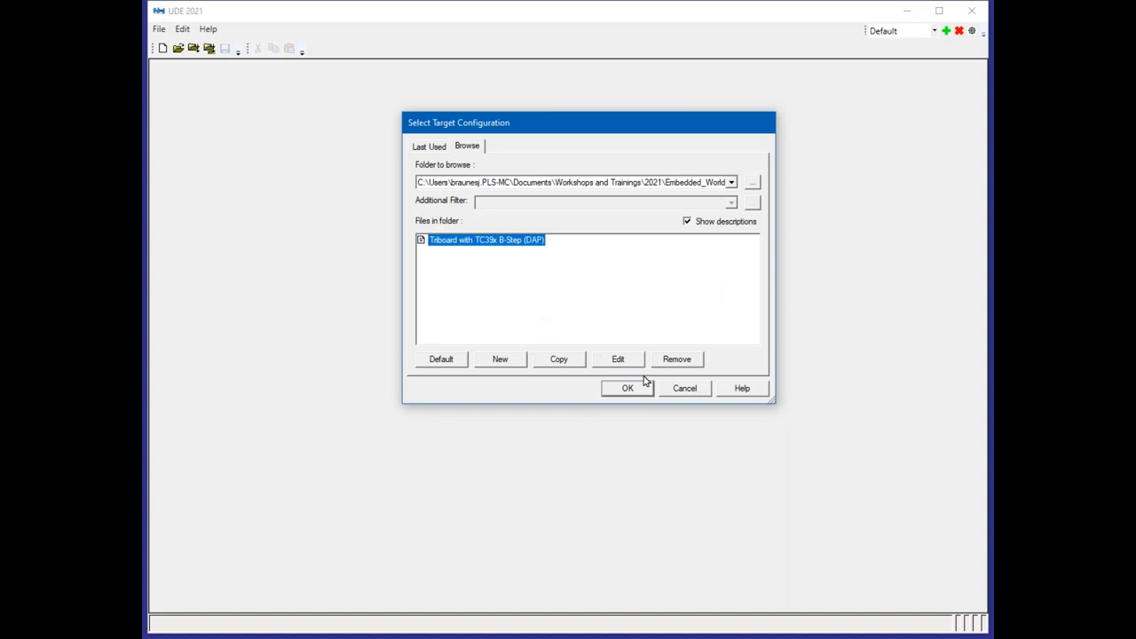
mouse_move(446, 363)
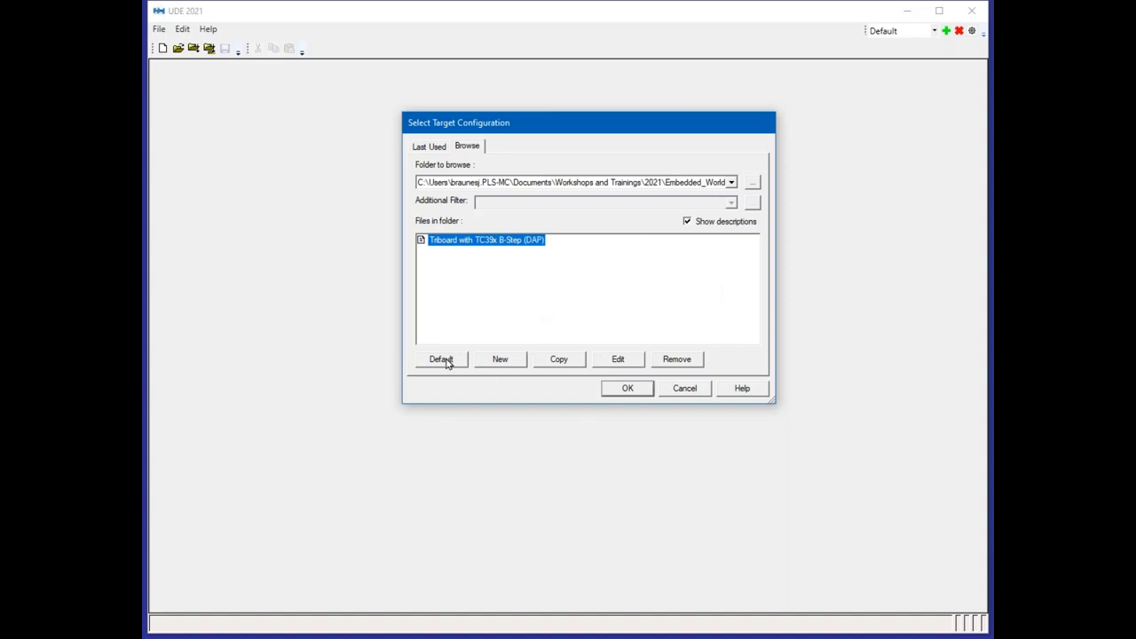
left_click(442, 358)
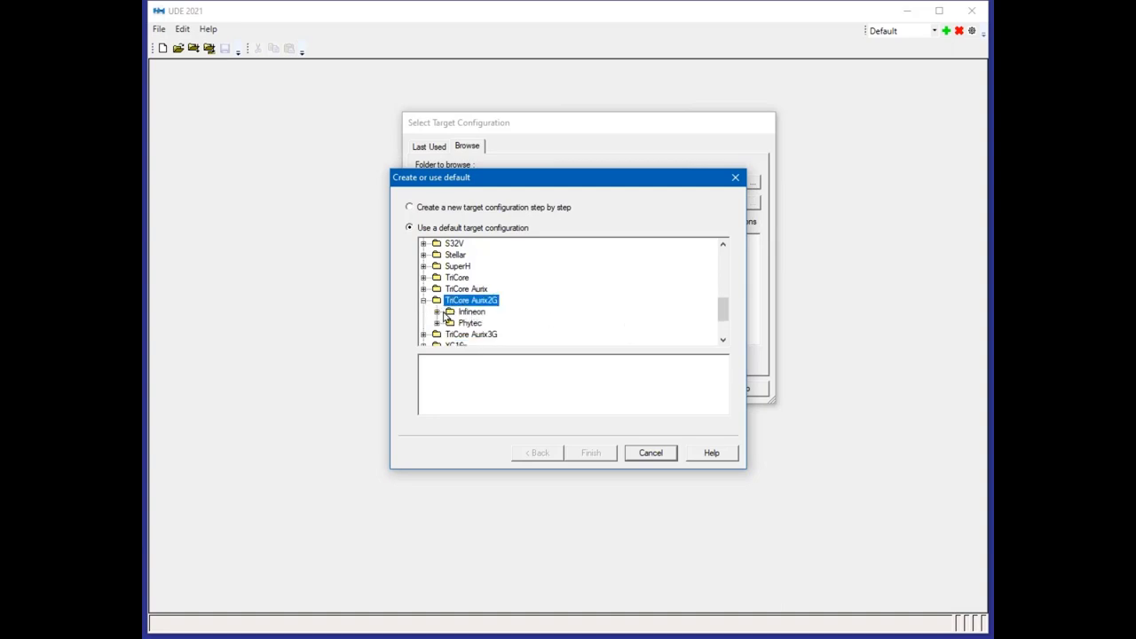
scroll("down", 3)
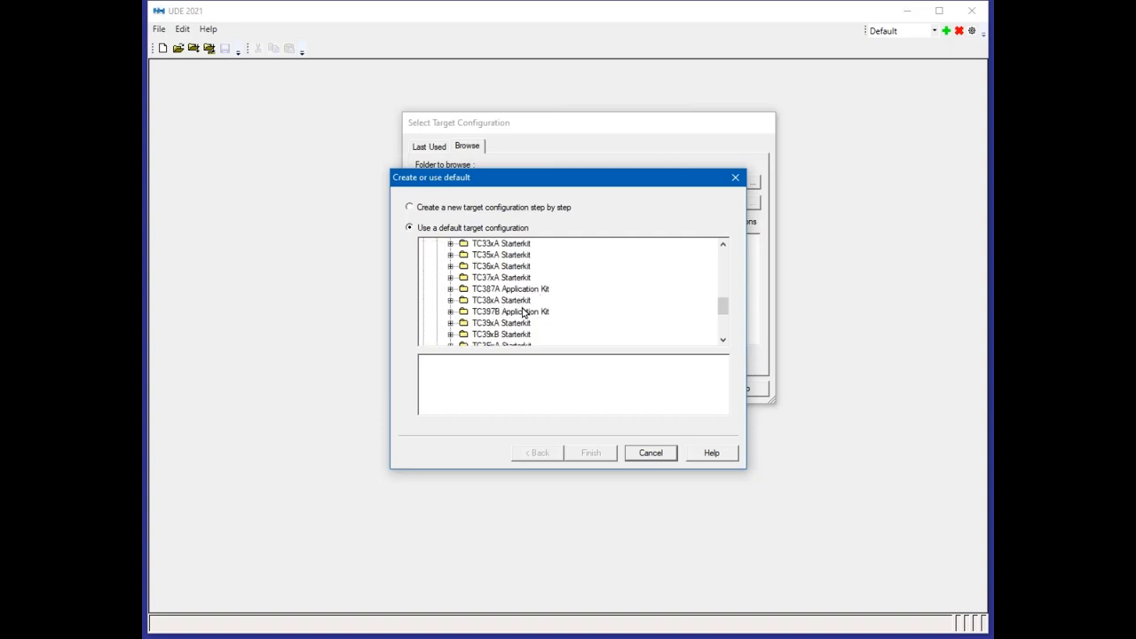
scroll("down", 3)
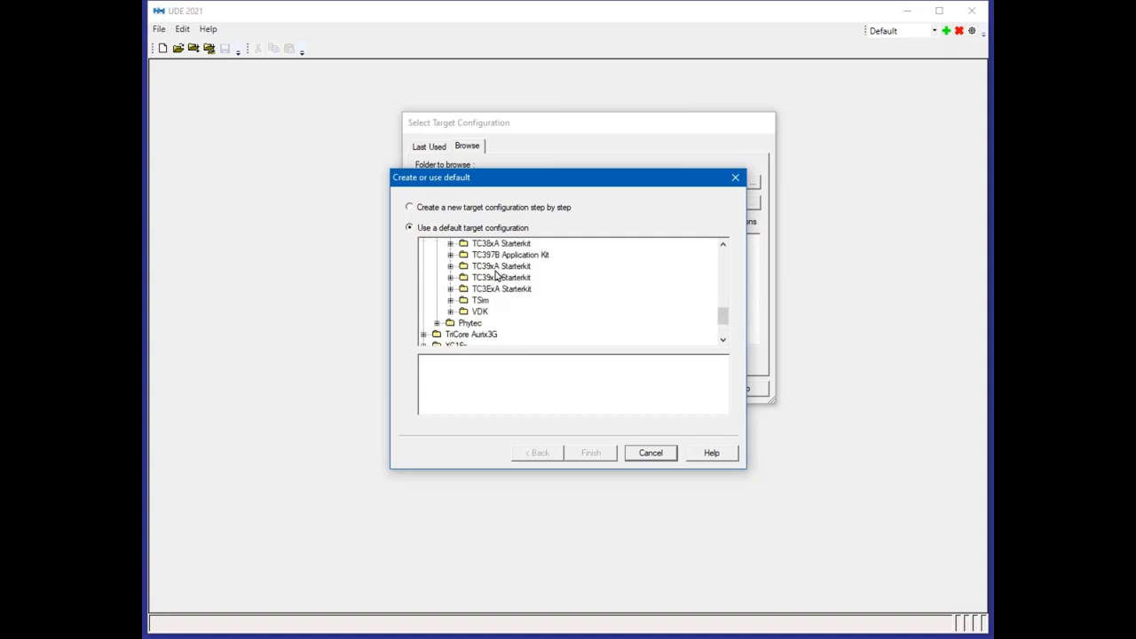
left_click(502, 265)
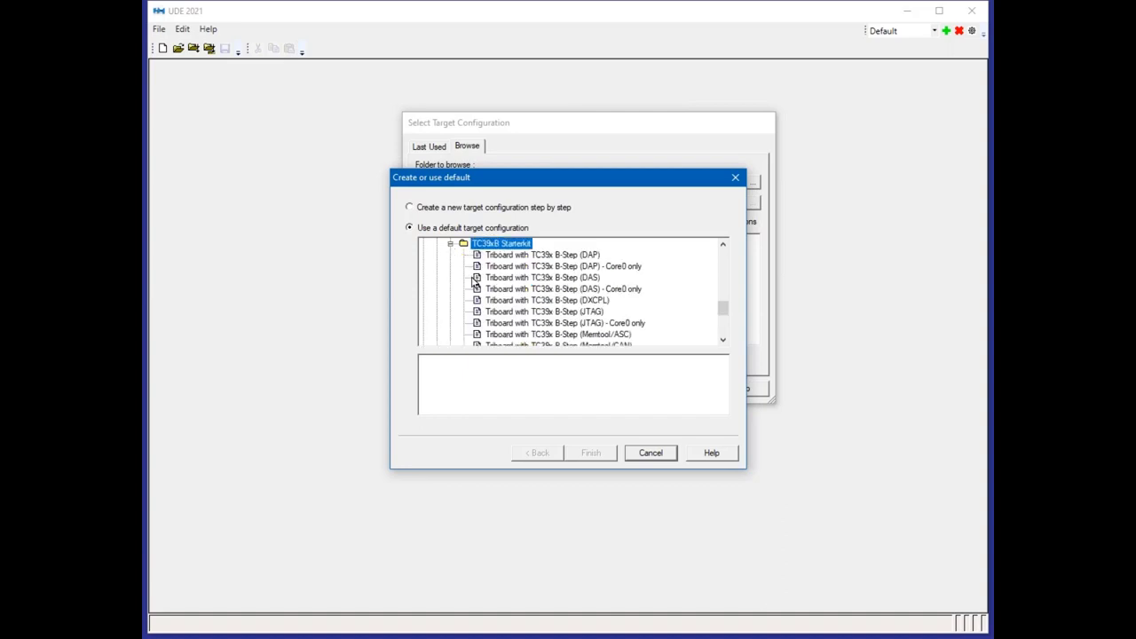
left_click(542, 255)
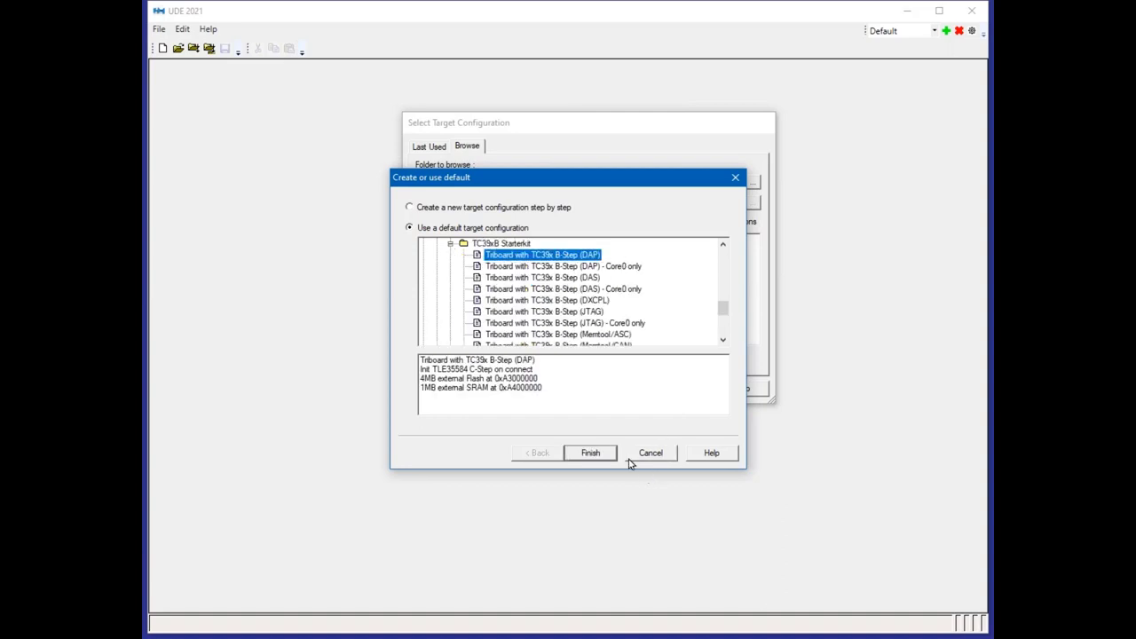
left_click(589, 452)
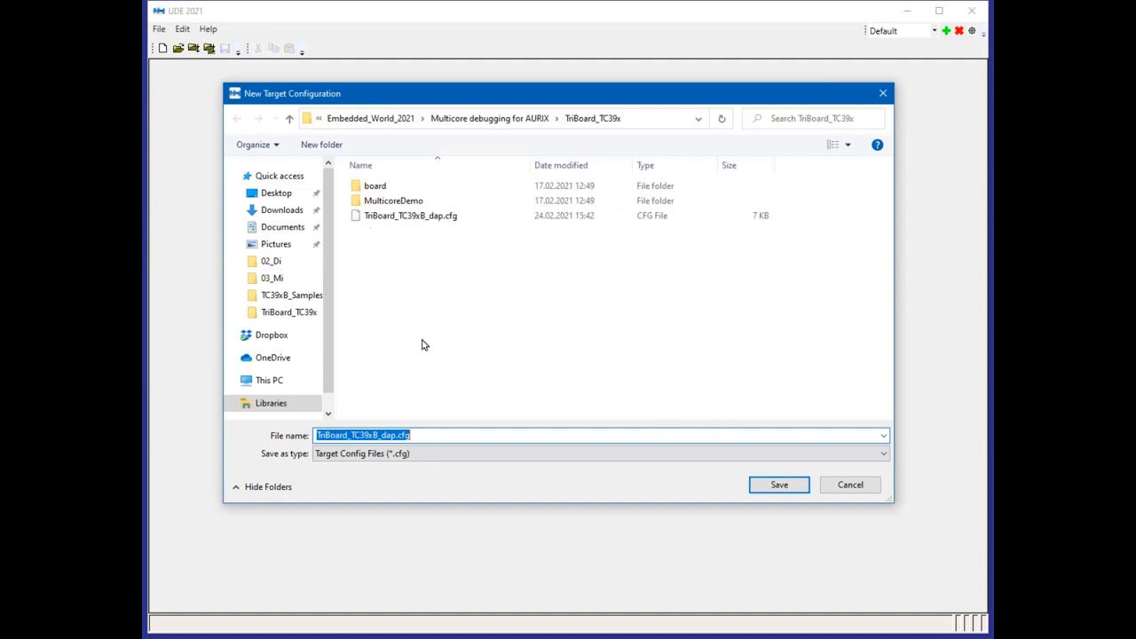
left_click(410, 216)
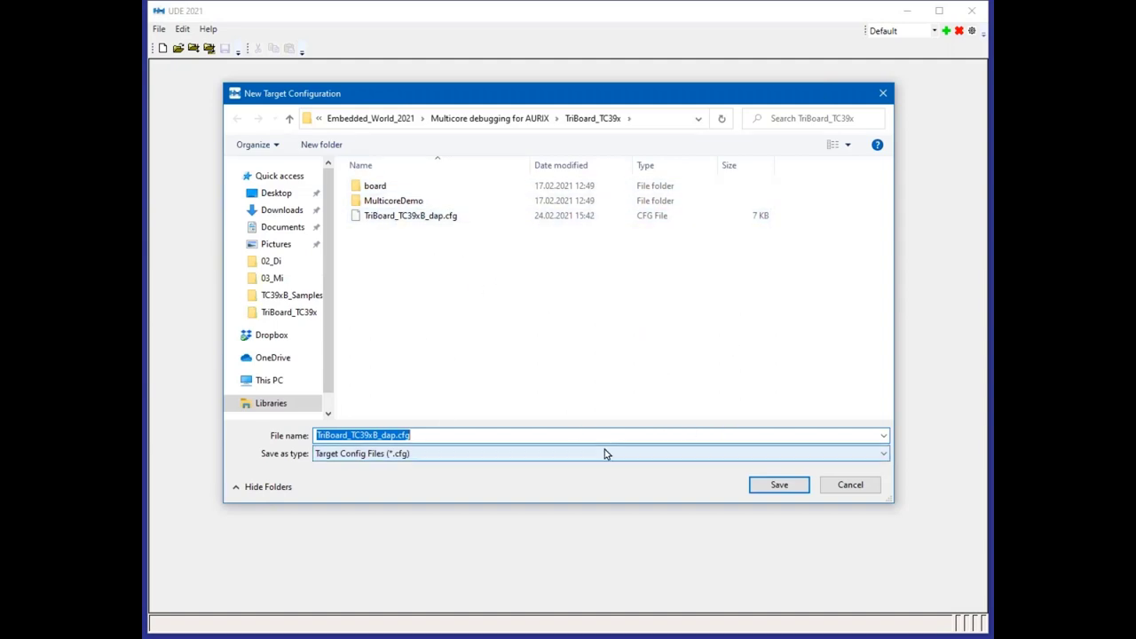
mouse_move(849, 485)
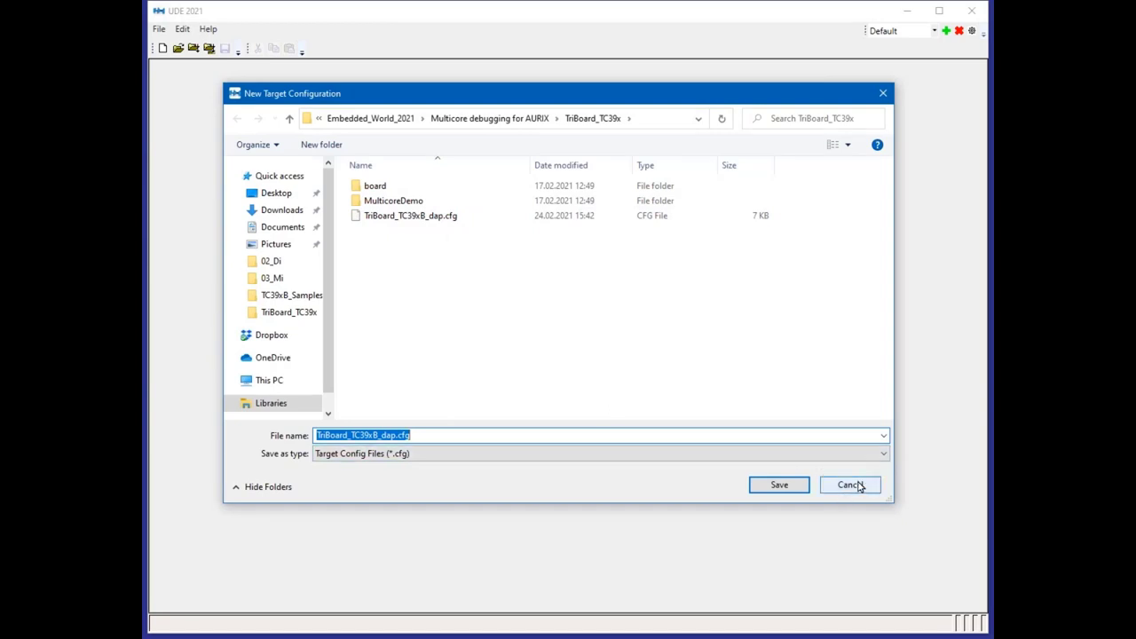
left_click(849, 485)
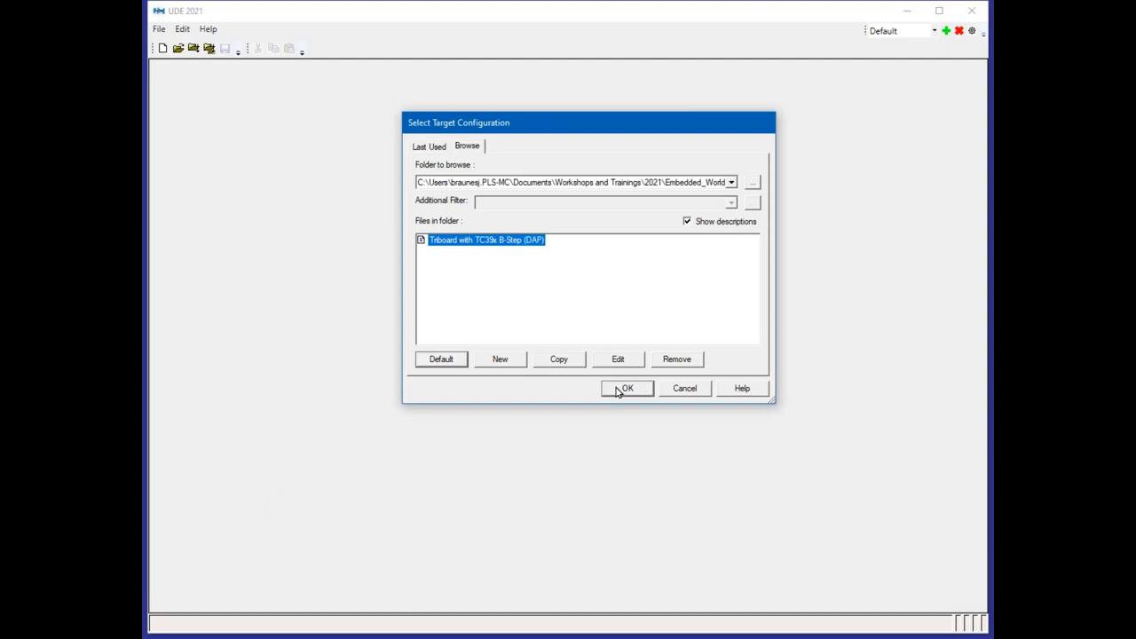
- Accept the Triboard TC39x B-Step (DAP) configuration and debug Core0–Core5, excluding GTM
left_click(626, 387)
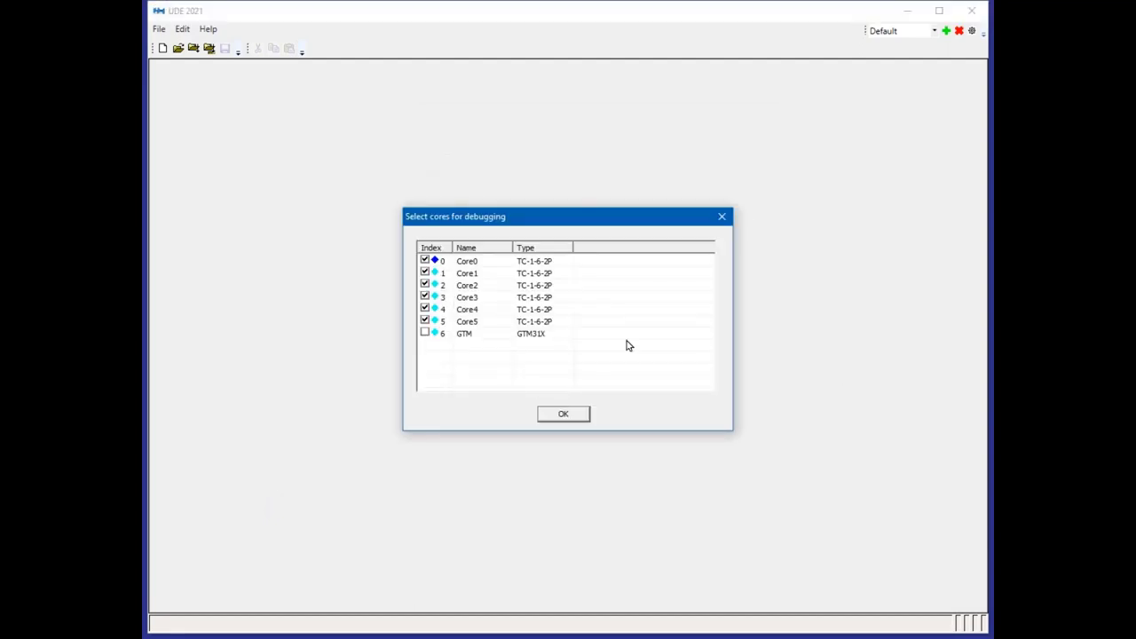
mouse_move(573, 278)
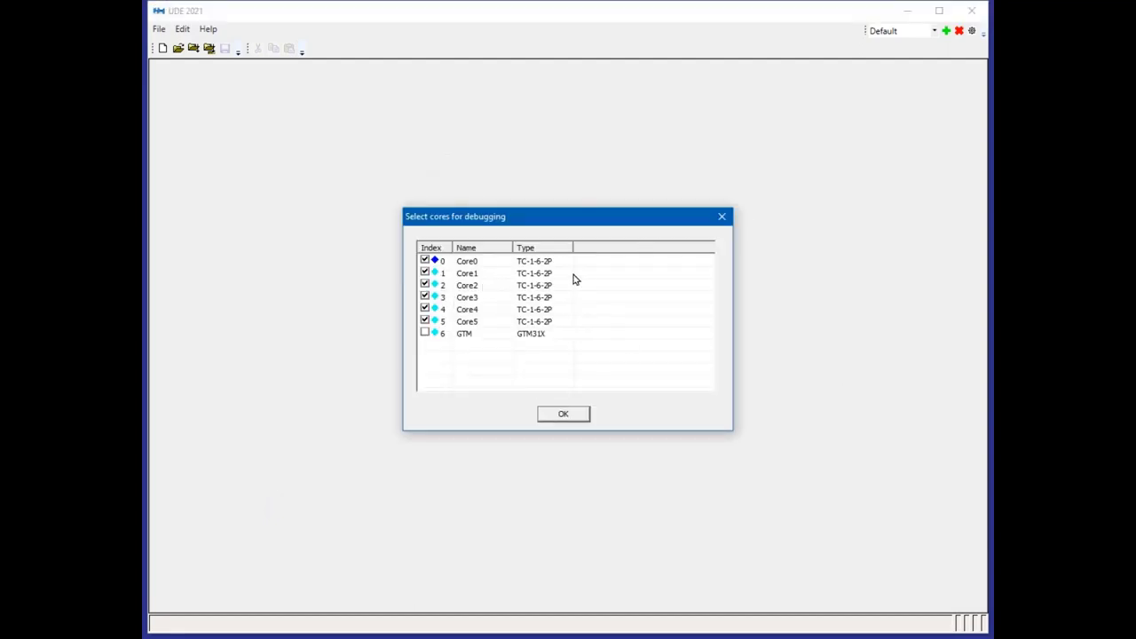
mouse_move(410, 258)
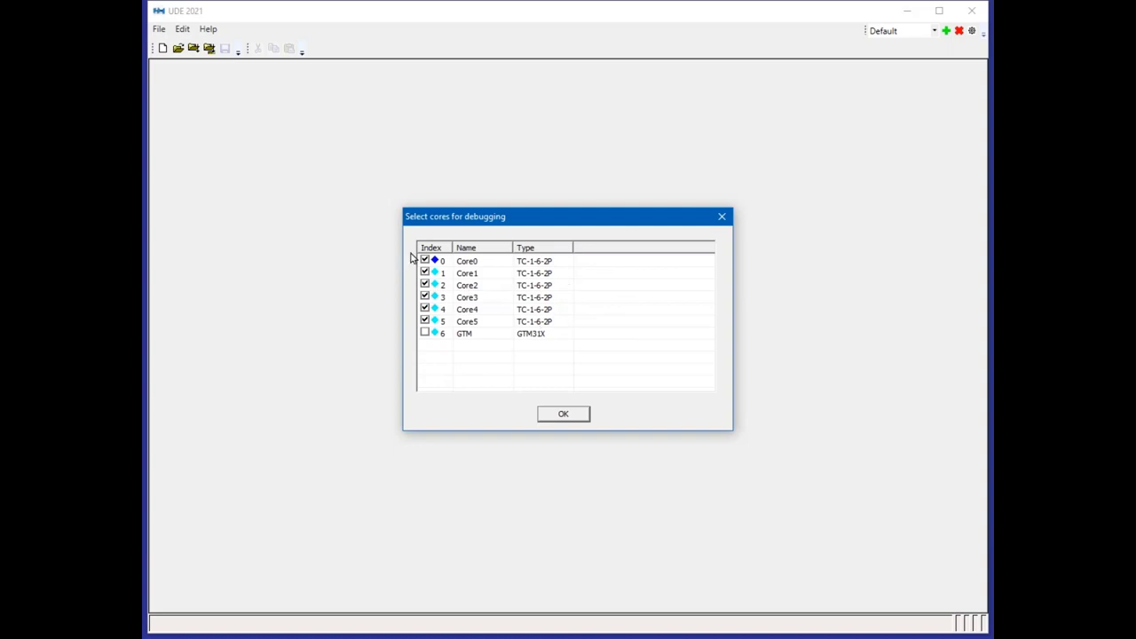
mouse_move(551, 333)
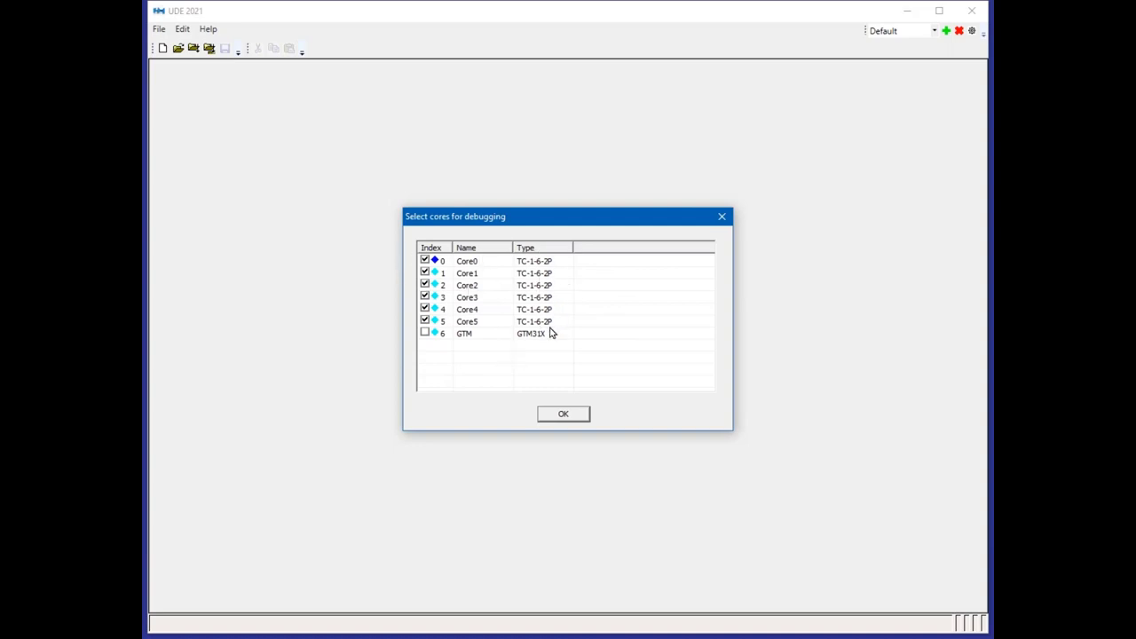
mouse_move(486, 311)
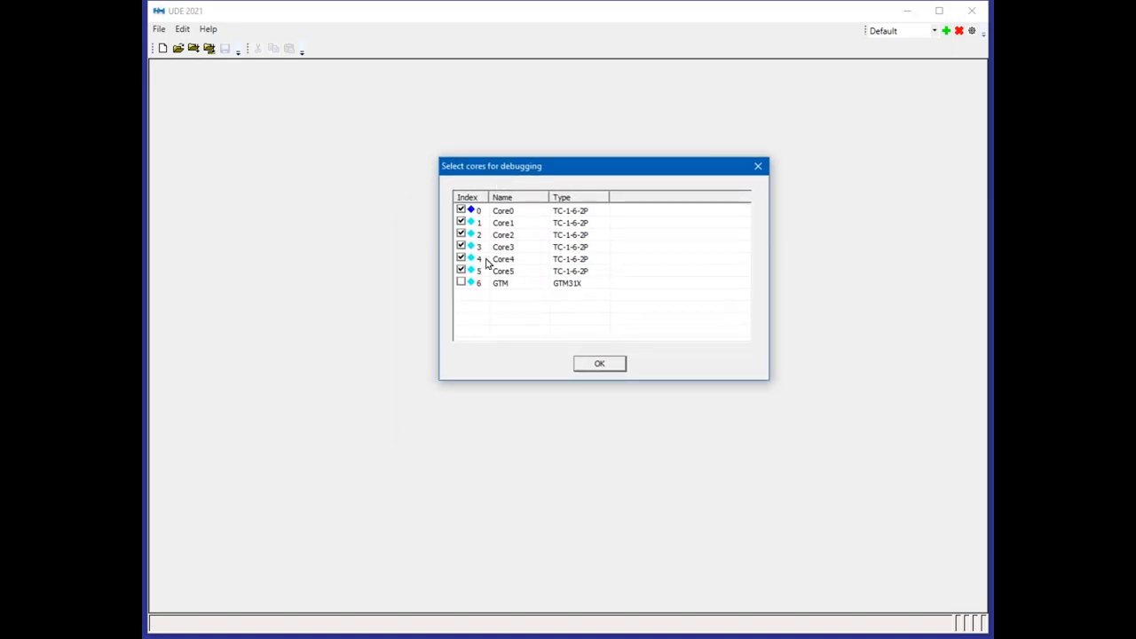
mouse_move(497, 297)
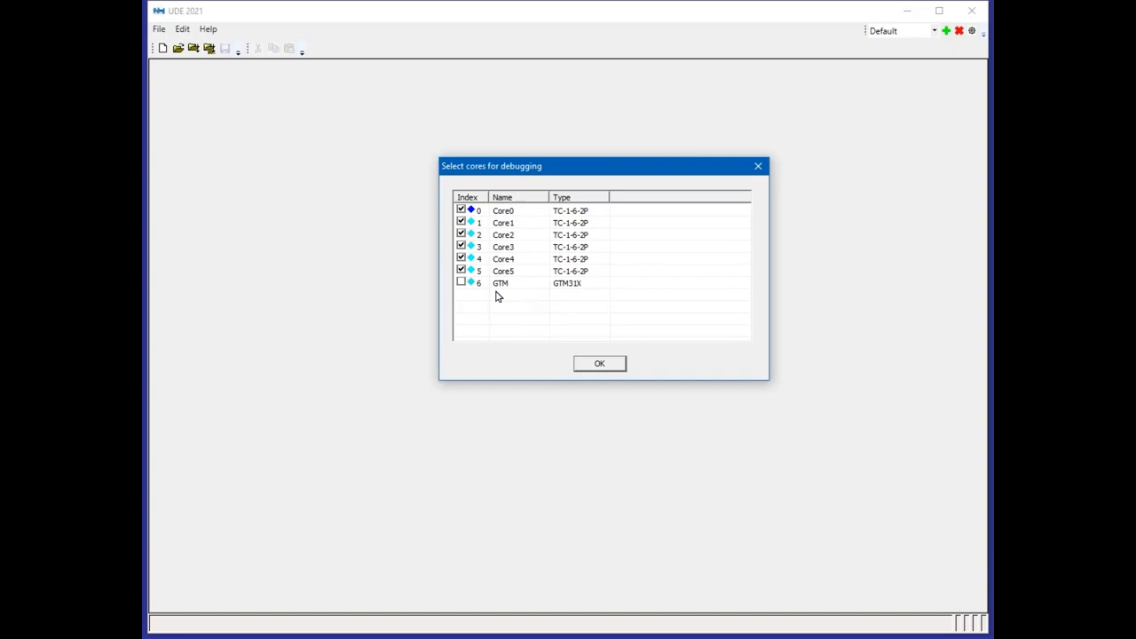
mouse_move(677, 292)
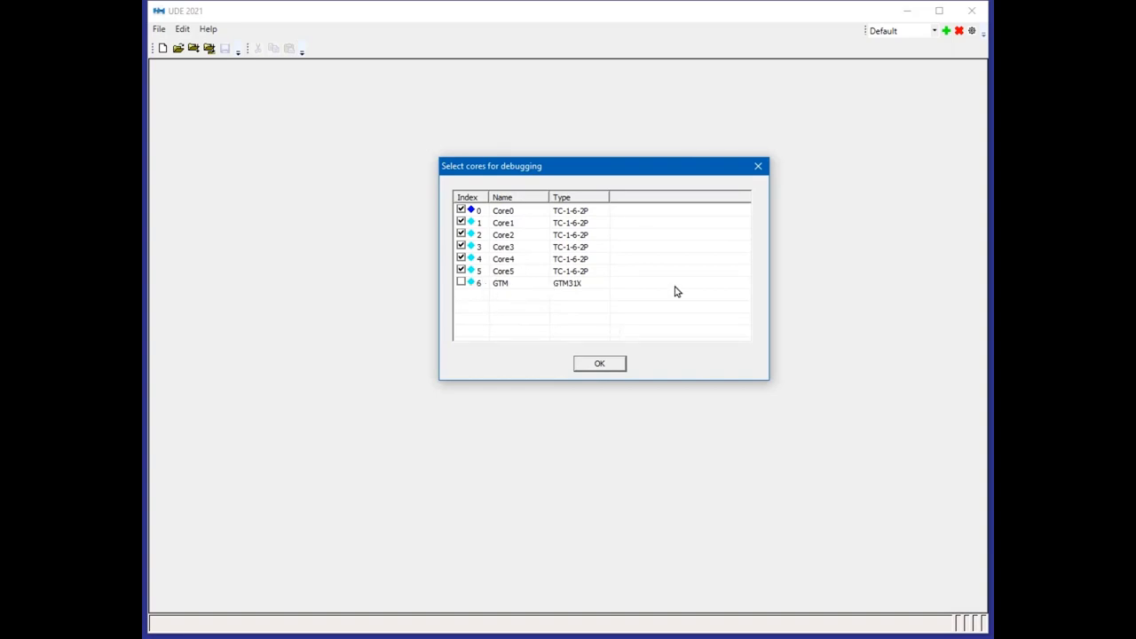
mouse_move(460, 300)
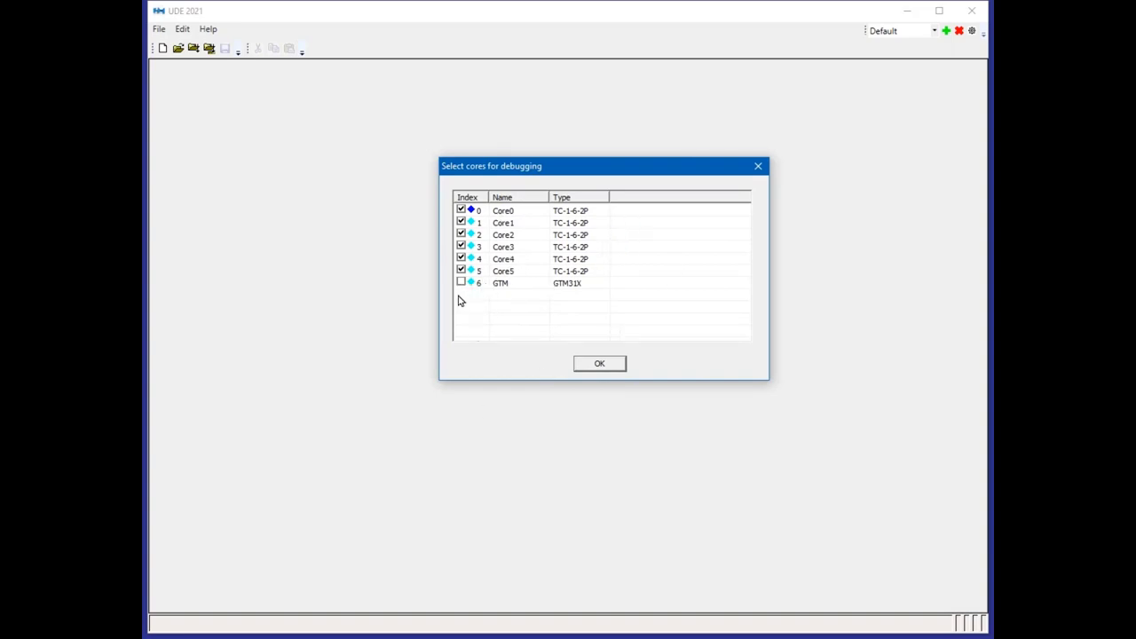
mouse_move(599, 364)
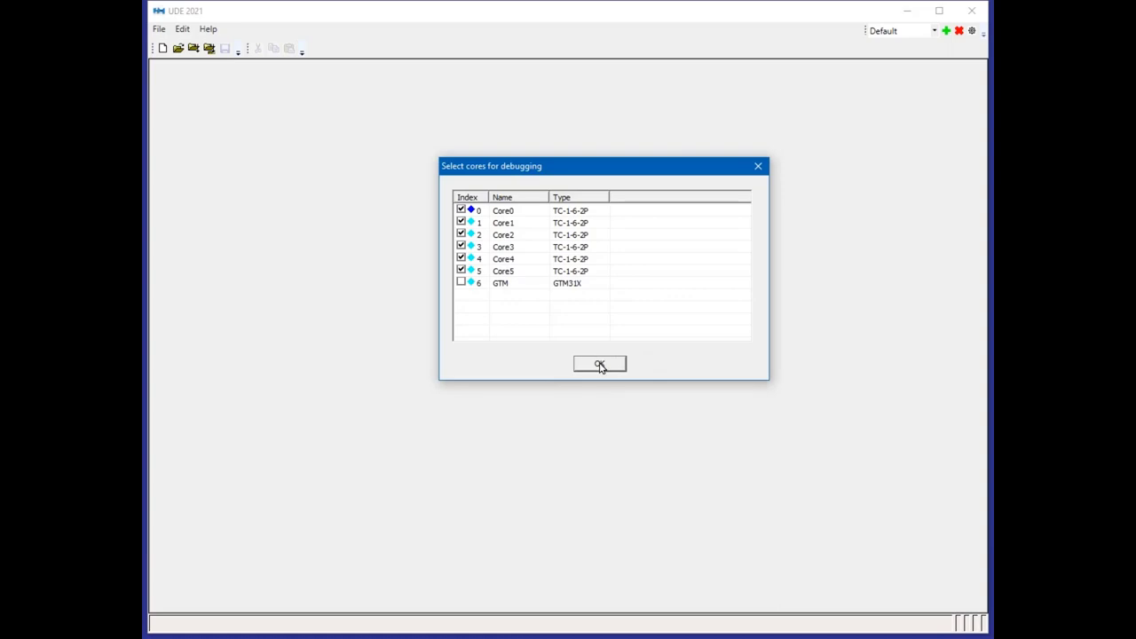
left_click(599, 364)
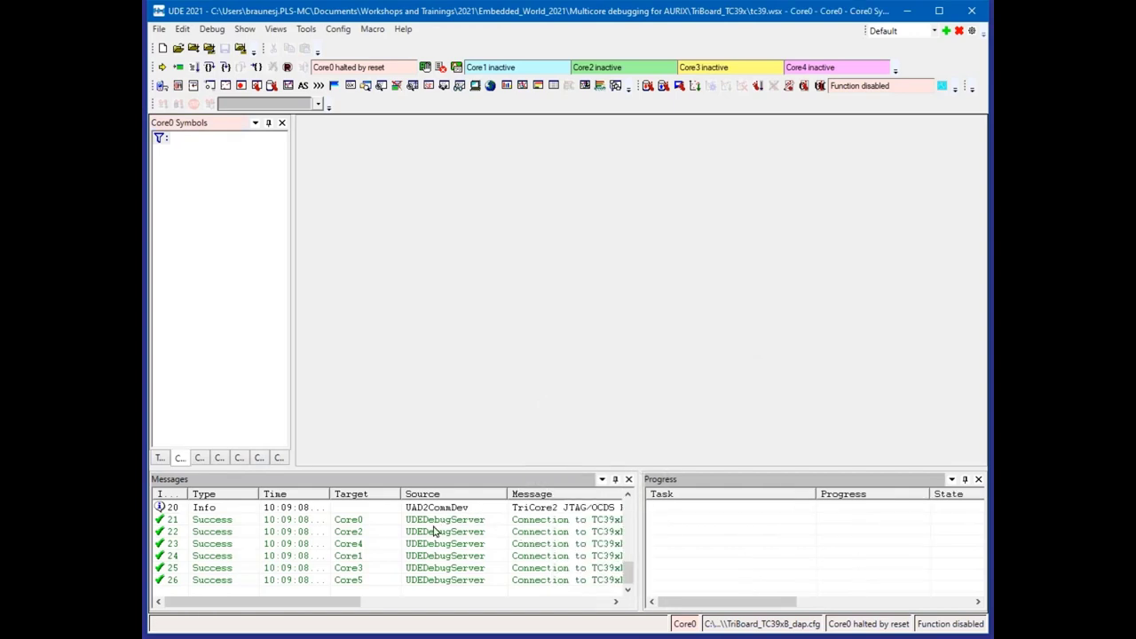
mouse_move(395, 531)
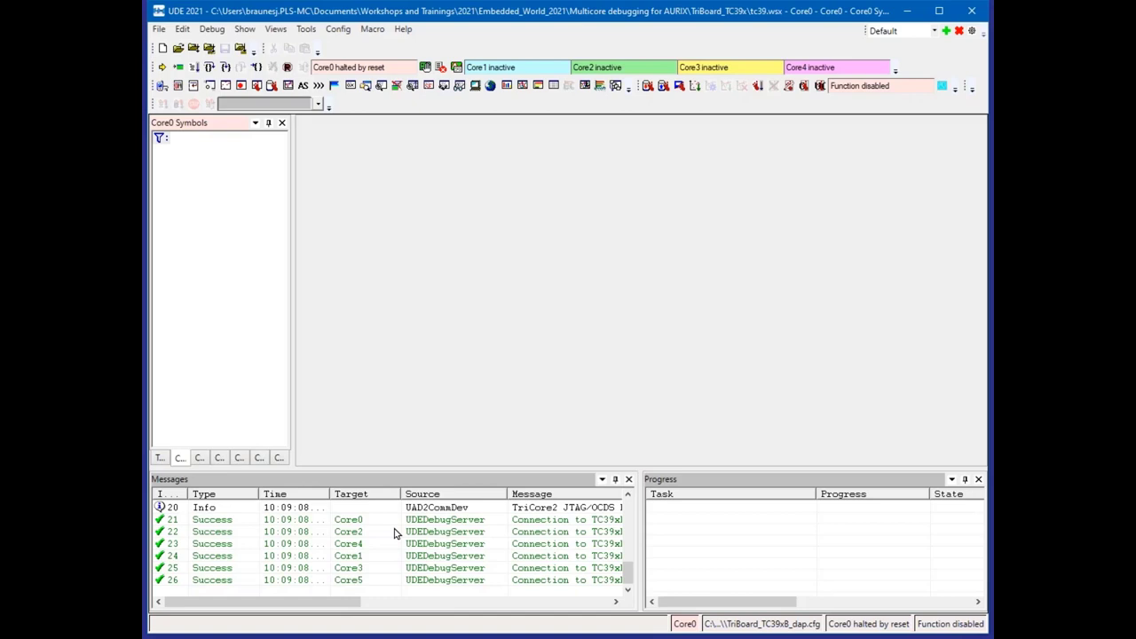
mouse_move(426, 539)
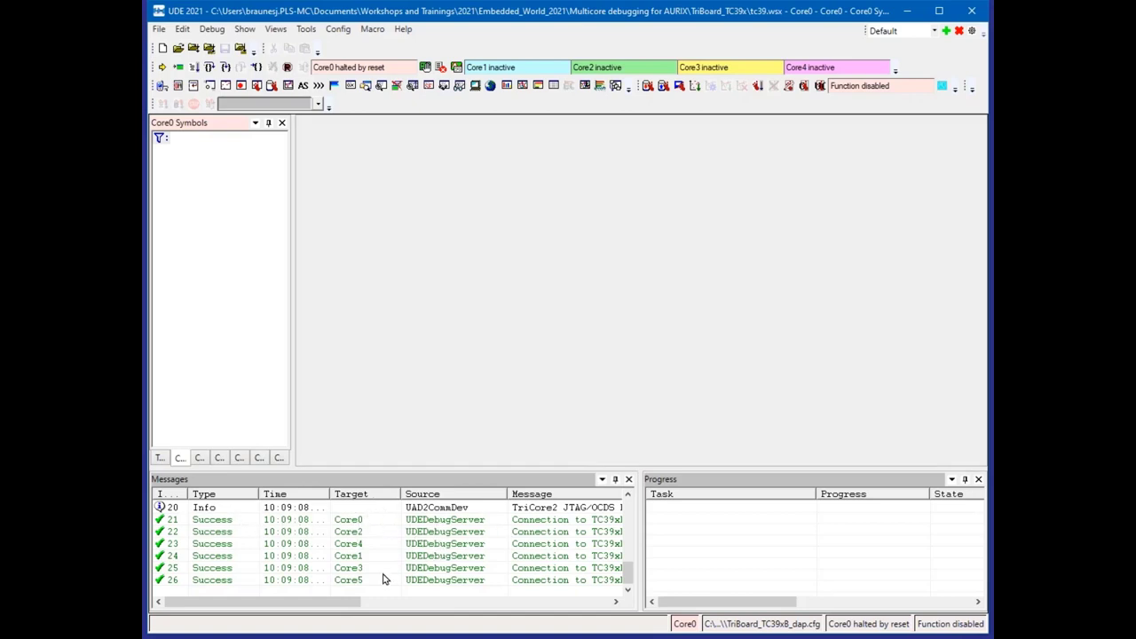
mouse_move(615, 410)
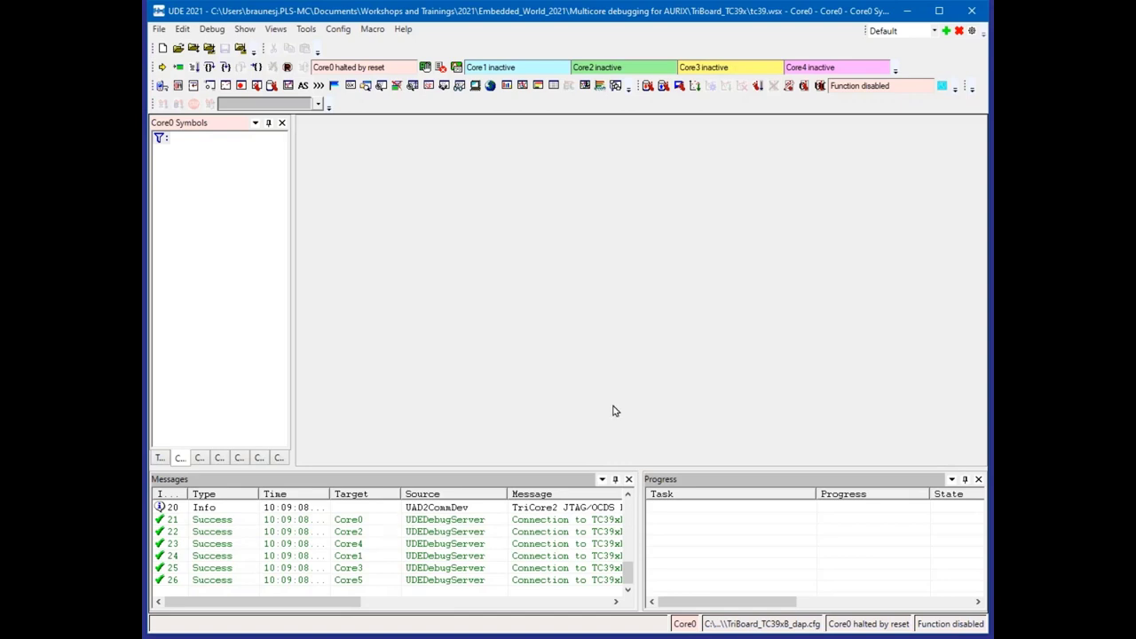
mouse_move(324, 233)
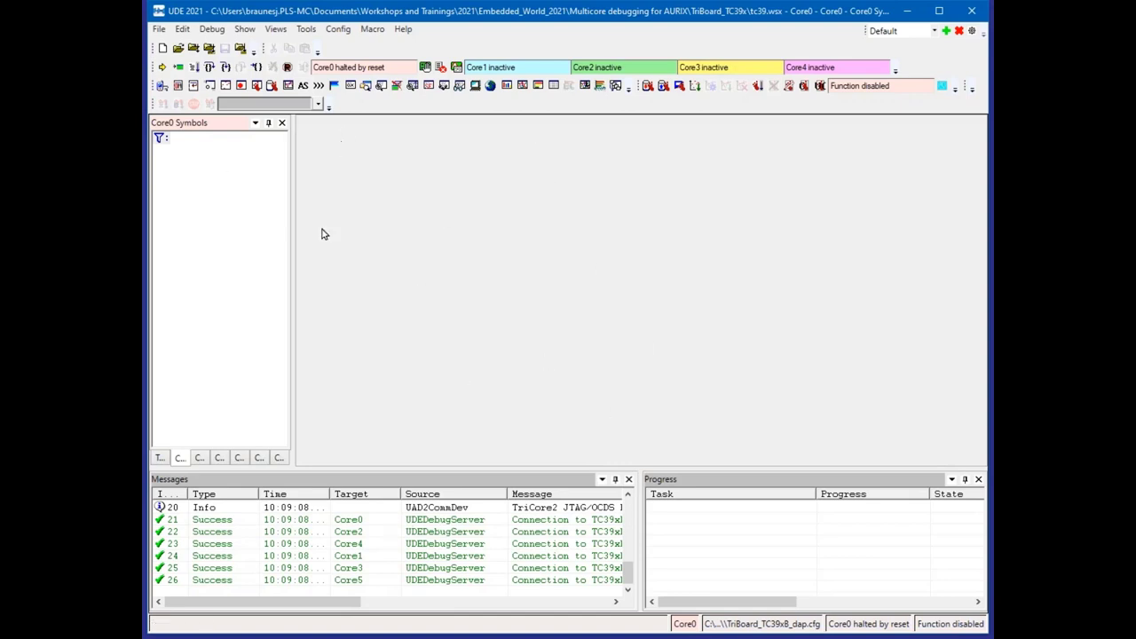
mouse_move(444, 78)
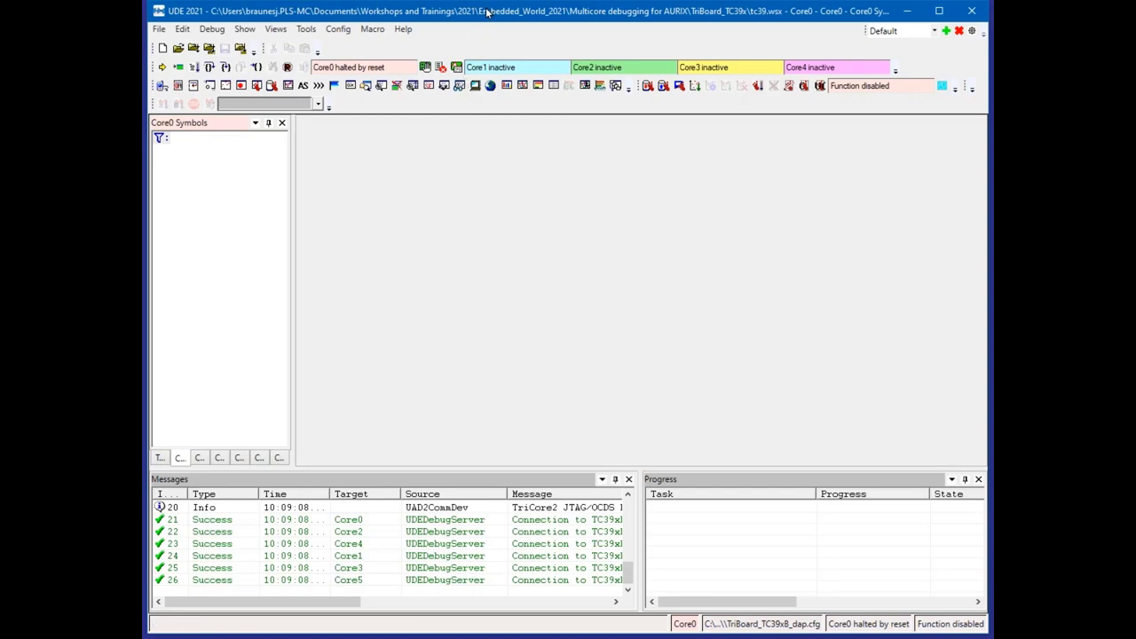
mouse_move(685, 188)
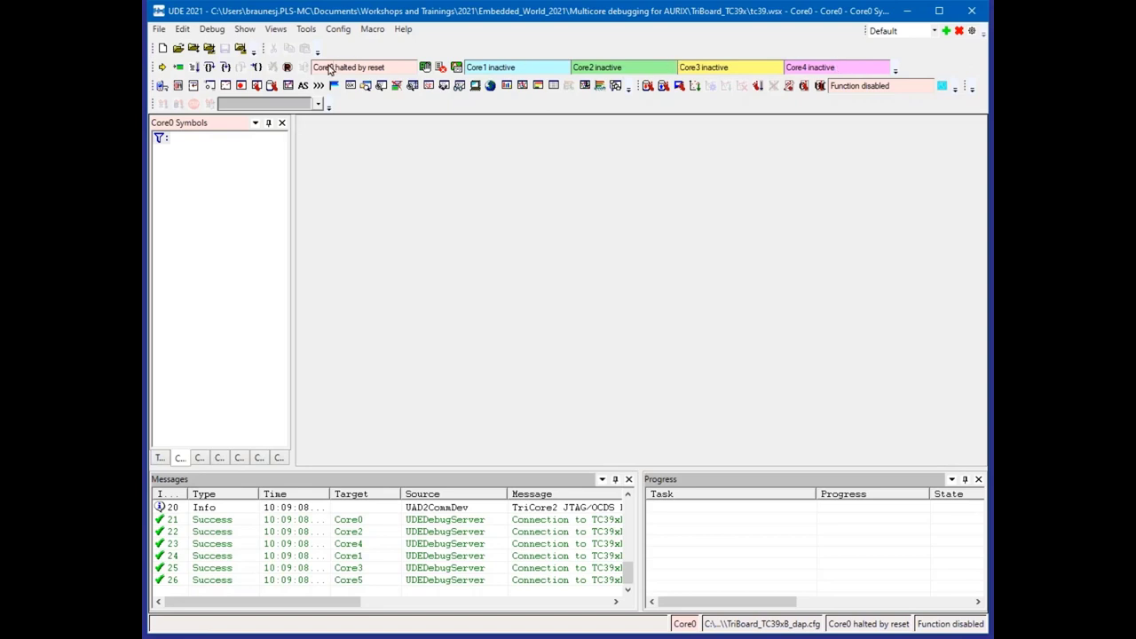
mouse_move(869, 73)
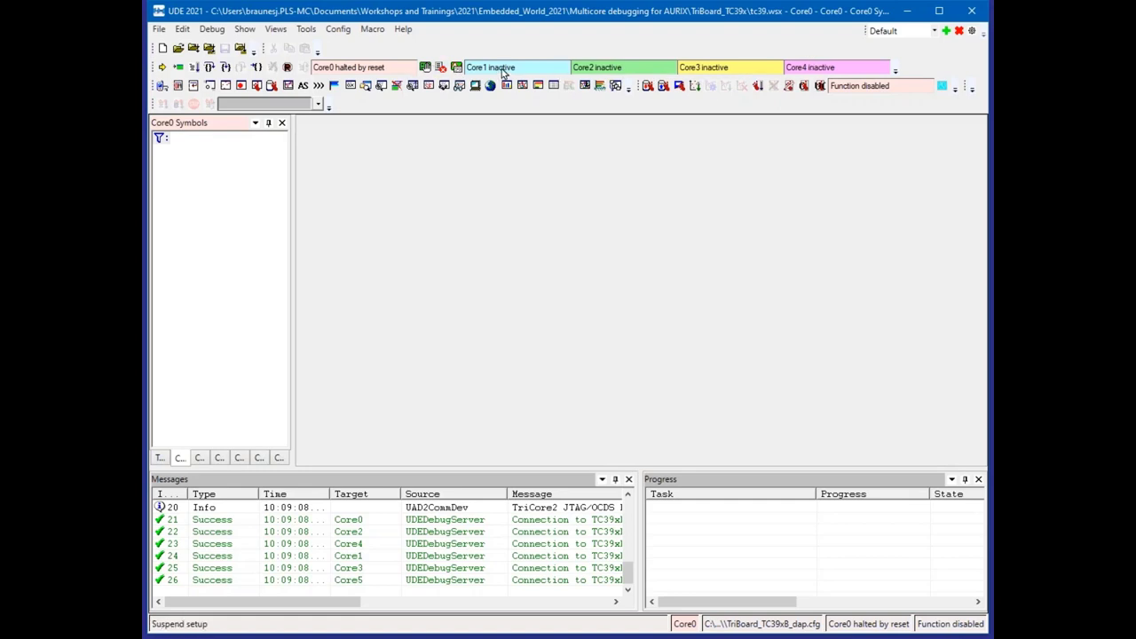
mouse_move(328, 80)
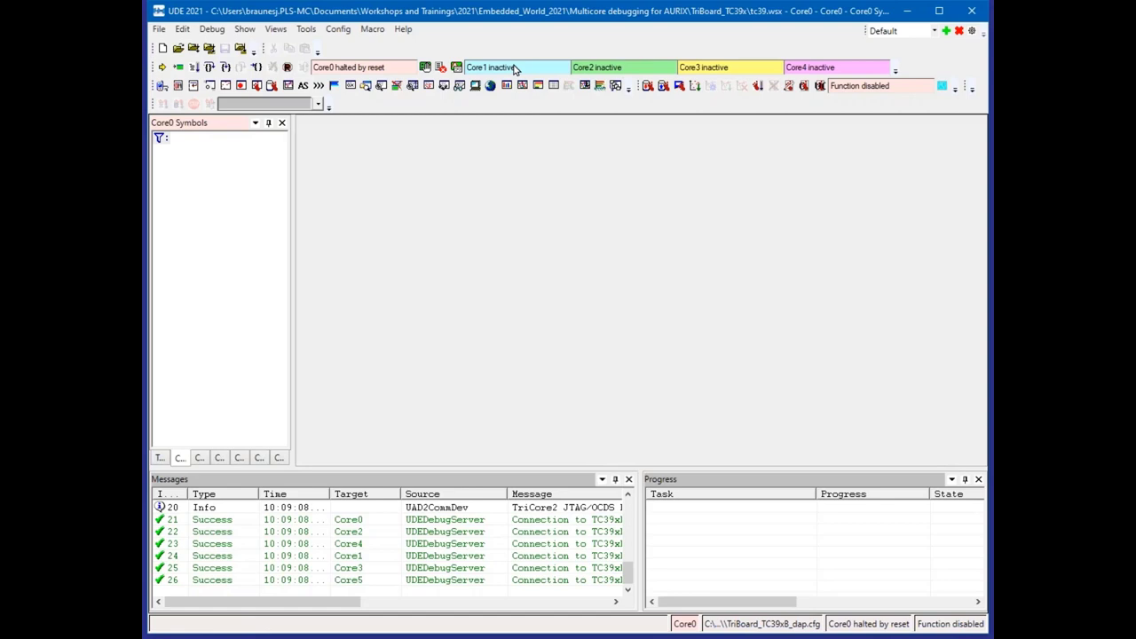
mouse_move(824, 74)
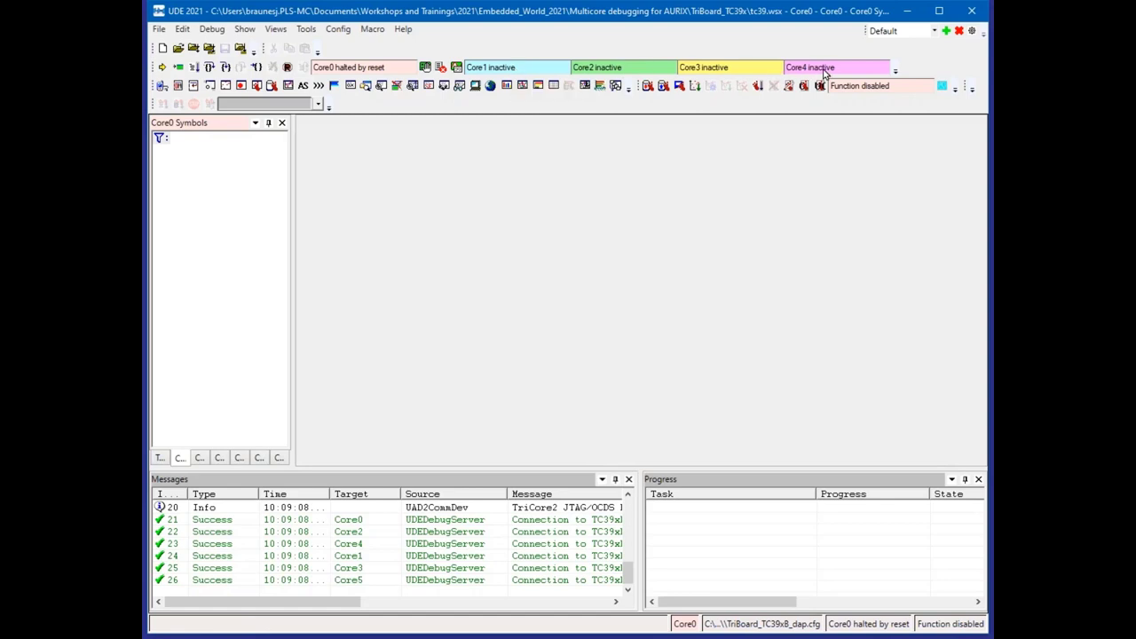
mouse_move(755, 234)
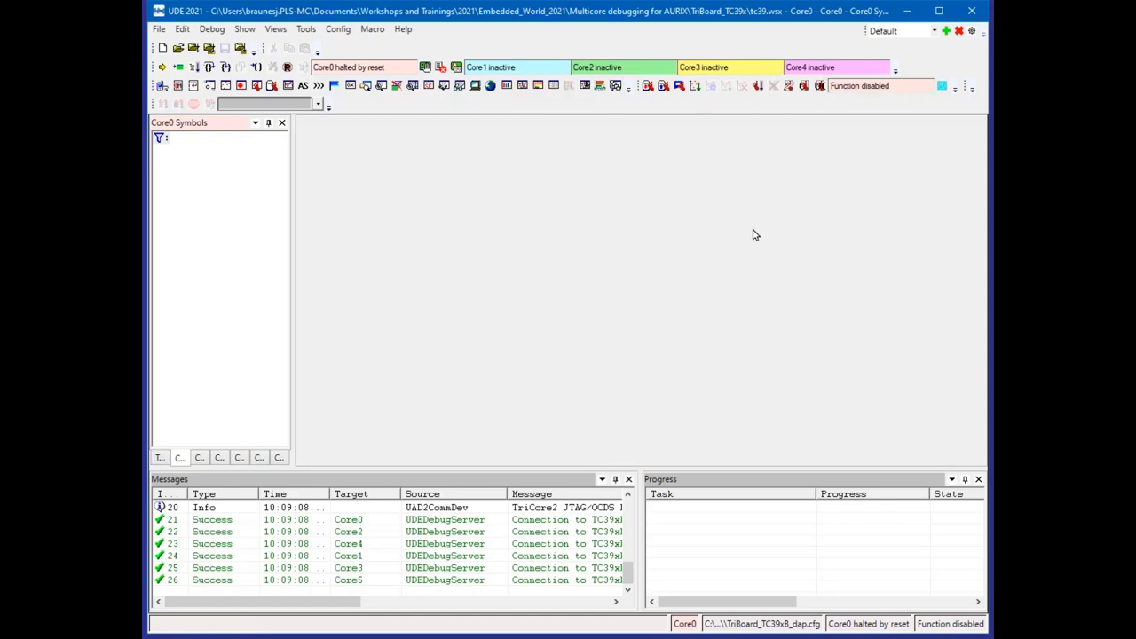
mouse_move(476, 134)
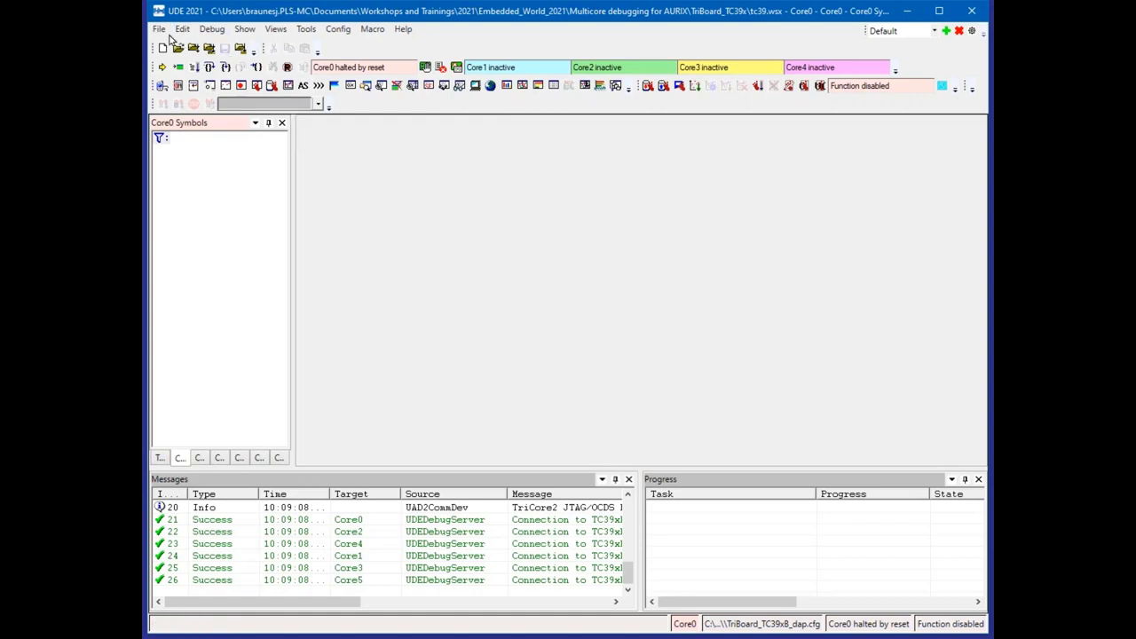
- Pick MulticoreDemo.elf from the MulticoreDemo folder via File > Load Program
left_click(158, 28)
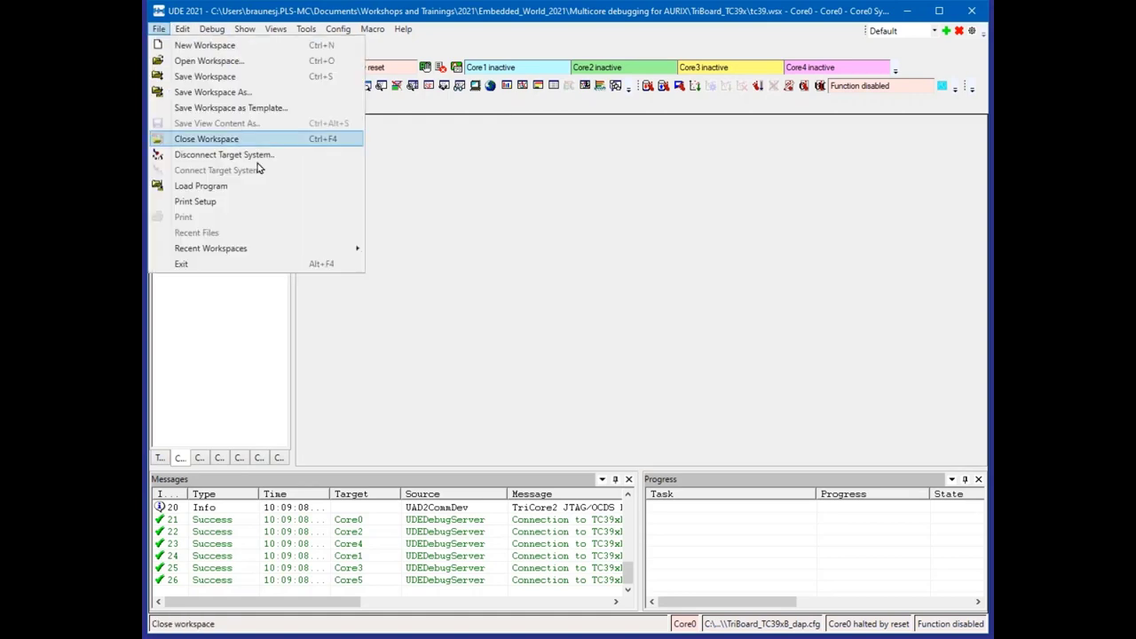
mouse_move(225, 186)
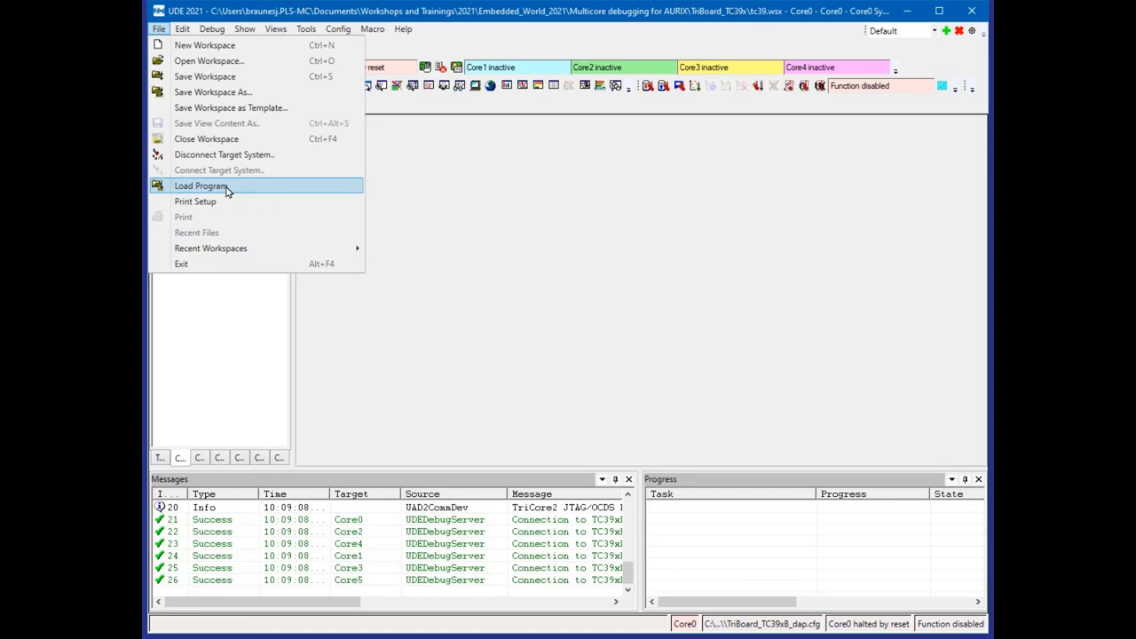
left_click(200, 185)
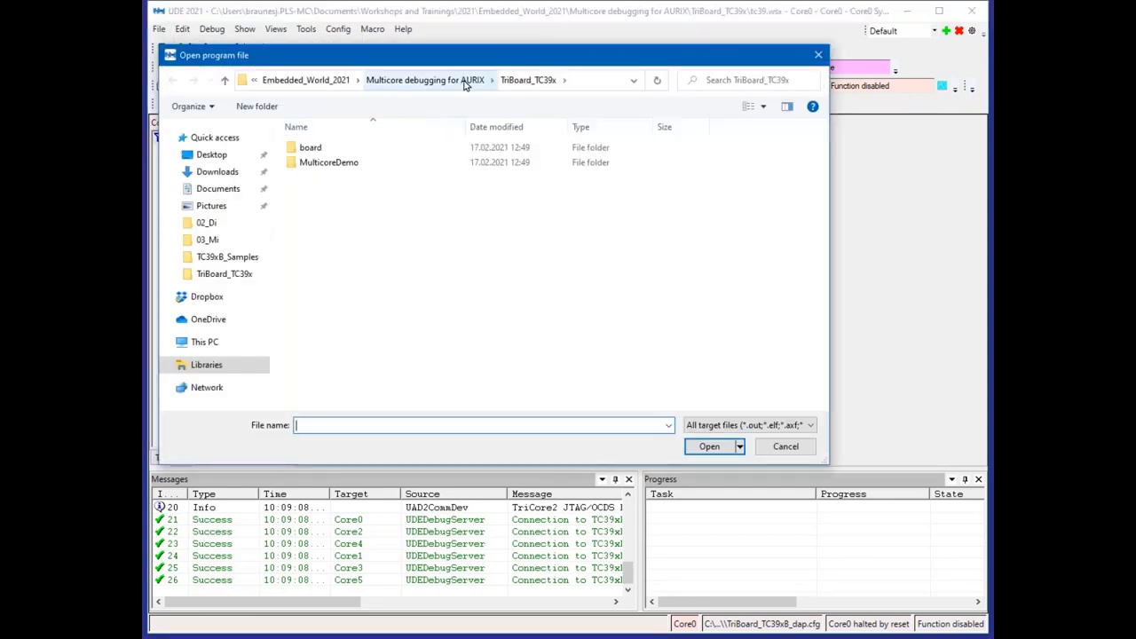
left_click(328, 161)
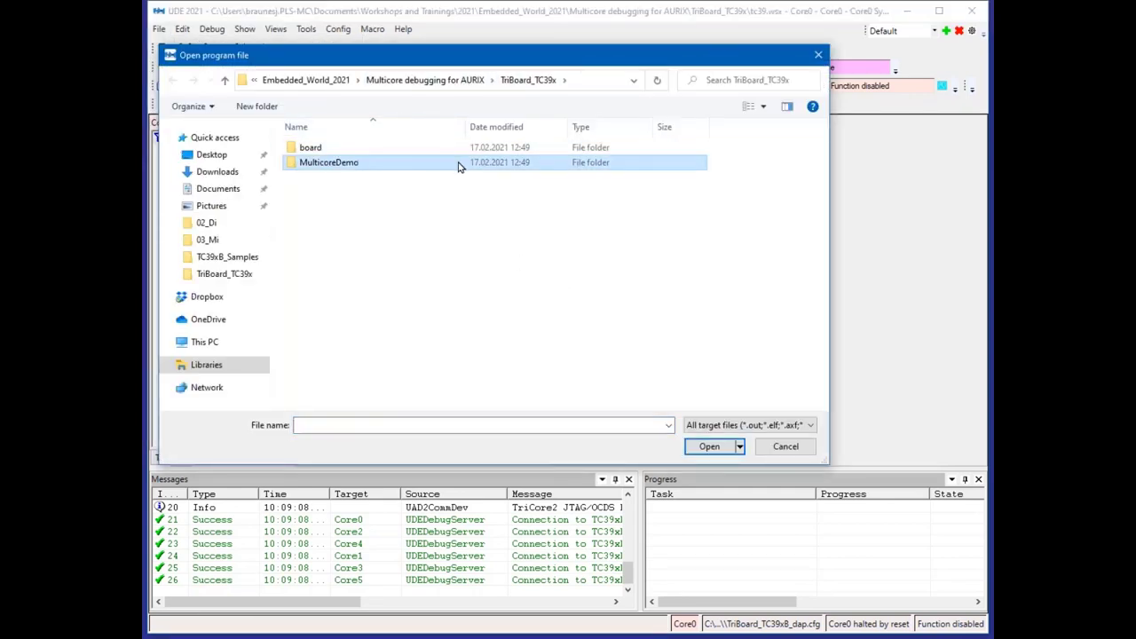
double_click(329, 162)
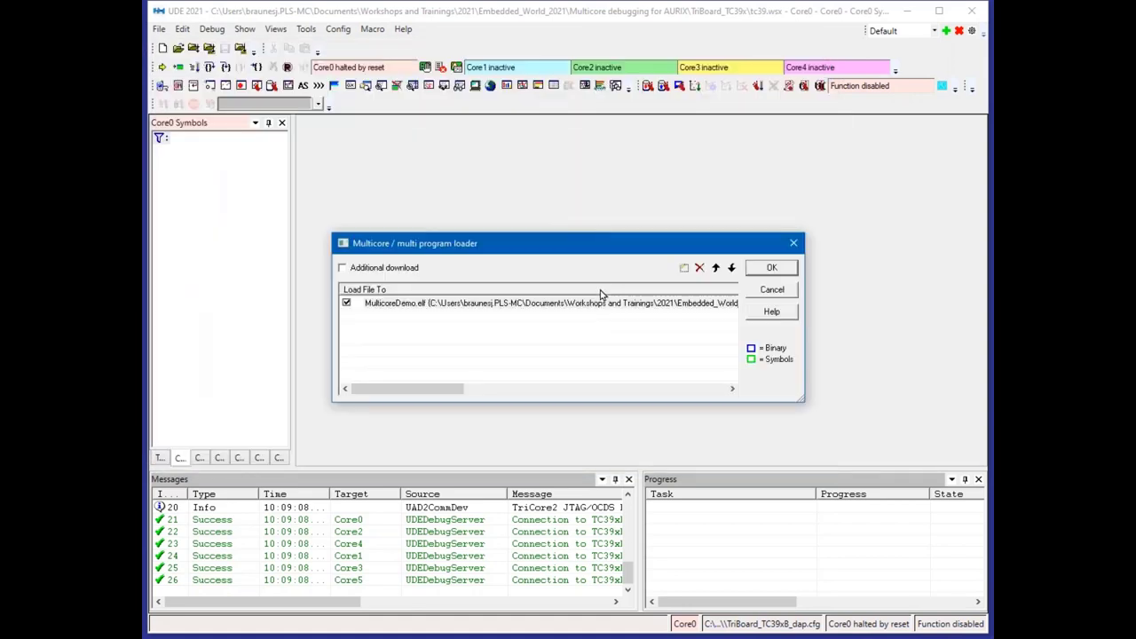
- Load MulticoreDemo.elf binary and symbols onto Core0–Core5 from the widened program loader
left_click_drag(414, 243, 351, 139)
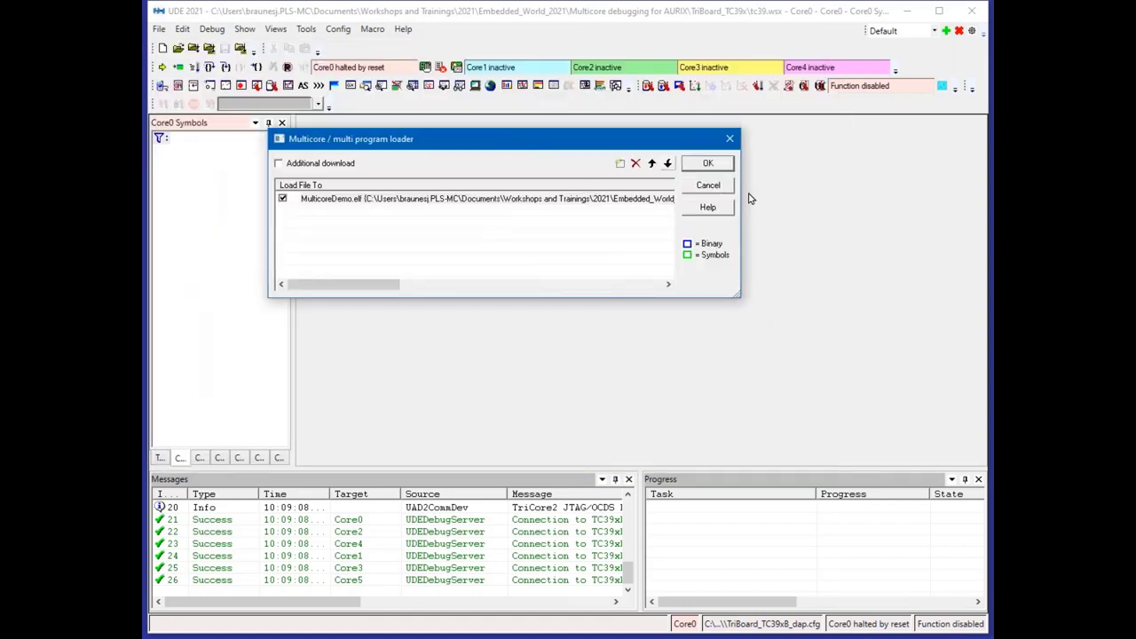
left_click(667, 162)
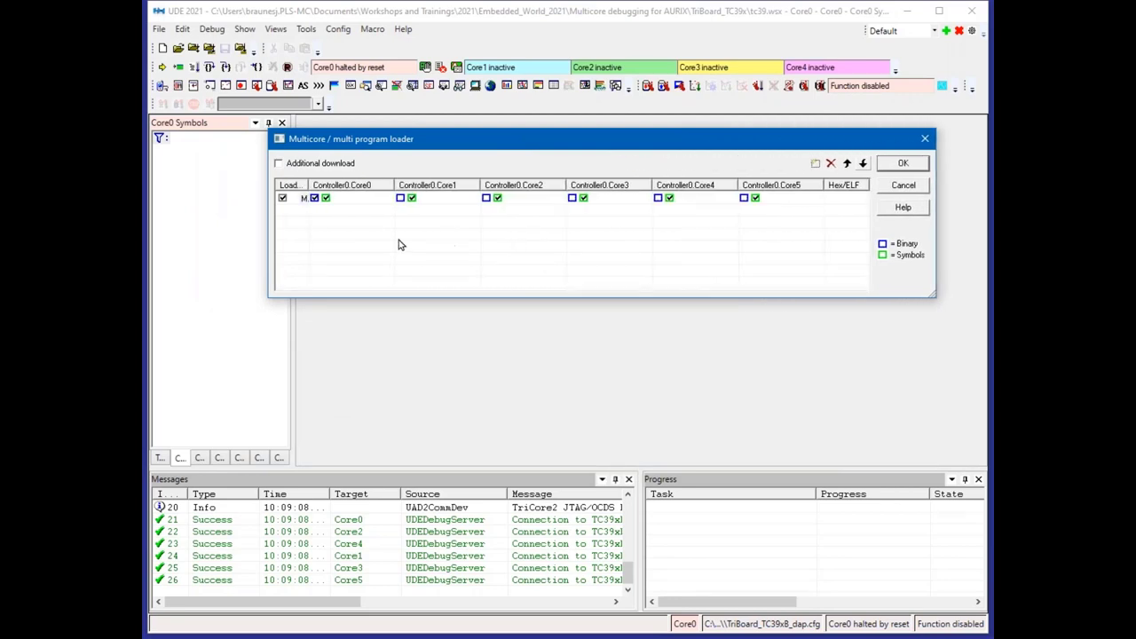
mouse_move(309, 182)
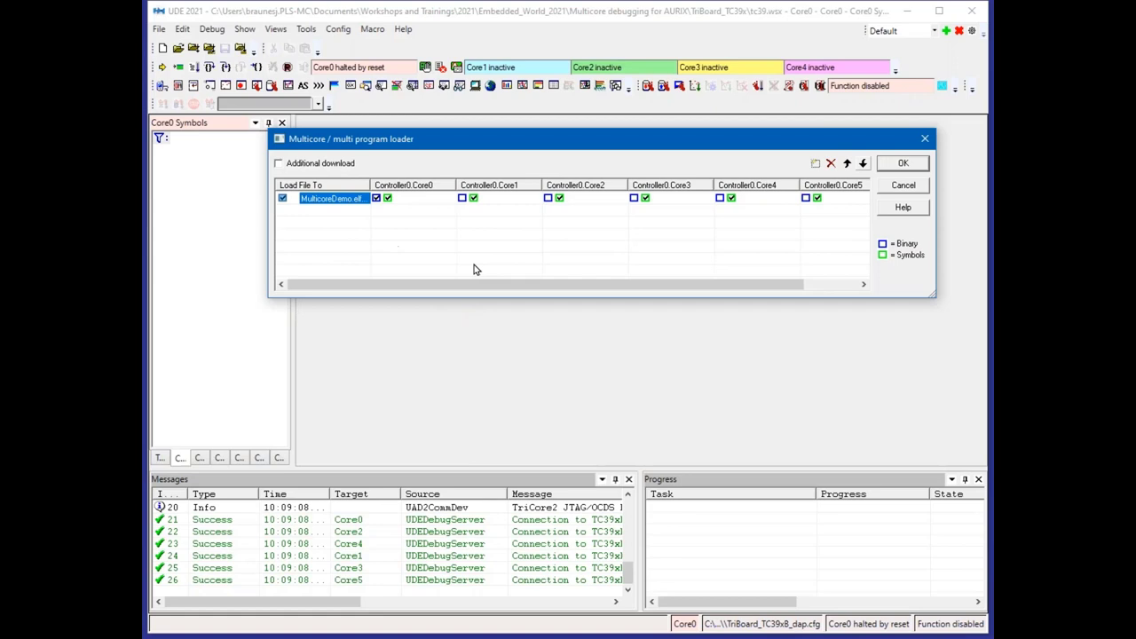
mouse_move(445, 324)
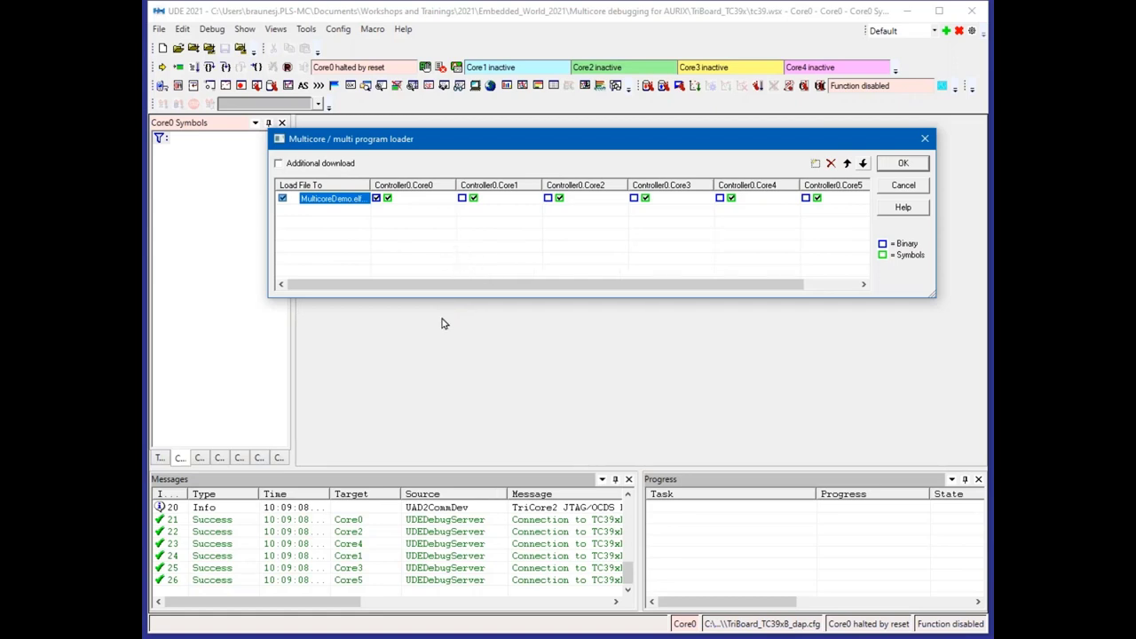
mouse_move(487, 132)
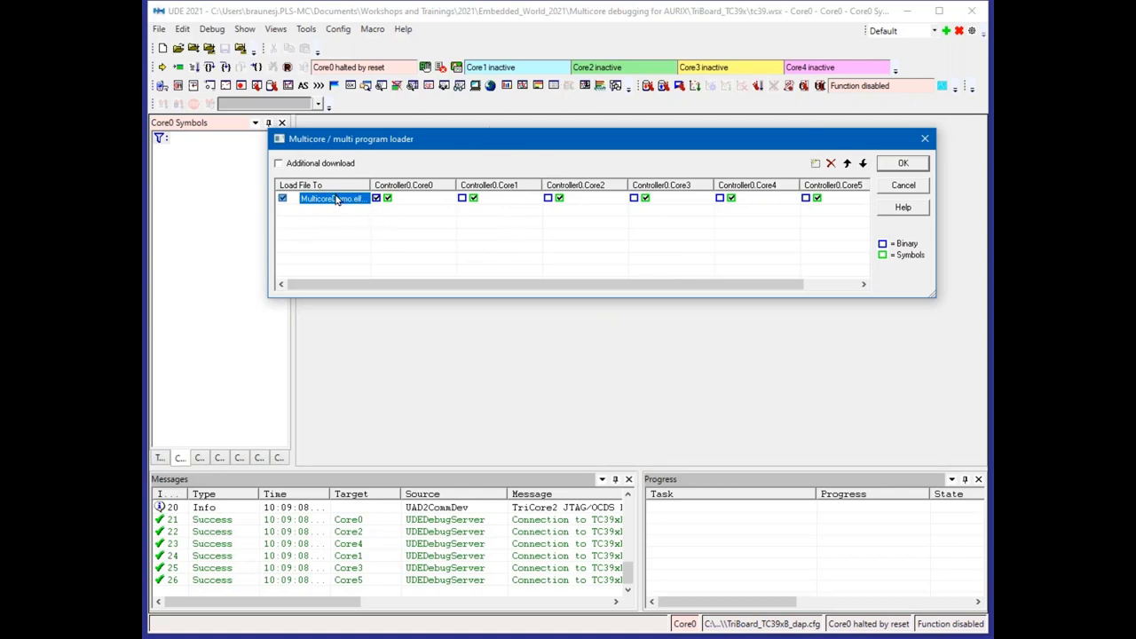
mouse_move(632, 236)
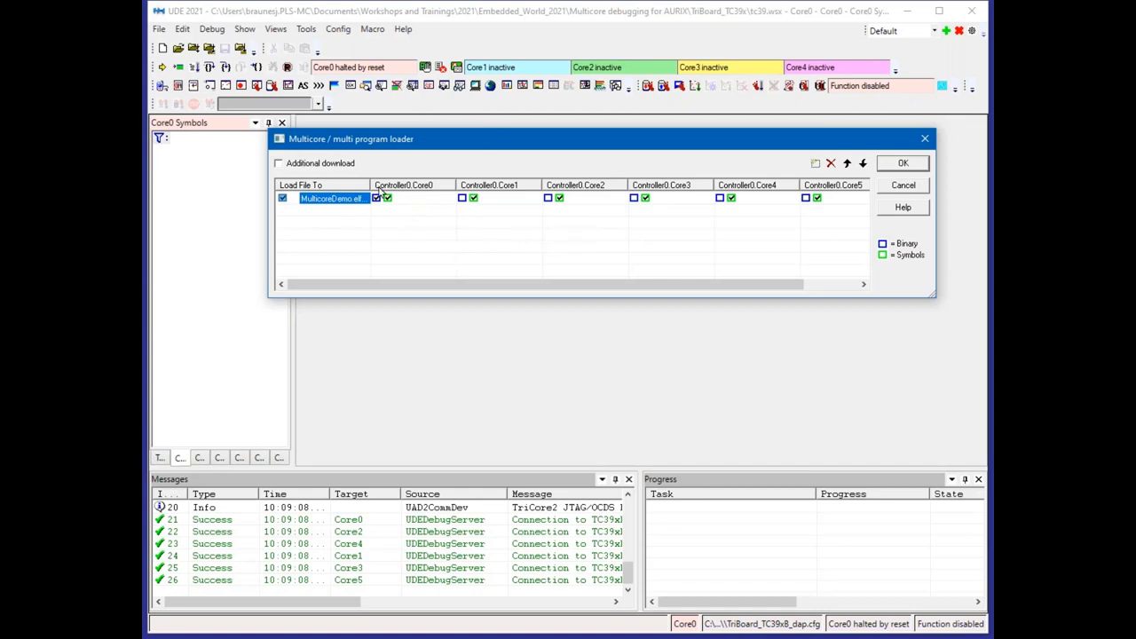
mouse_move(426, 192)
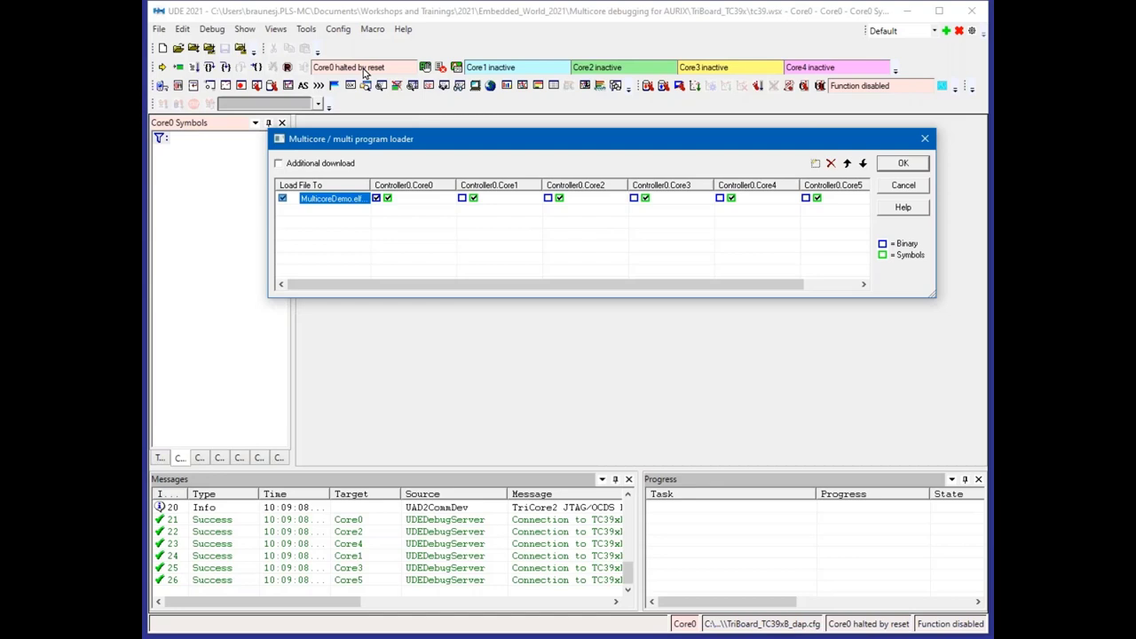
mouse_move(374, 219)
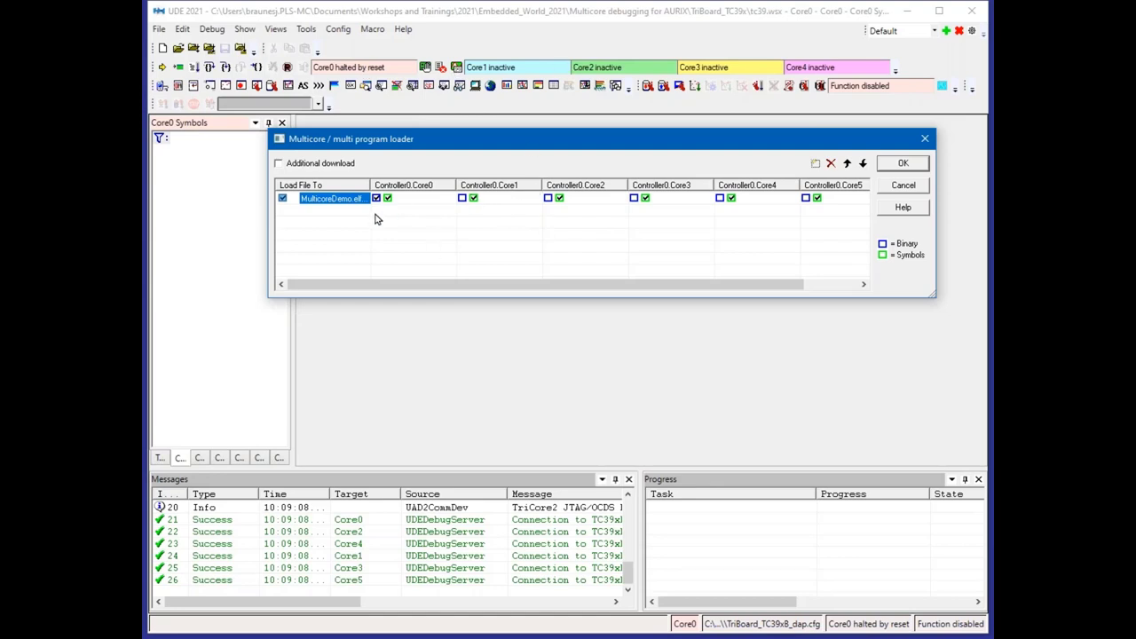
mouse_move(680, 238)
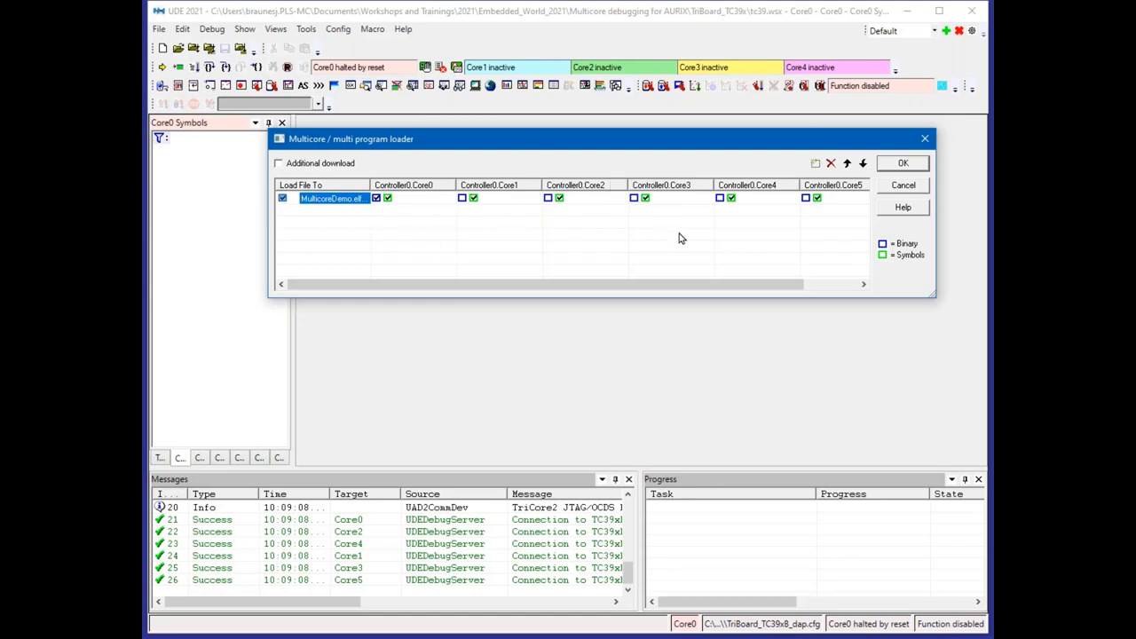
mouse_move(448, 163)
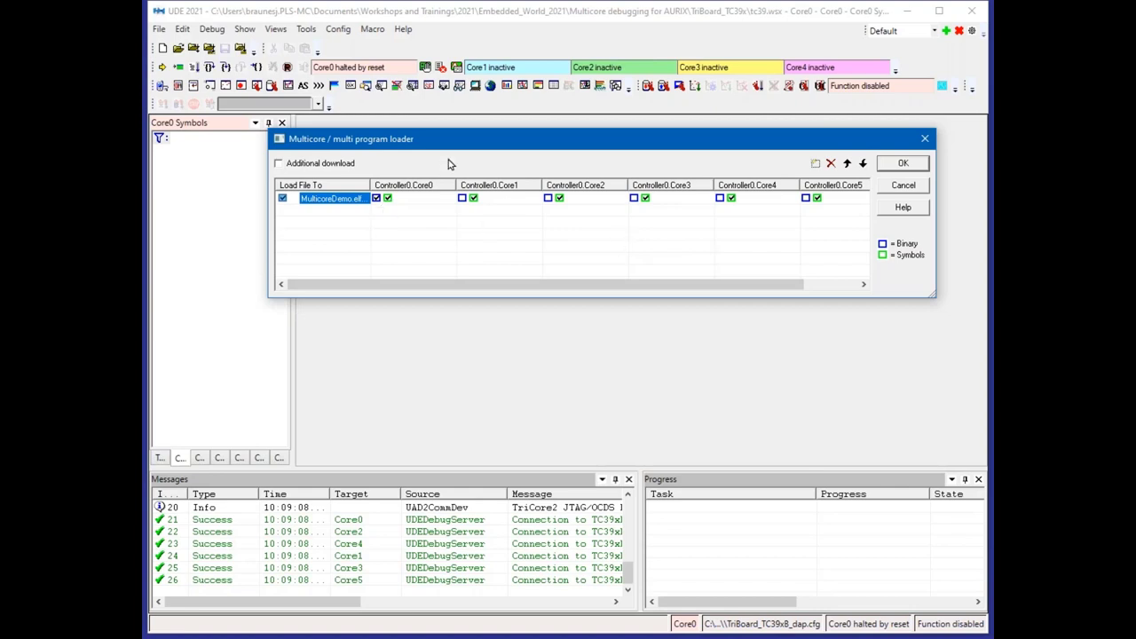
mouse_move(376, 205)
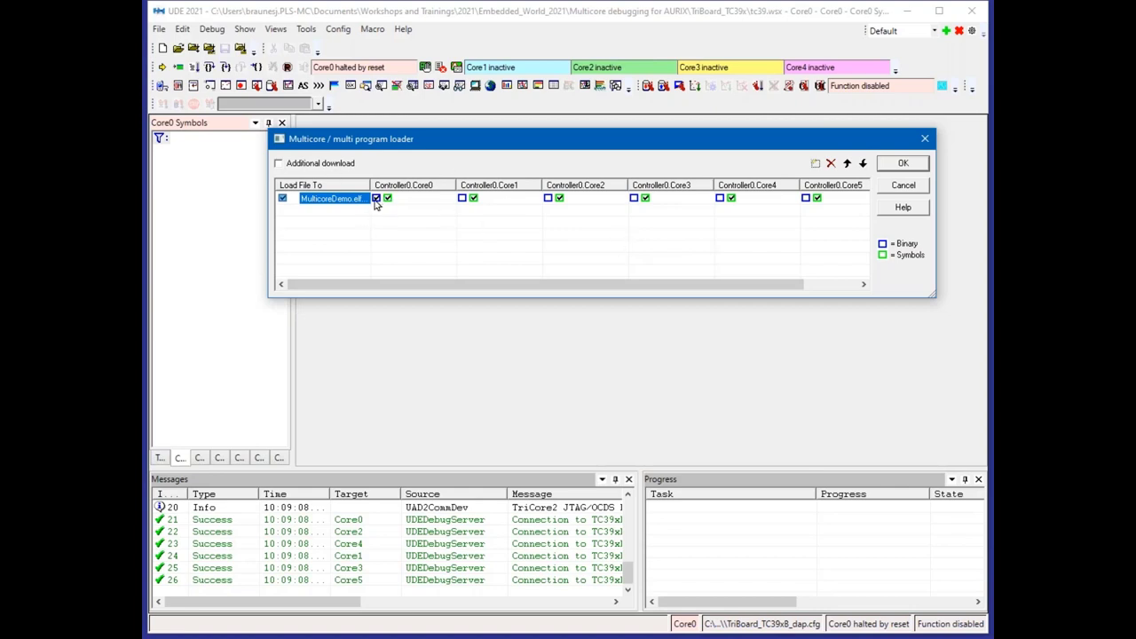
mouse_move(853, 233)
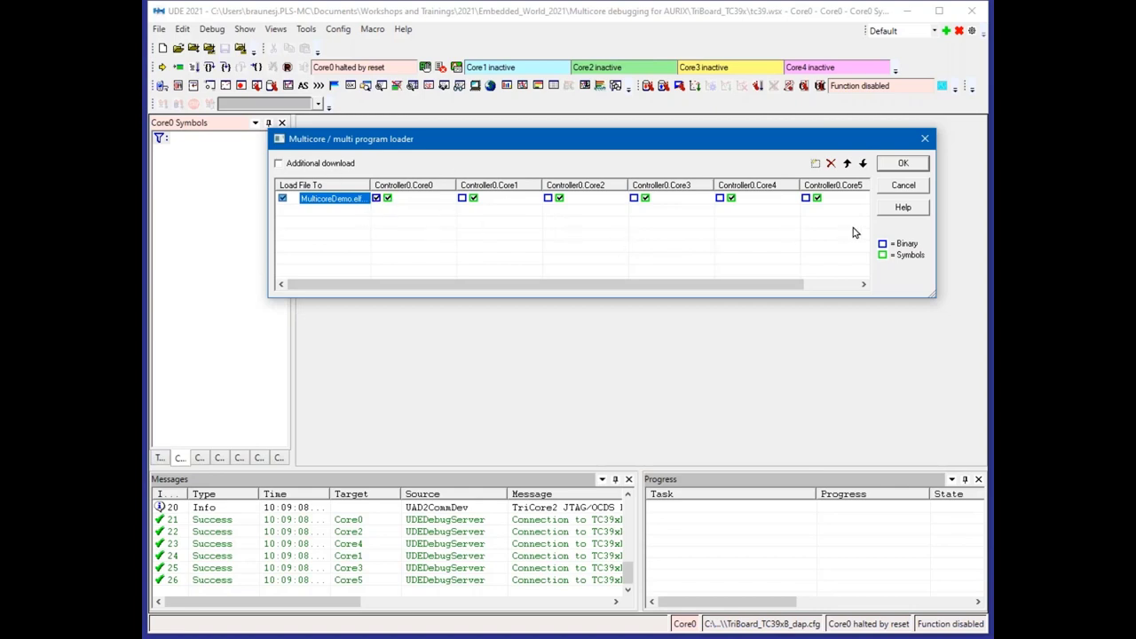
mouse_move(571, 207)
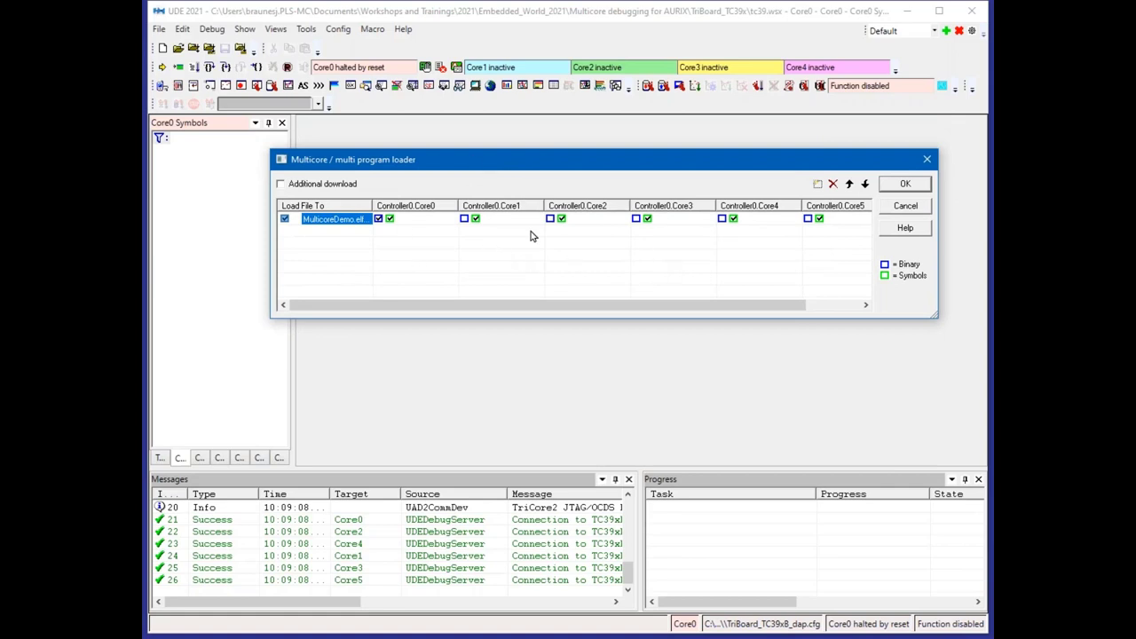
left_click(905, 184)
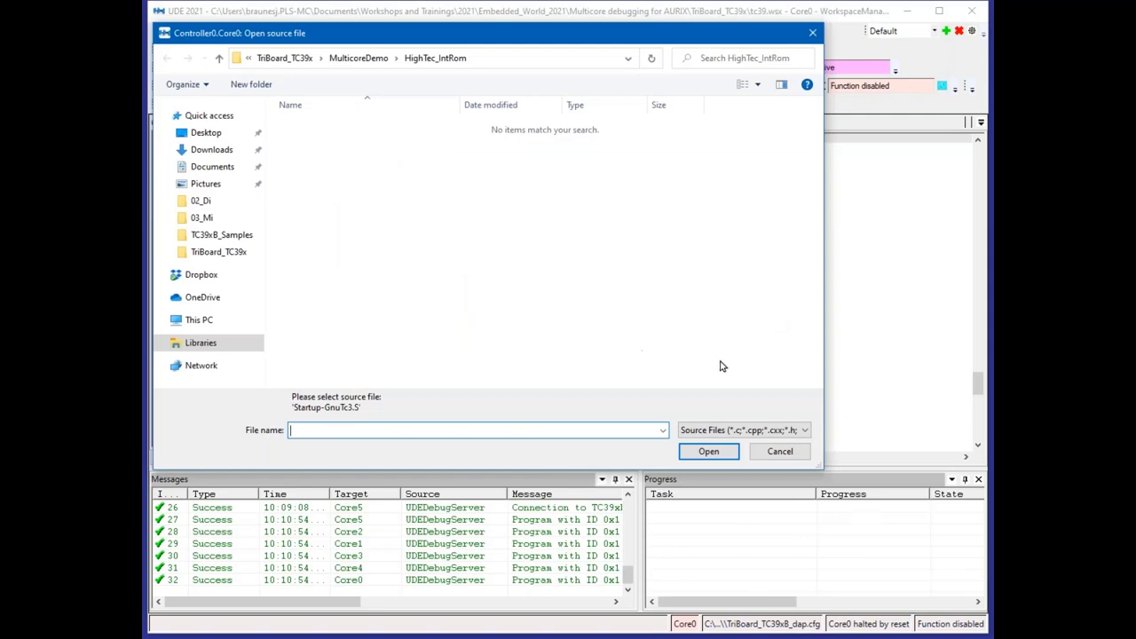
- Skip the Startup-GnuTc3.S prompt, program all flash memory, and exit the flashing tool
left_click(778, 451)
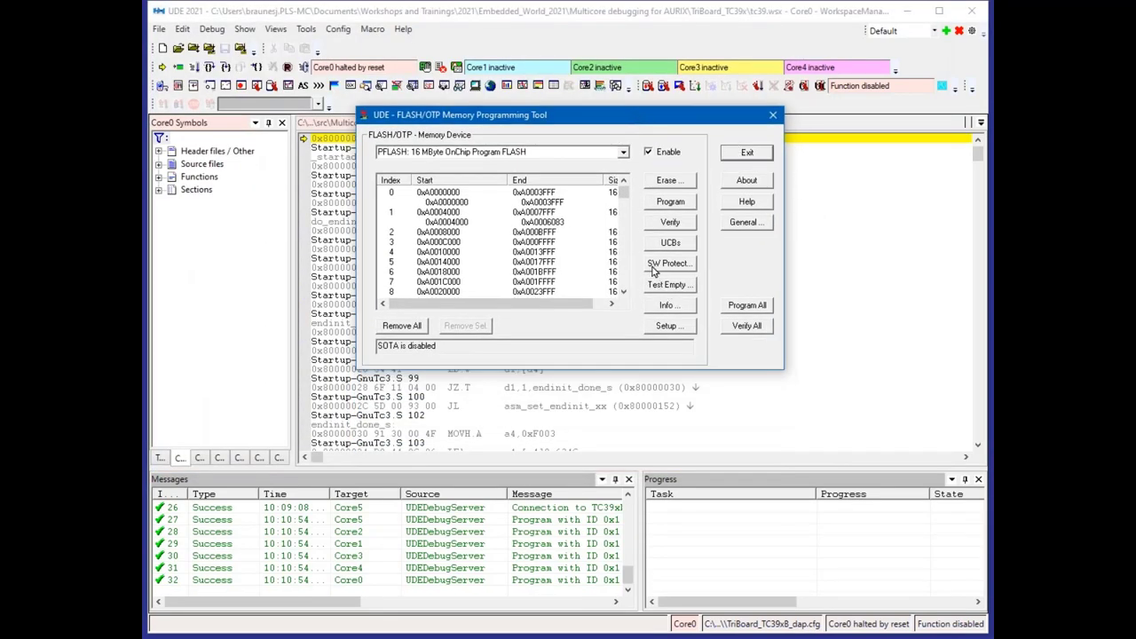
mouse_move(633, 235)
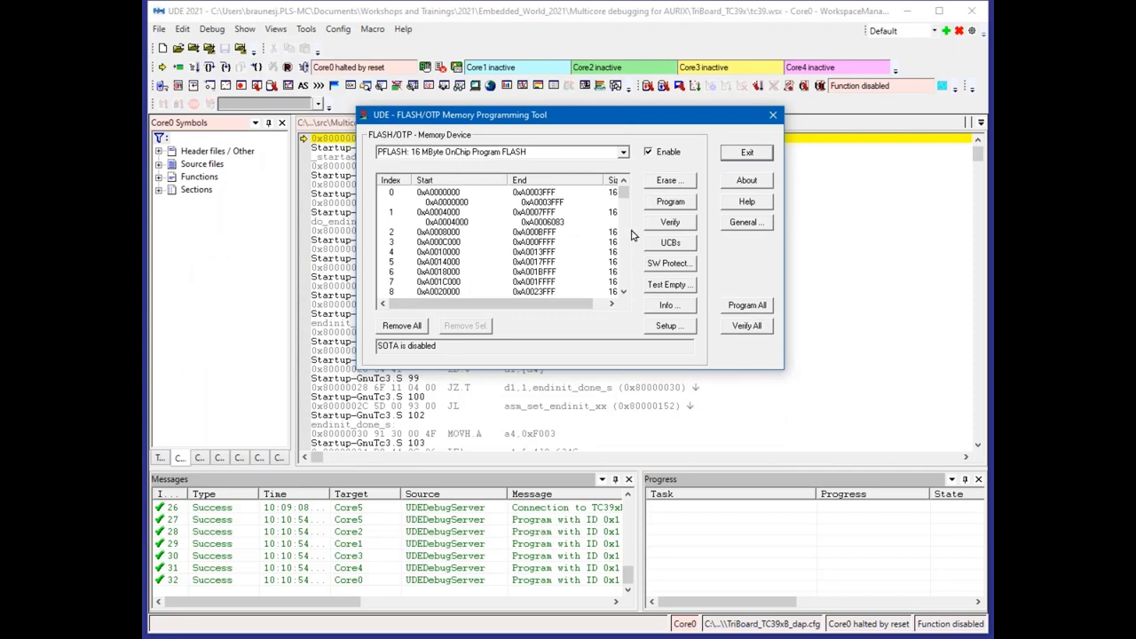
mouse_move(567, 205)
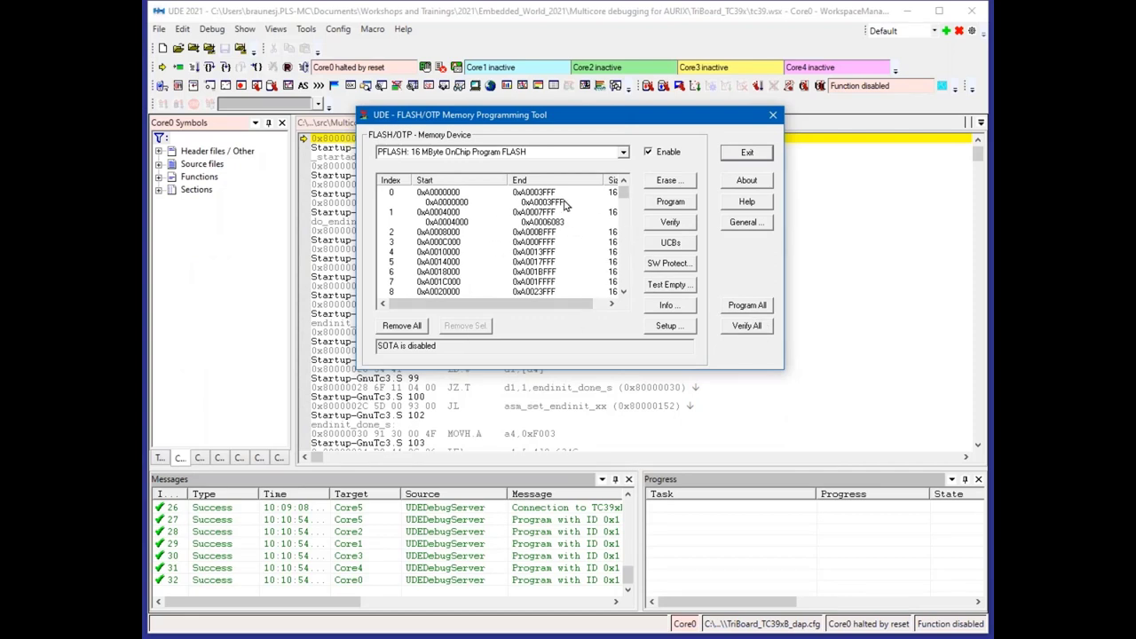
mouse_move(577, 253)
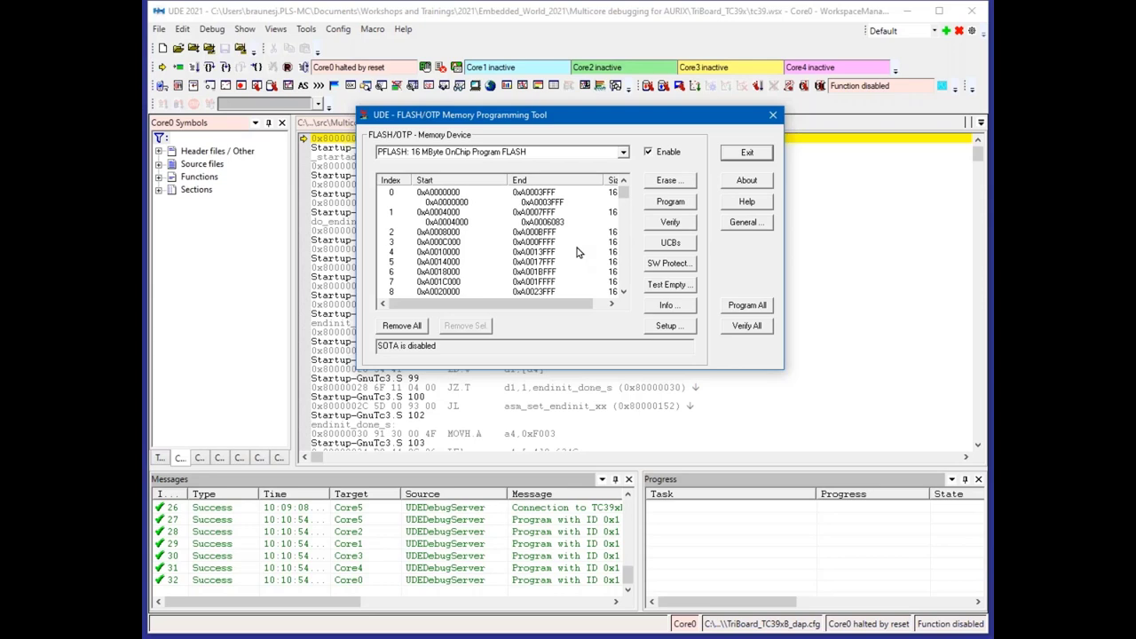
mouse_move(743, 283)
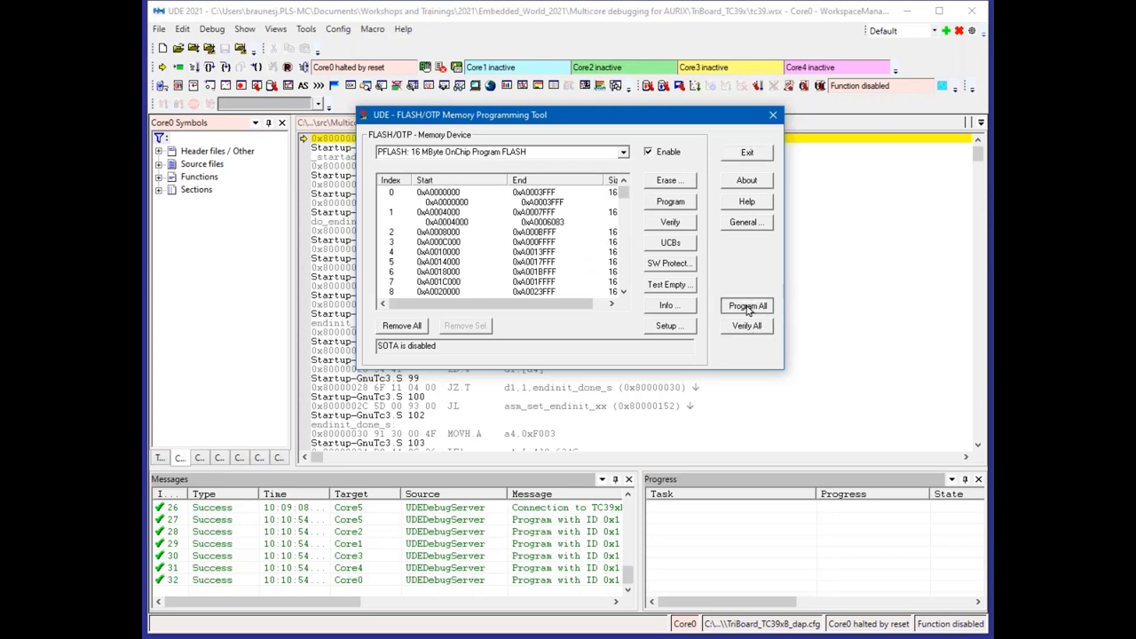
left_click(745, 305)
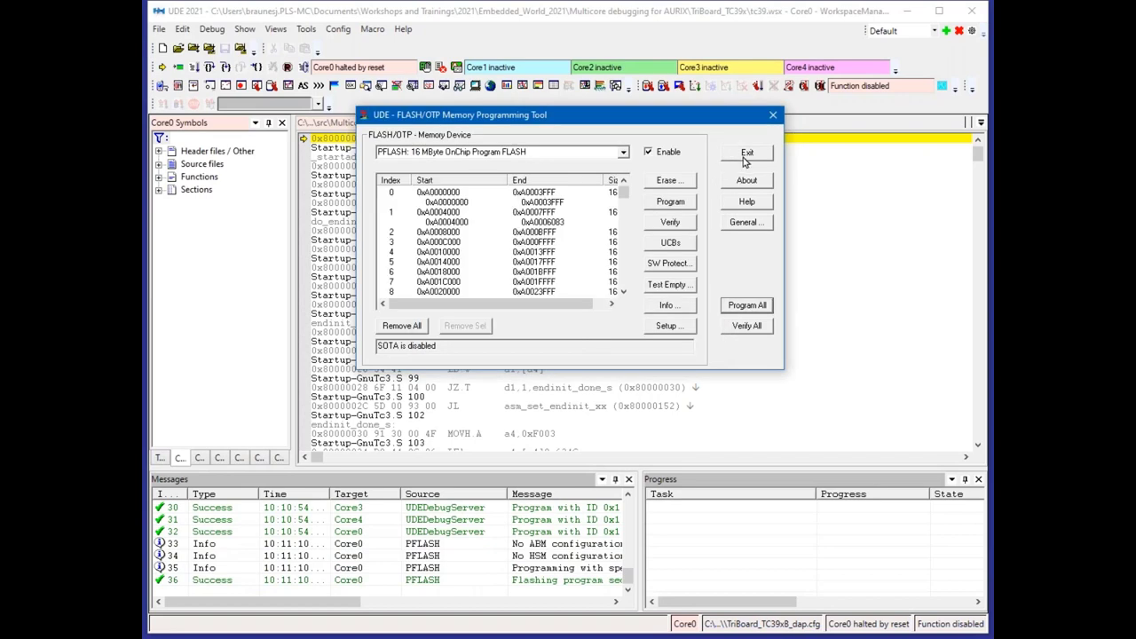
left_click(747, 151)
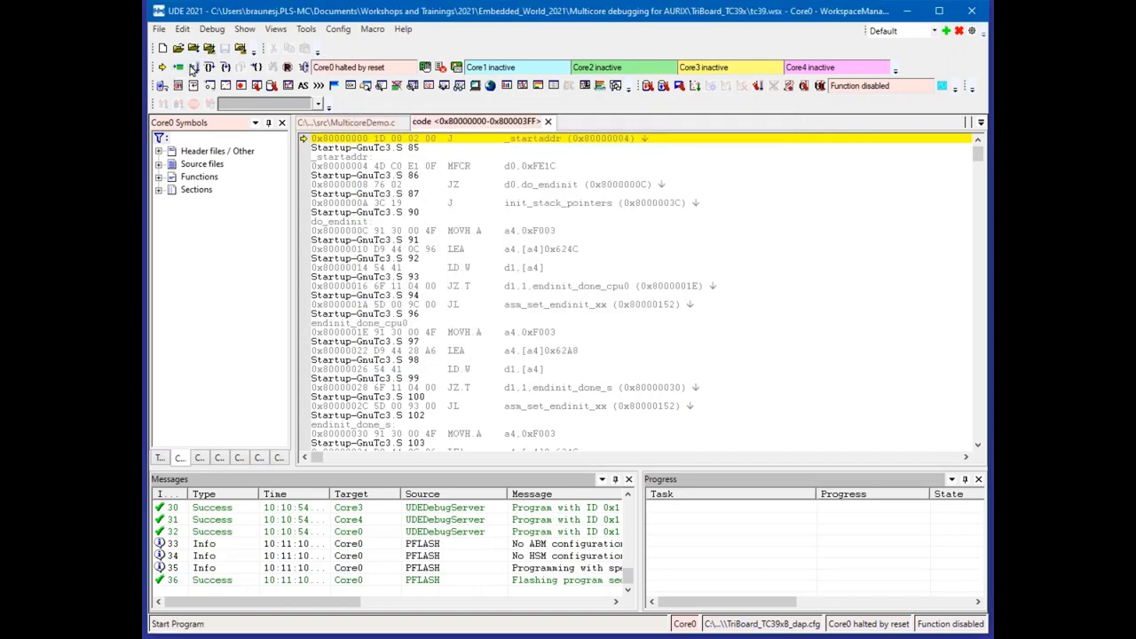
- Run the flashed MulticoreDemo program on all cores, then browse the Edit and File menus
left_click(161, 66)
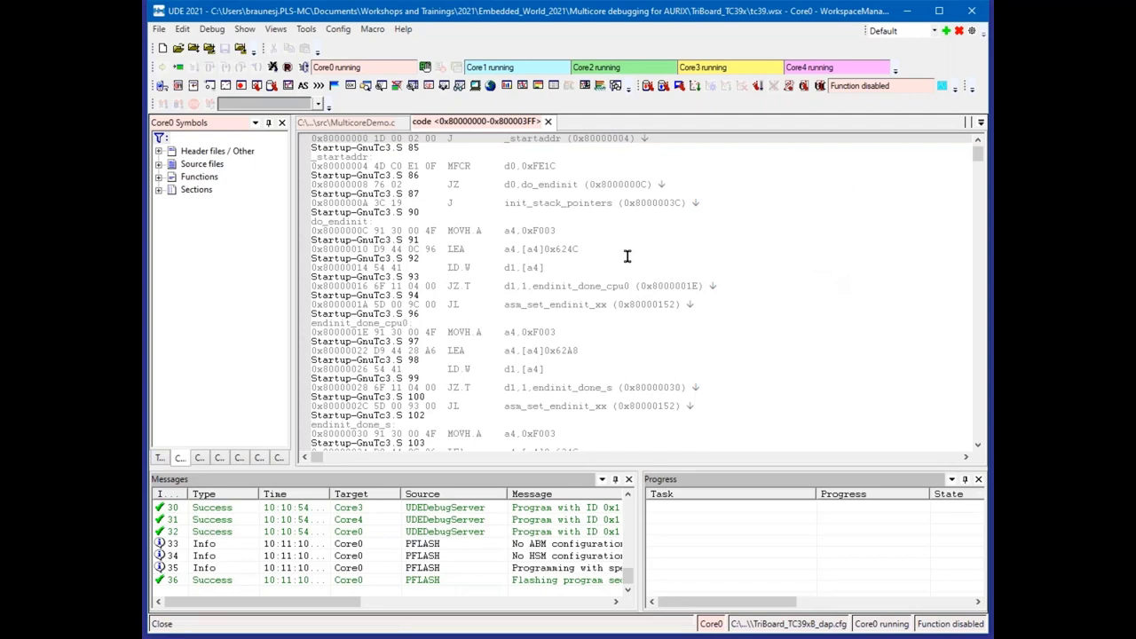
mouse_move(685, 236)
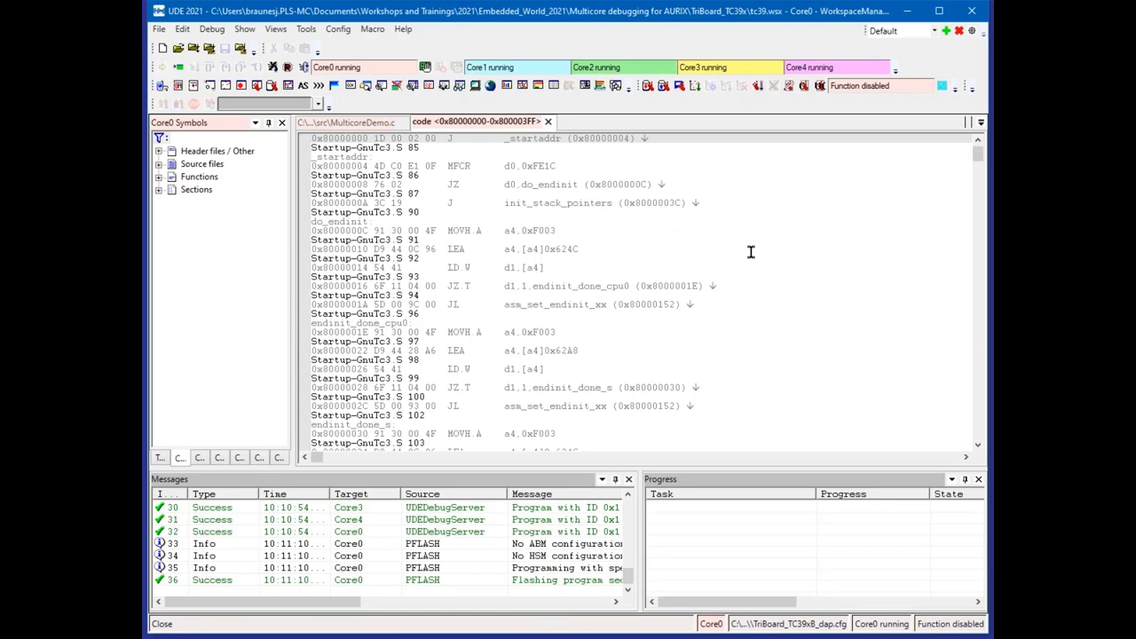
left_click(182, 29)
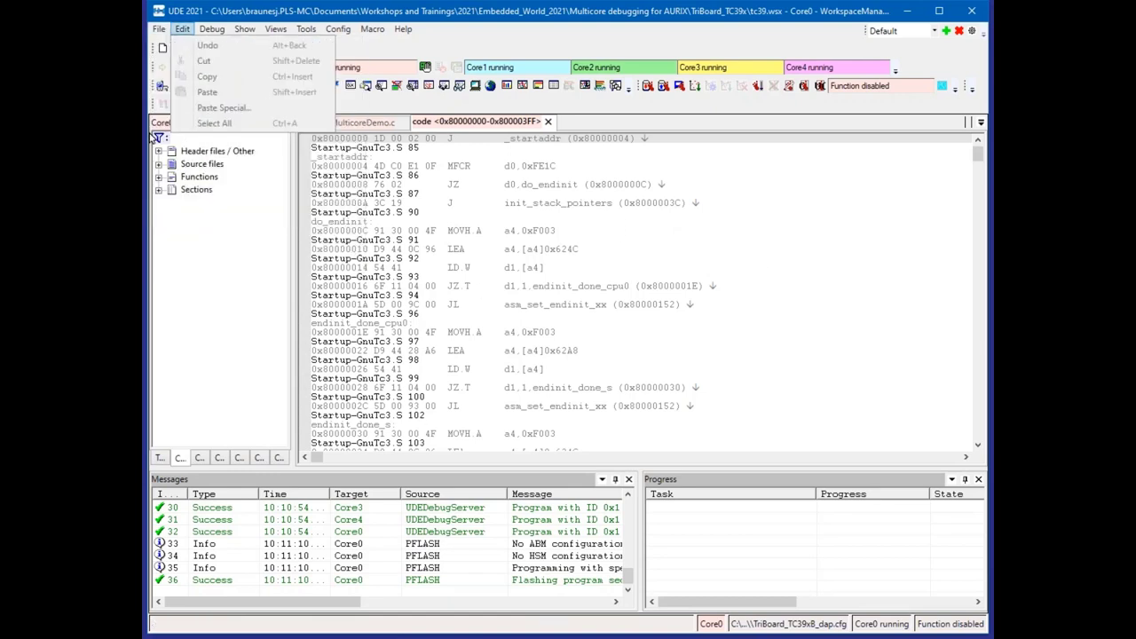
left_click(158, 28)
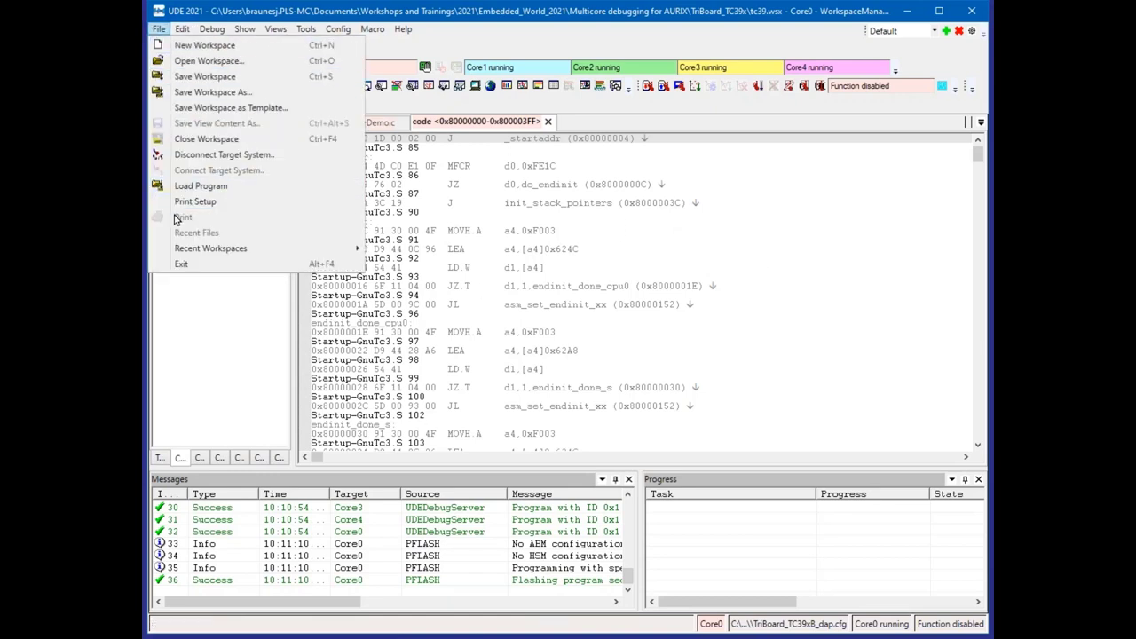
mouse_move(206, 138)
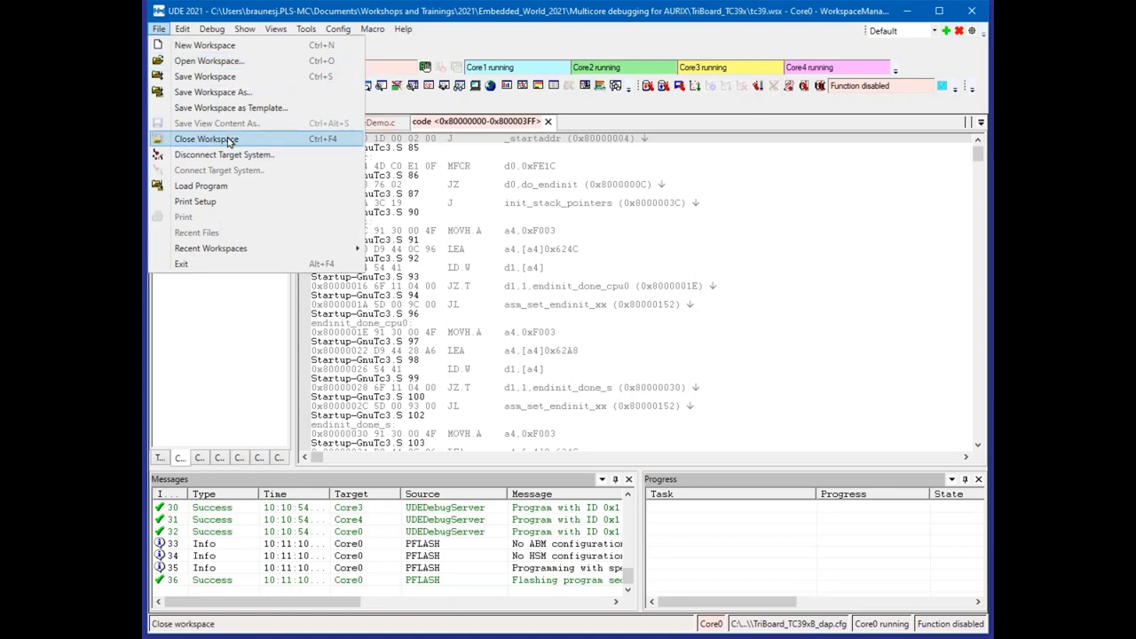
- Close the workspace, ending the debug session and saving changes, then reopen tc39_demo.wsx
left_click(205, 138)
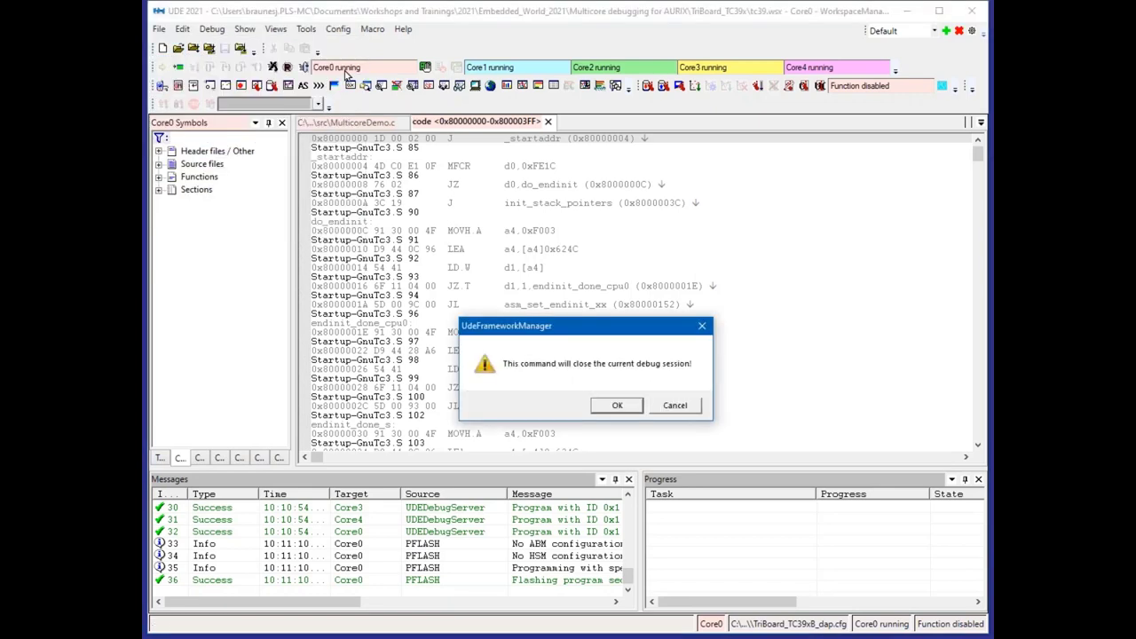
left_click(616, 405)
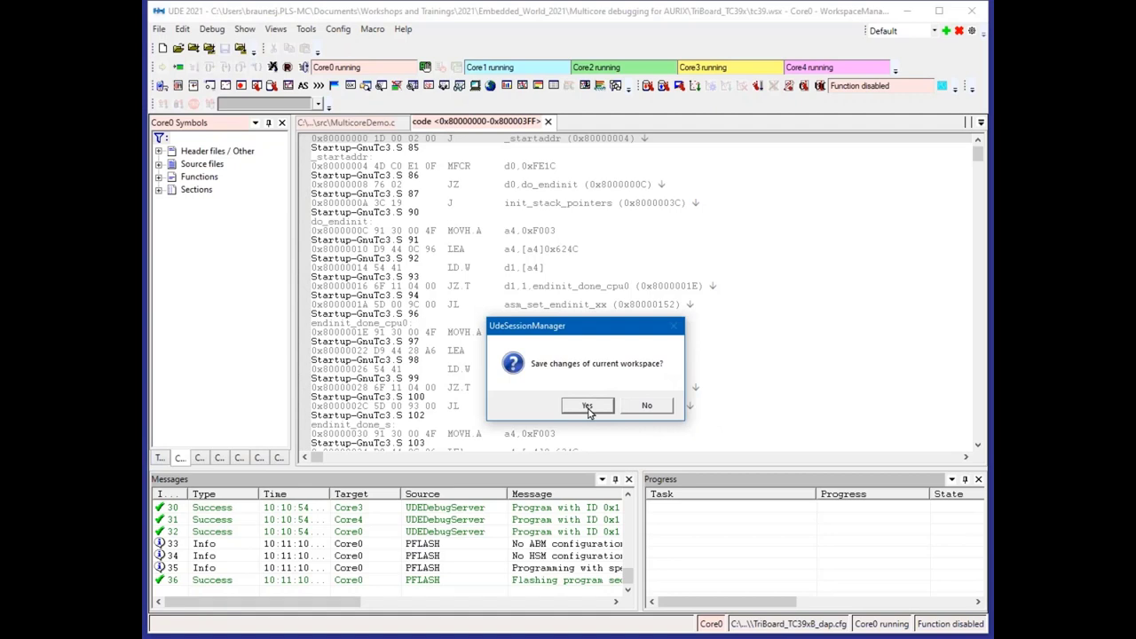
left_click(586, 406)
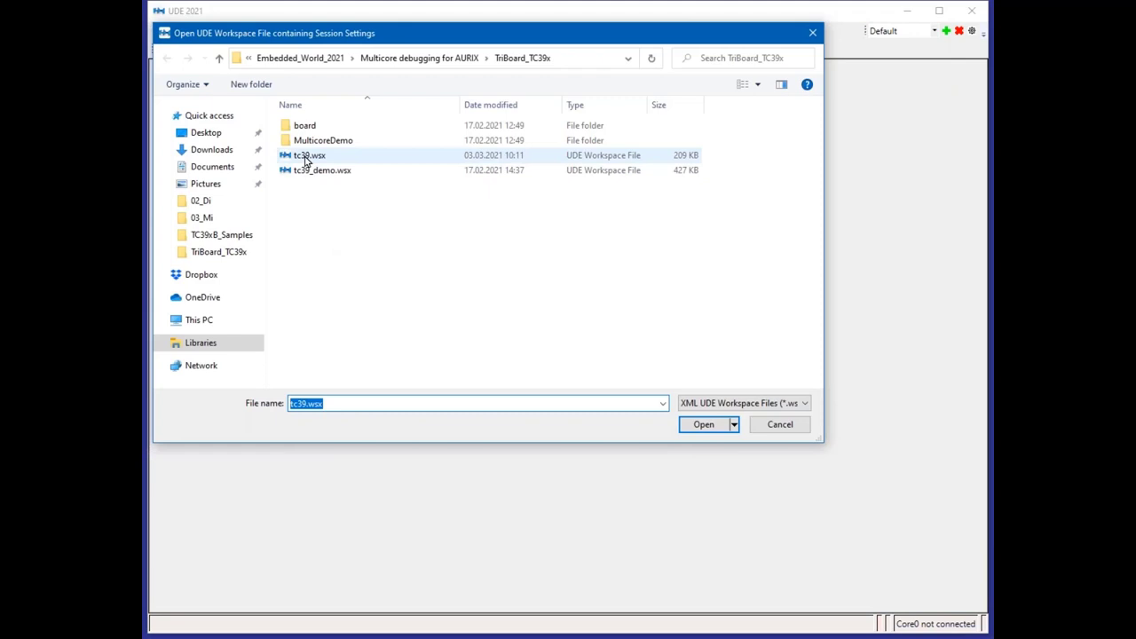
left_click(702, 424)
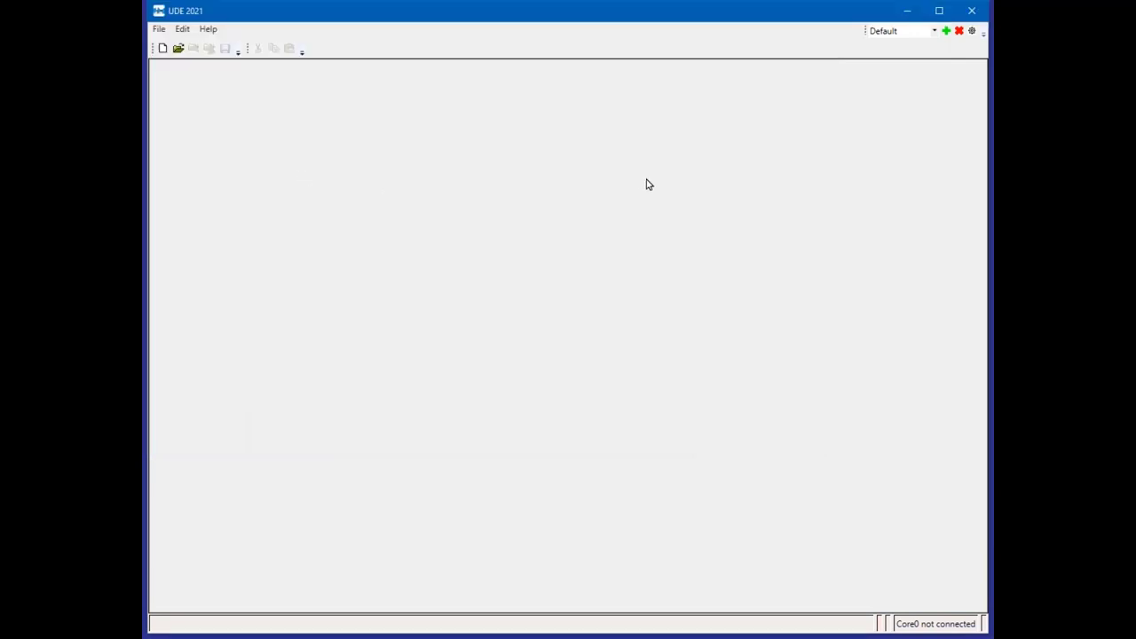
mouse_move(666, 13)
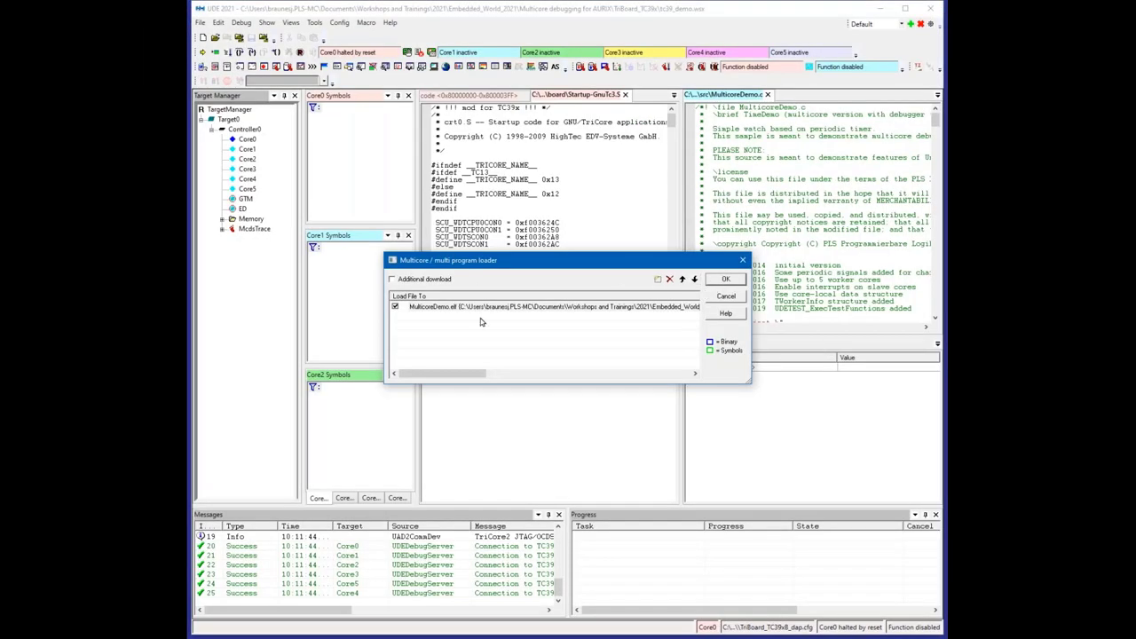
- Load MulticoreDemo onto the cores and verify all flash, with no differences found
left_click(725, 279)
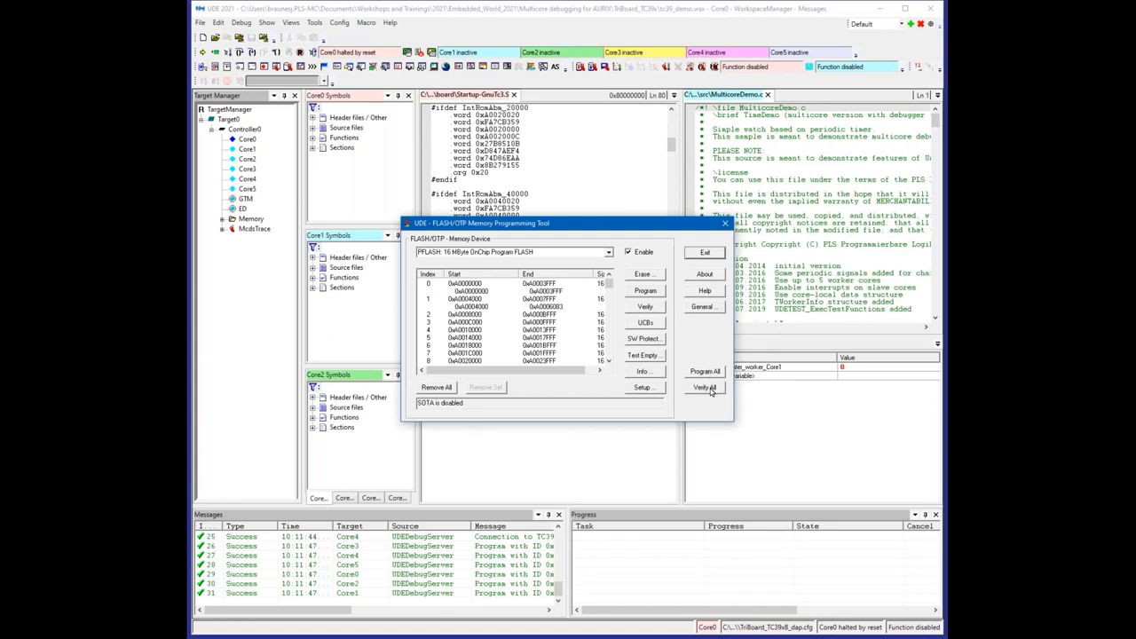
left_click(704, 387)
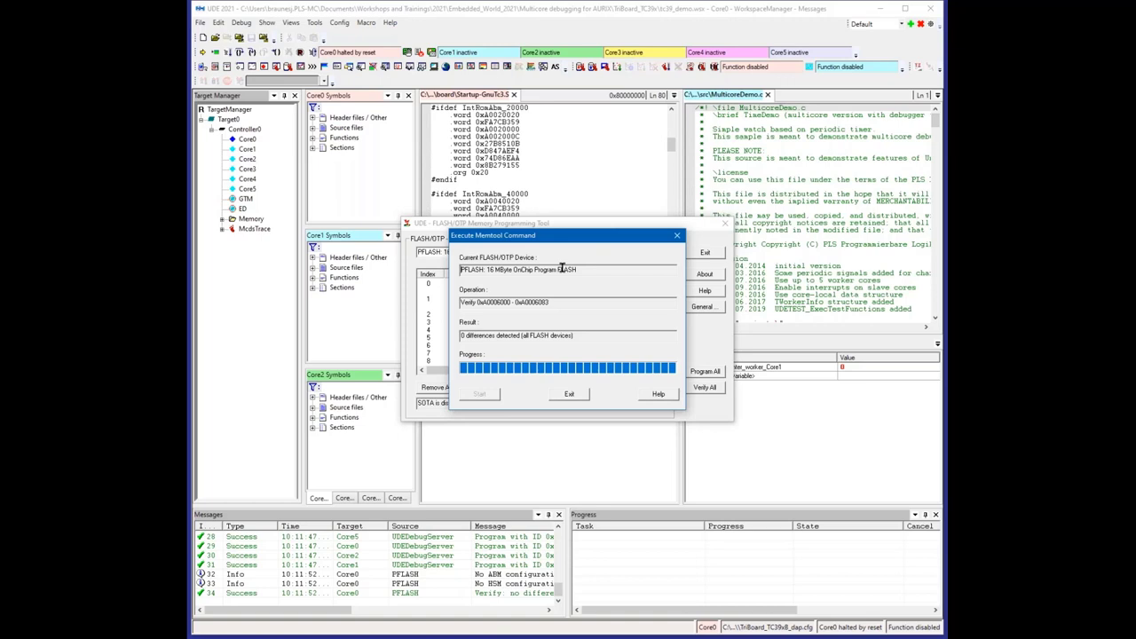
left_click(569, 393)
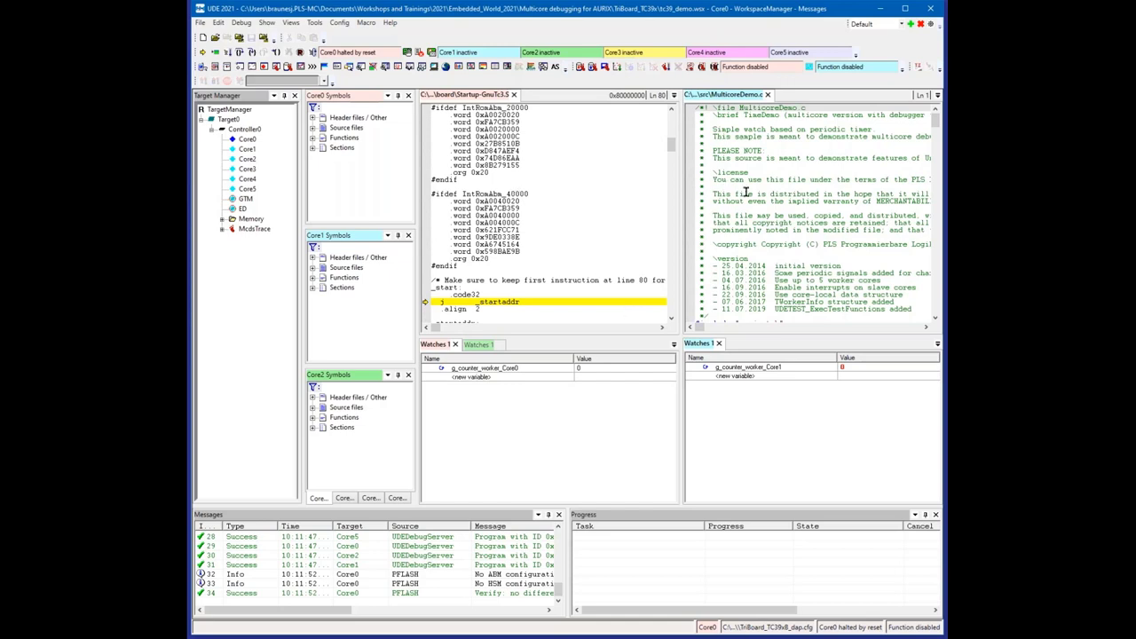
mouse_move(582, 122)
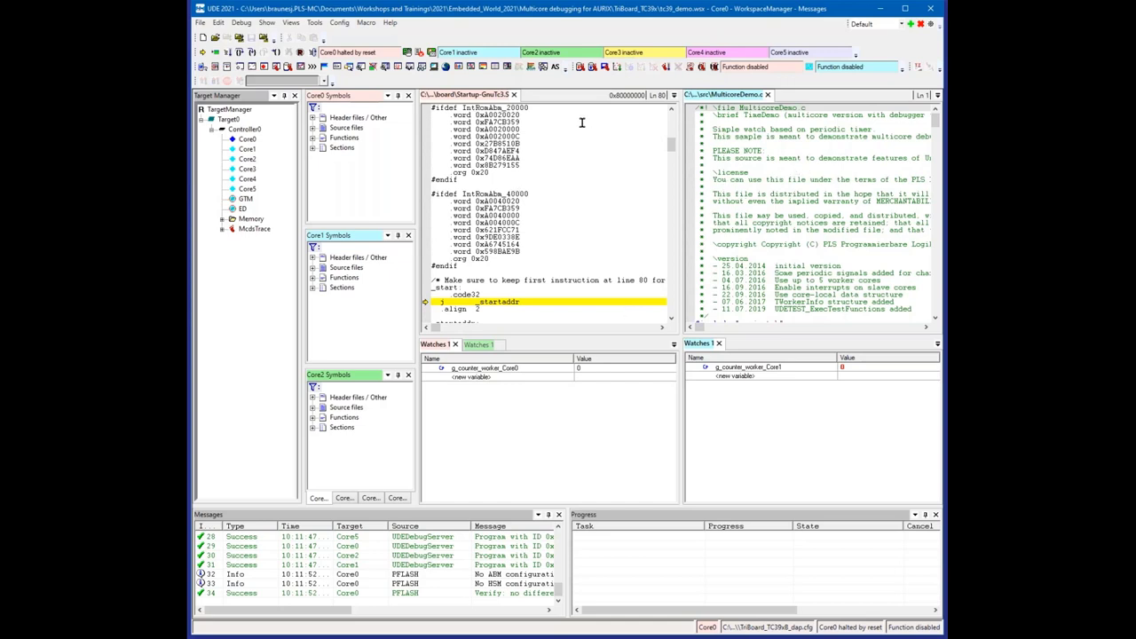
mouse_move(804, 207)
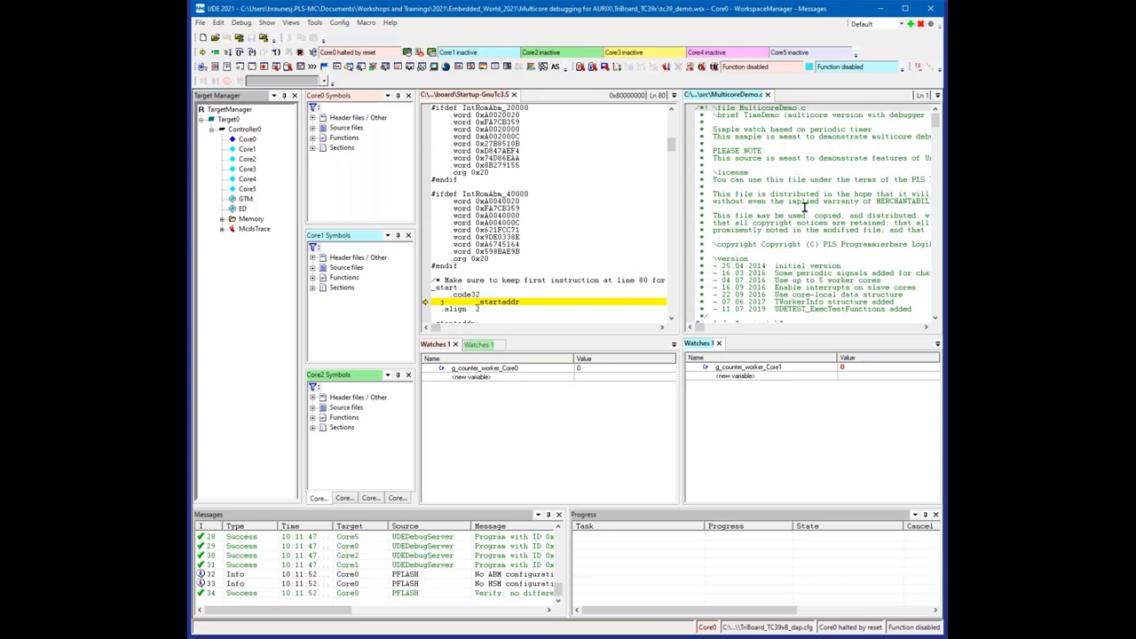
mouse_move(755, 154)
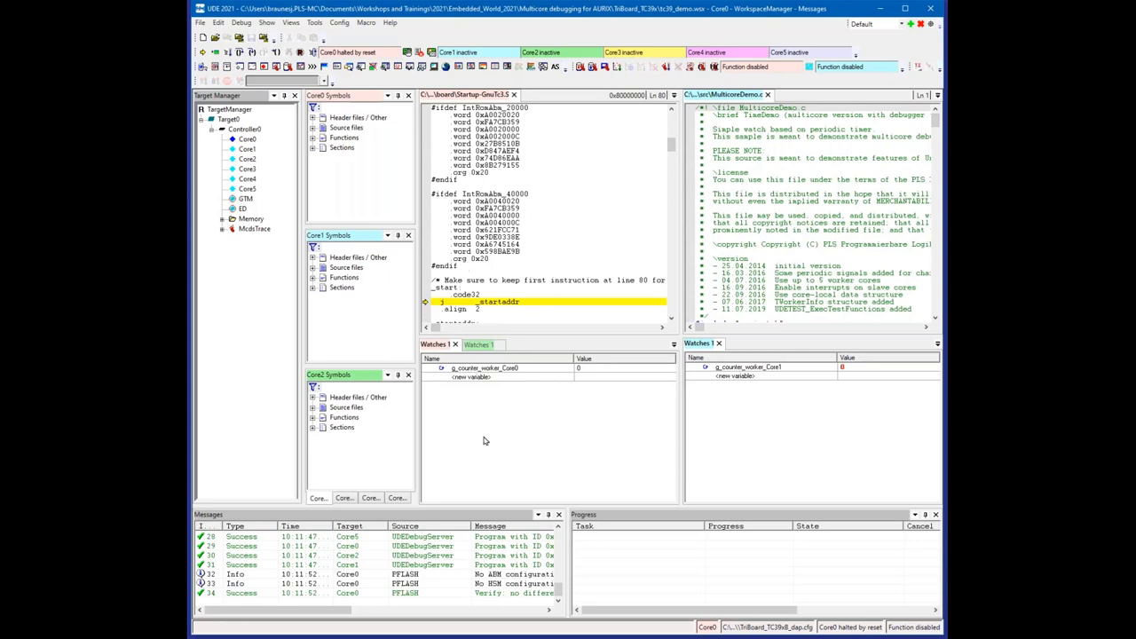
mouse_move(677, 381)
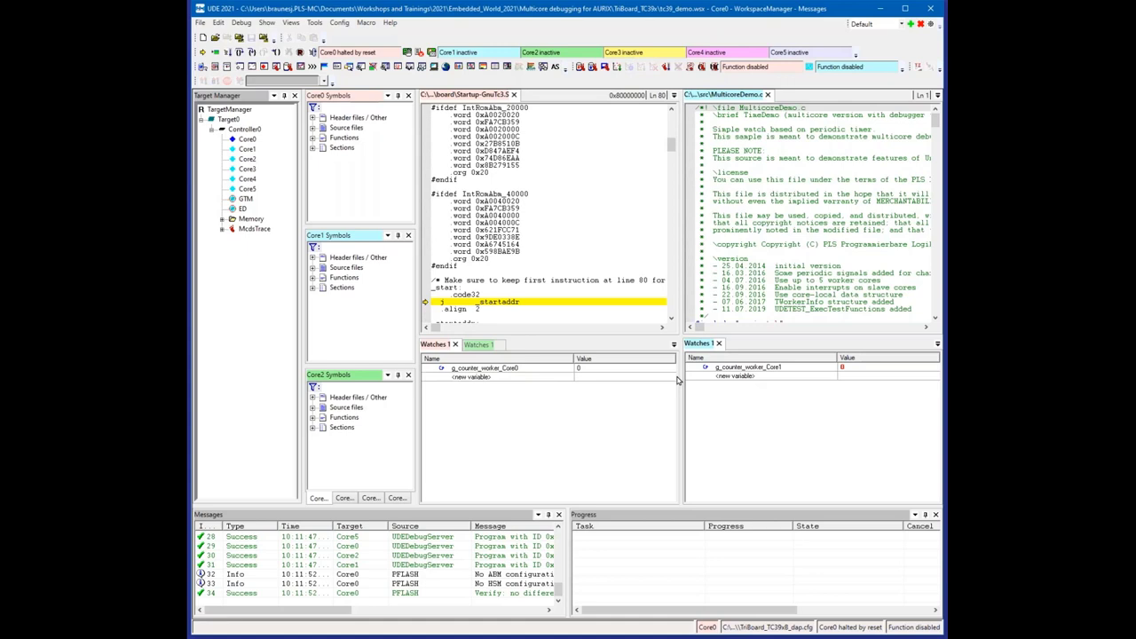
mouse_move(560, 190)
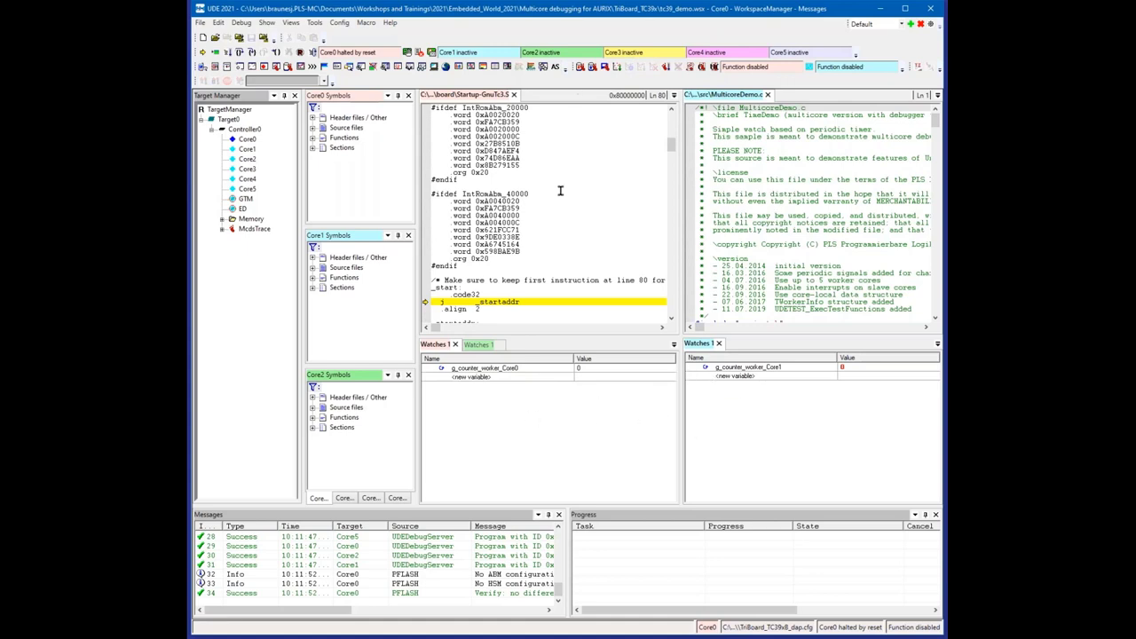
mouse_move(500, 164)
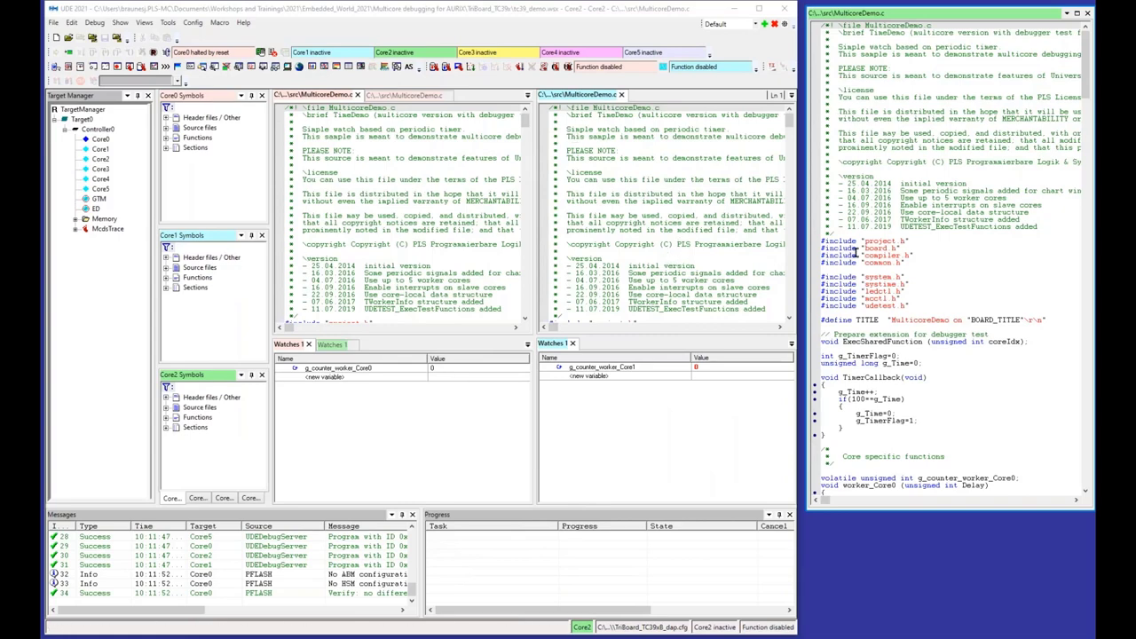
- Operate the Core2 Watches window showing g_counter_worker_Core2 to dock it in the Core2 perspective
left_click(333, 344)
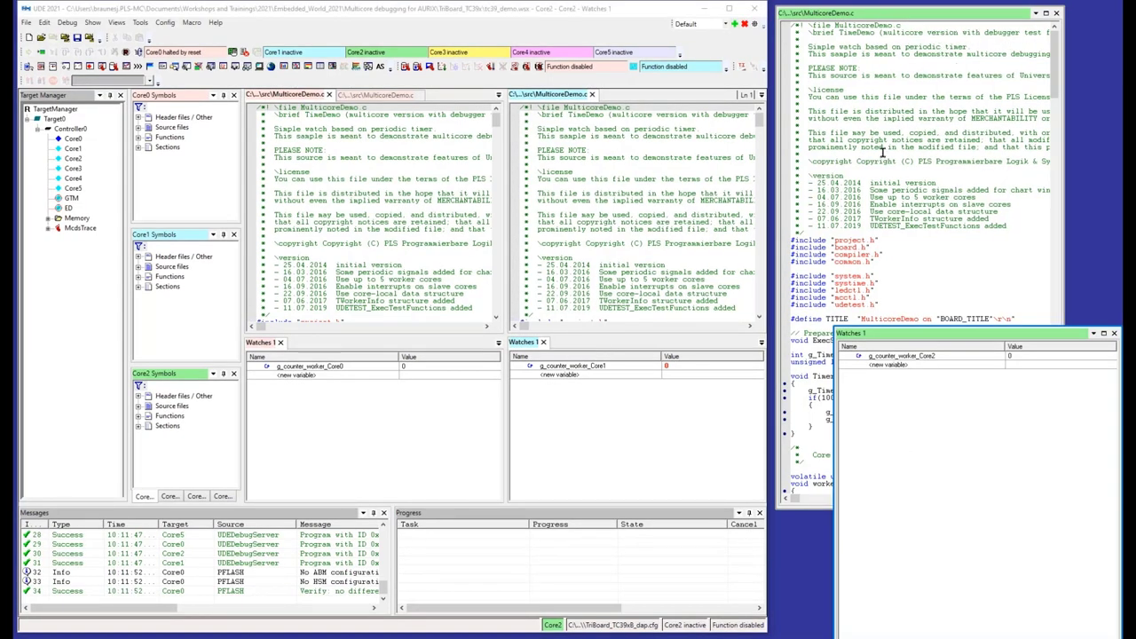
mouse_move(909, 169)
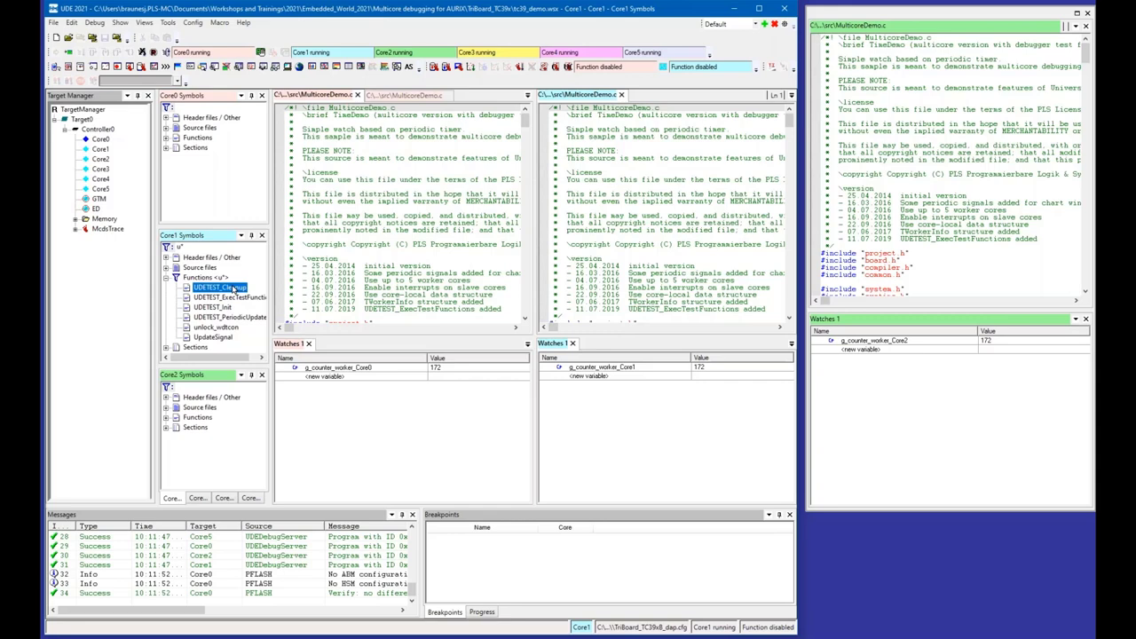
- Select UpdateSignal in Core1 Symbols and open its source to set a breakpoint
left_click(213, 337)
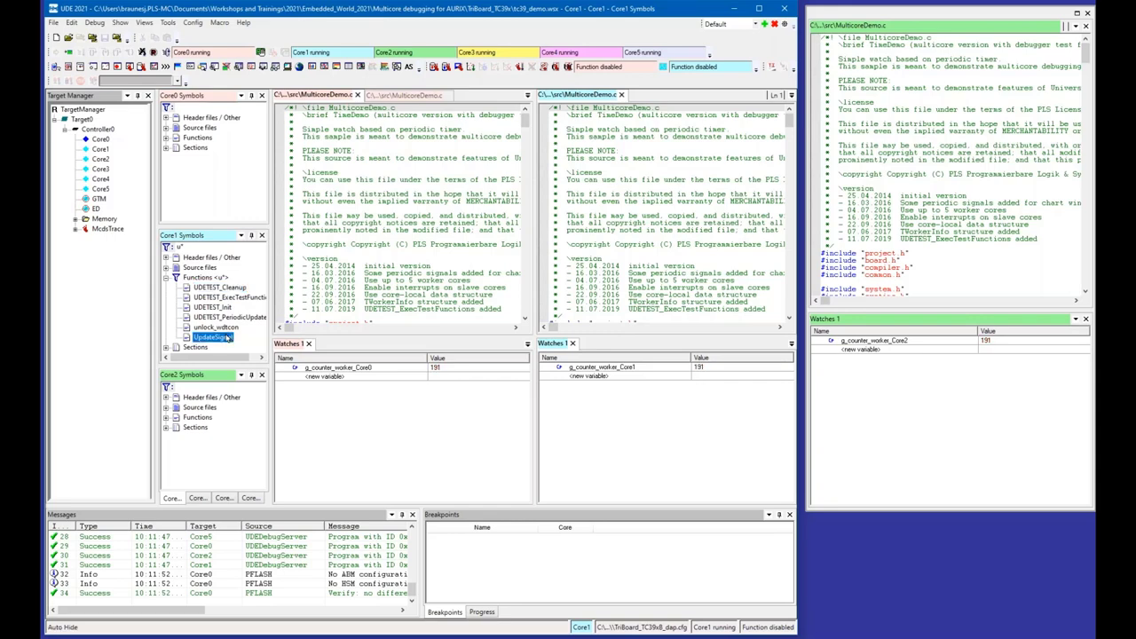
double_click(213, 337)
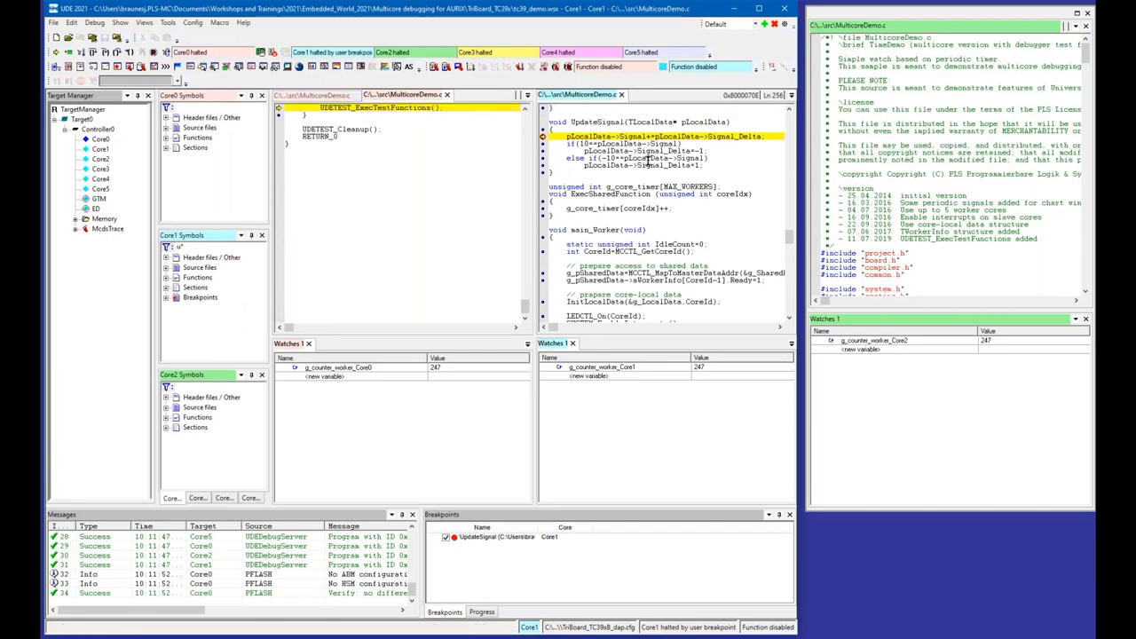
mouse_move(603, 192)
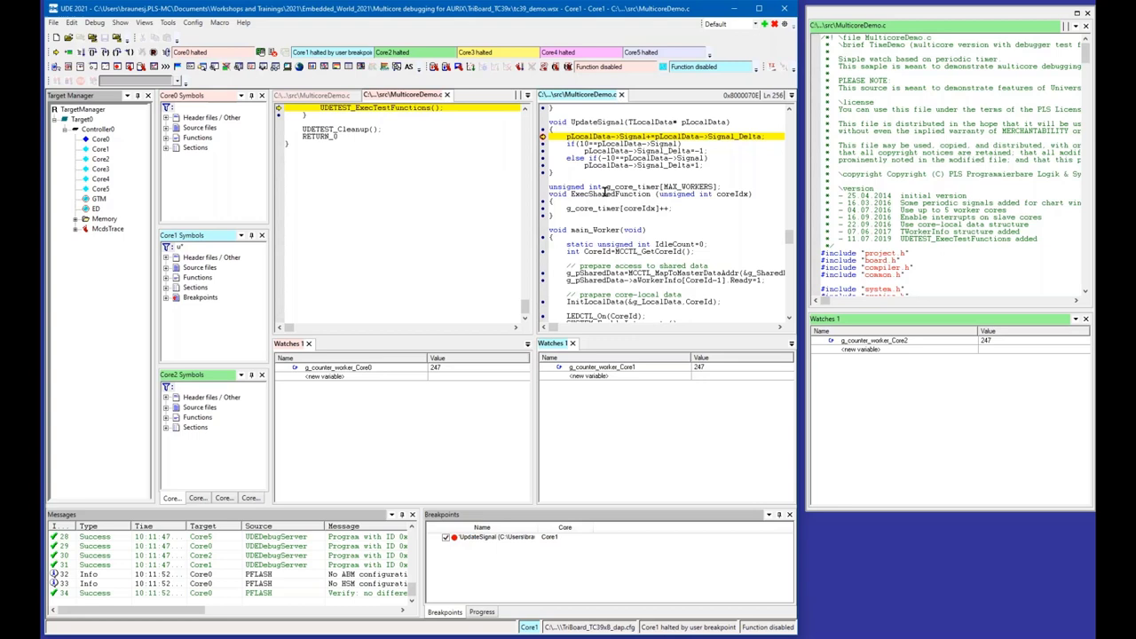
mouse_move(610, 208)
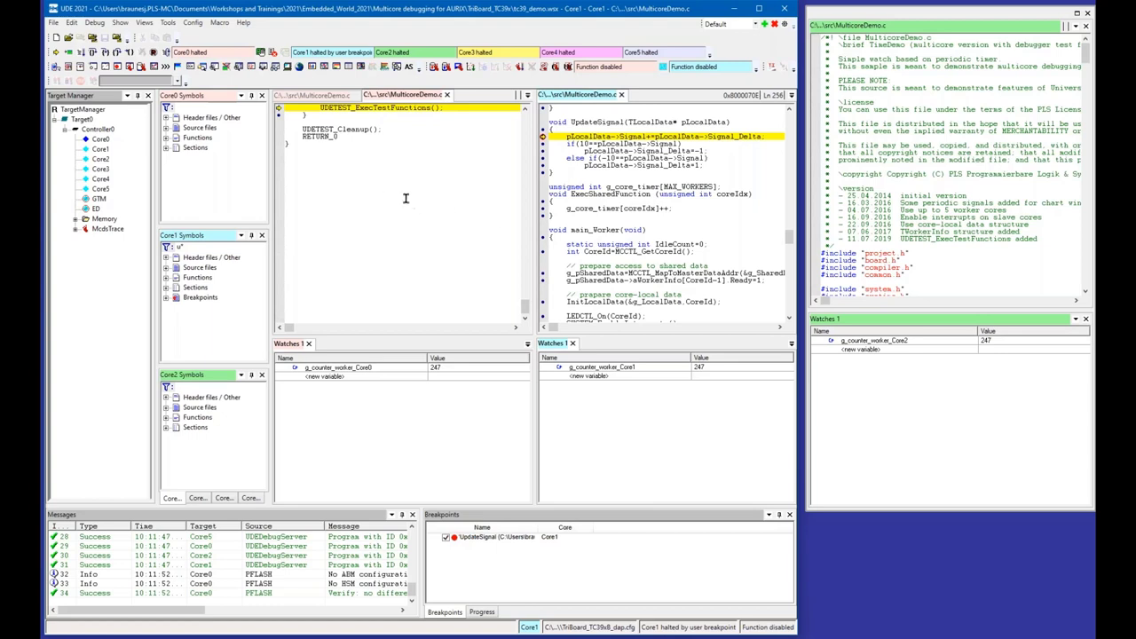
mouse_move(397, 191)
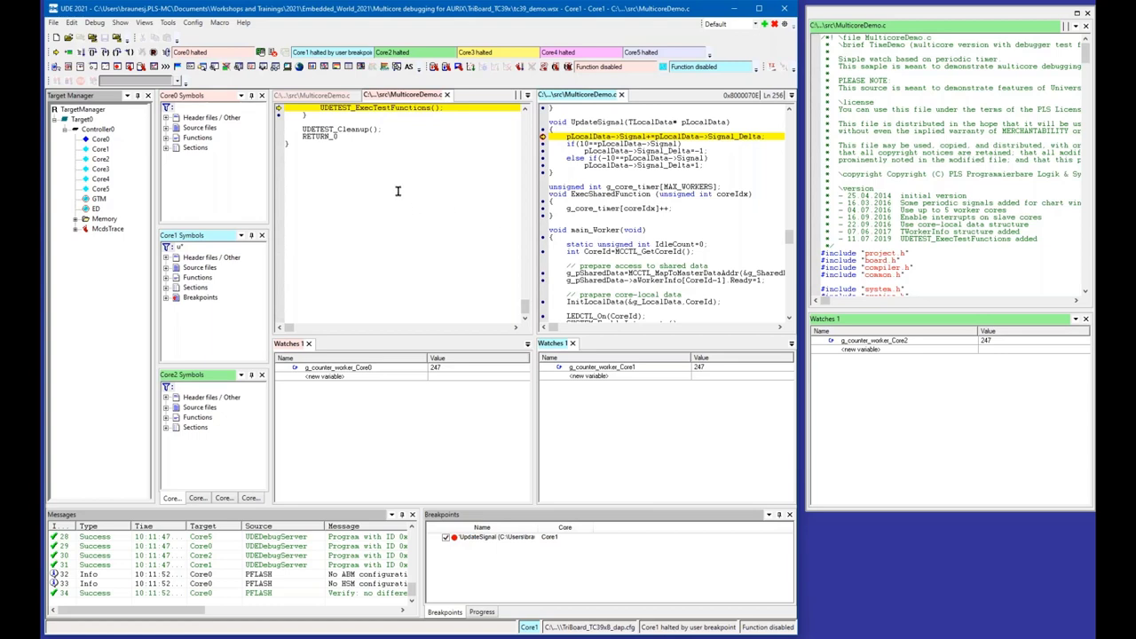
mouse_move(459, 169)
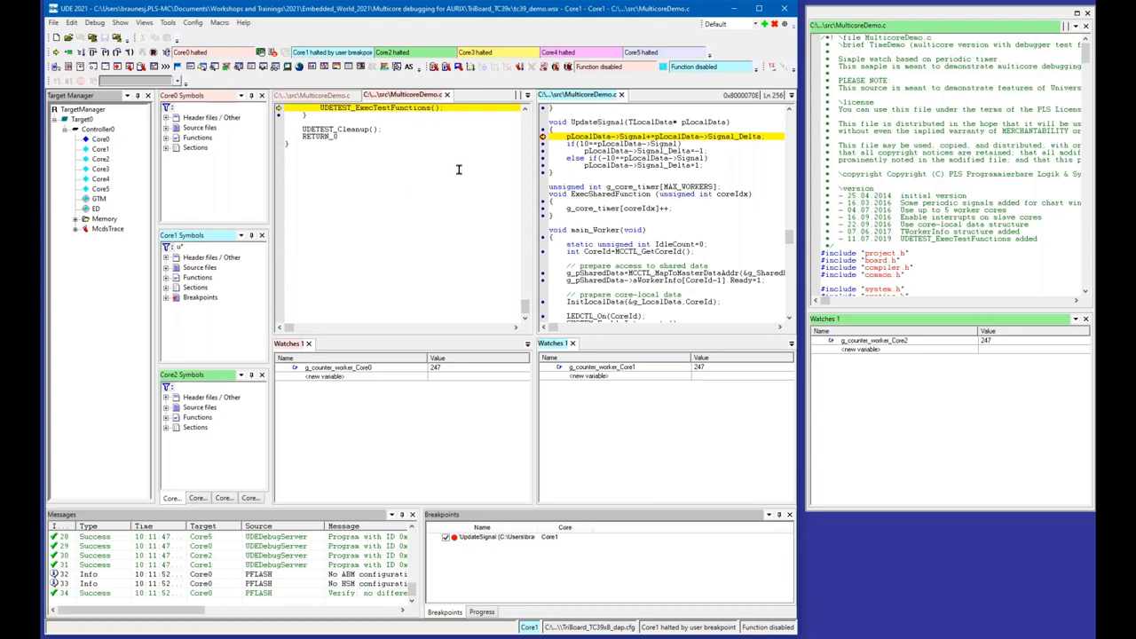
mouse_move(193, 22)
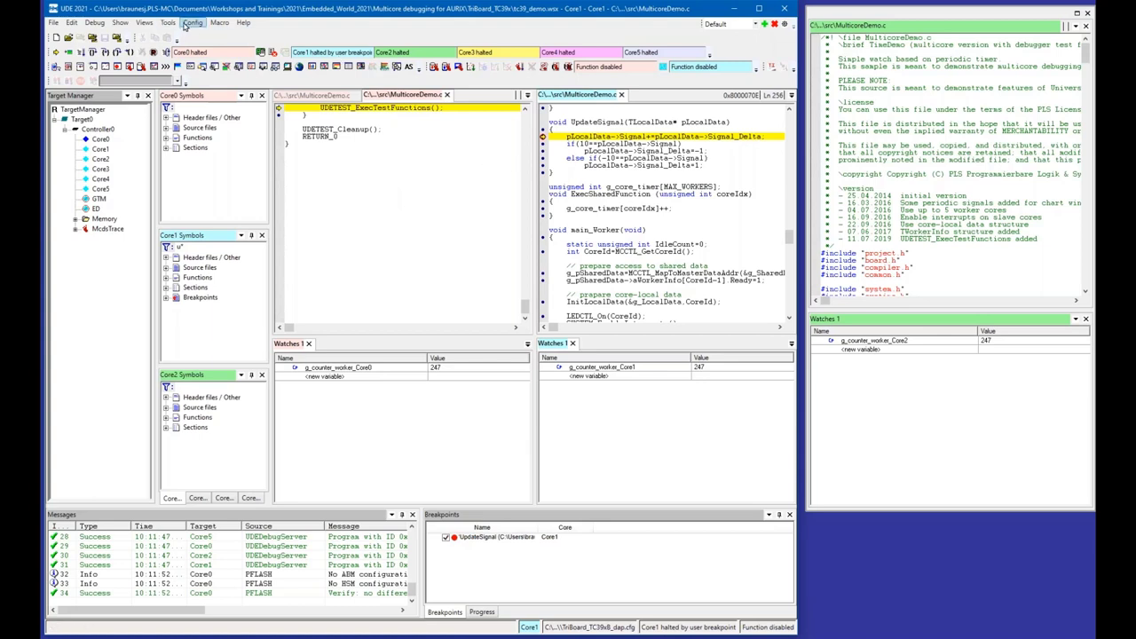
- Open Multicore Run Control Configuration and view Run Control Group 1's members, Core0–Core5
left_click(192, 22)
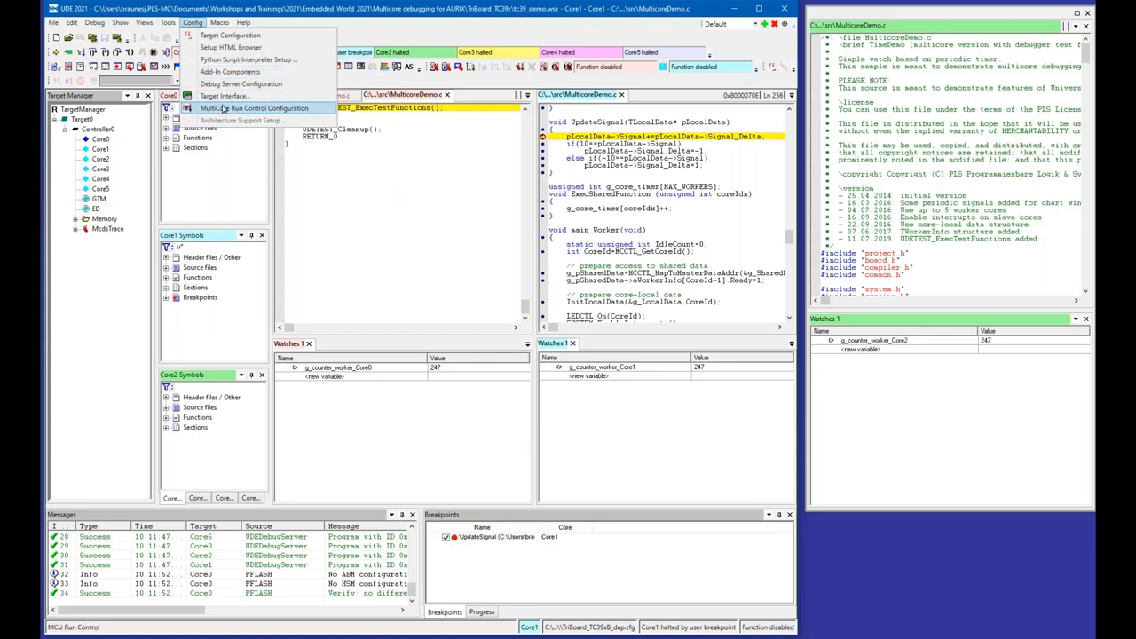
left_click(251, 107)
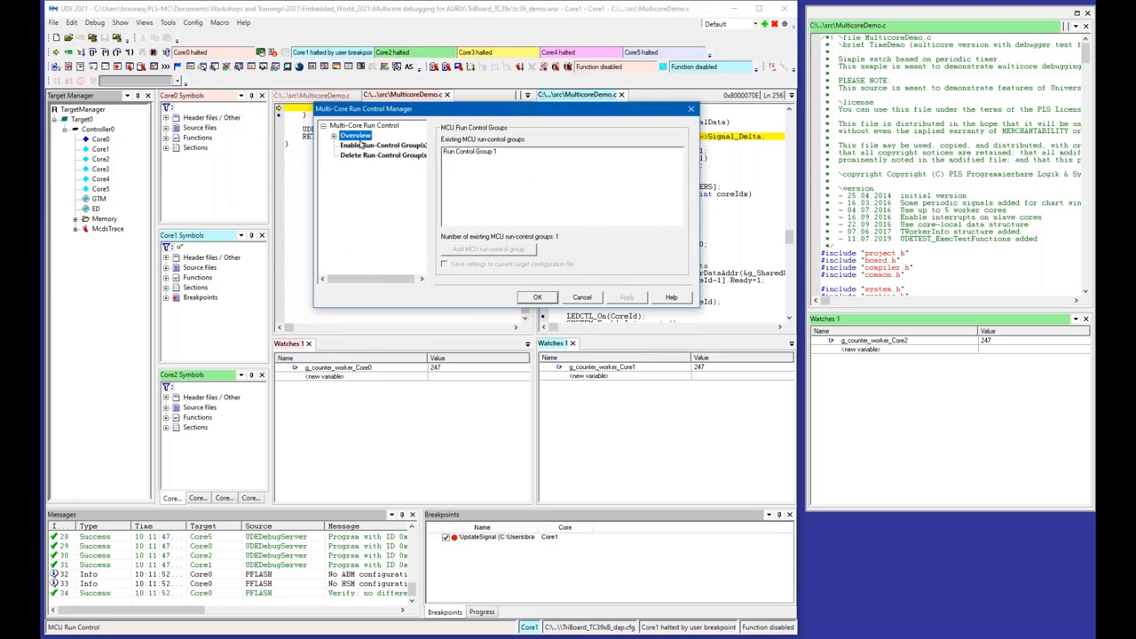
left_click(340, 145)
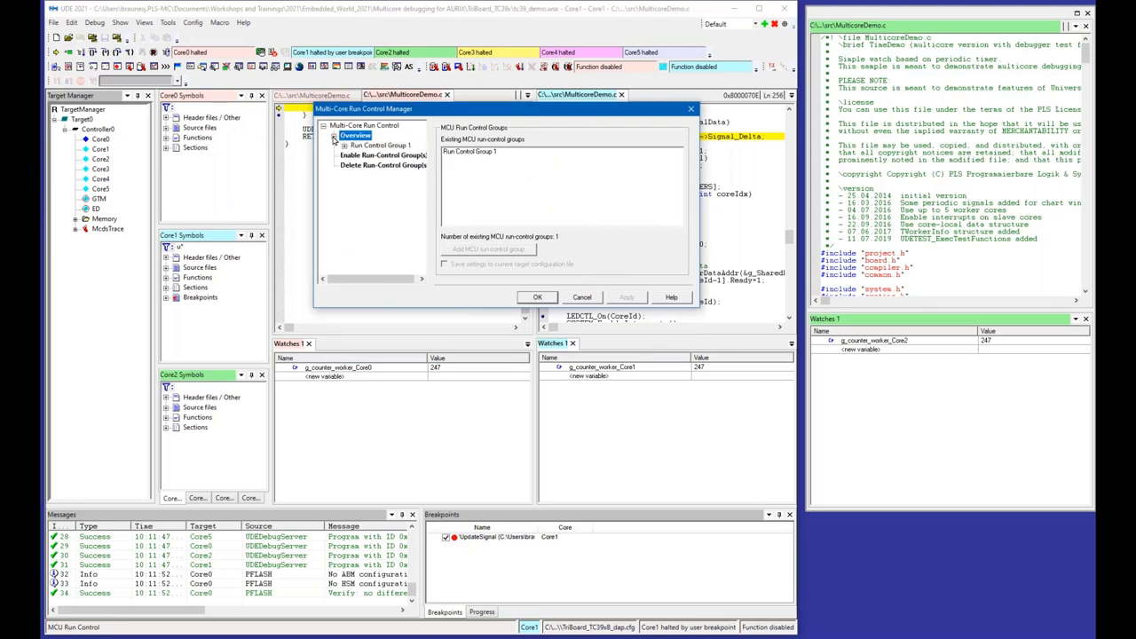
left_click(383, 155)
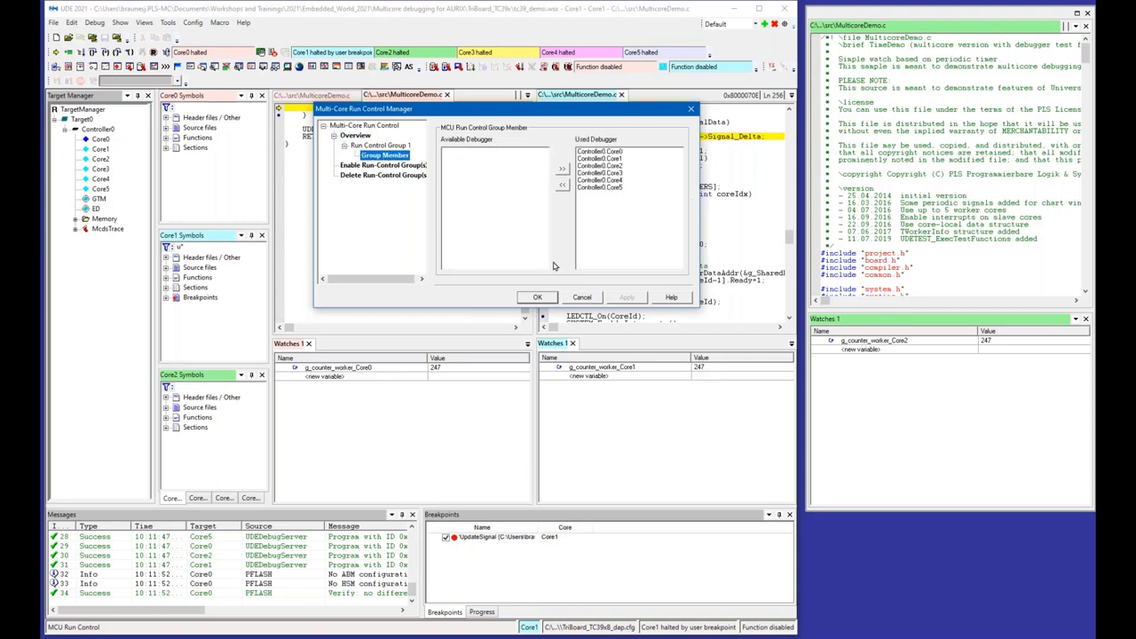
mouse_move(660, 179)
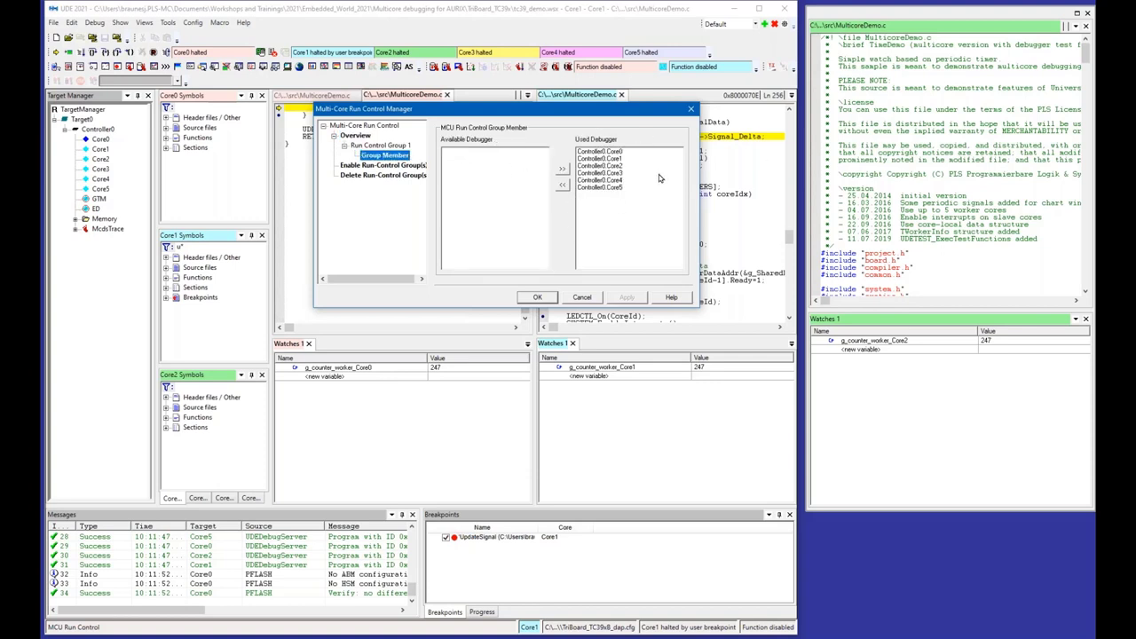
mouse_move(634, 178)
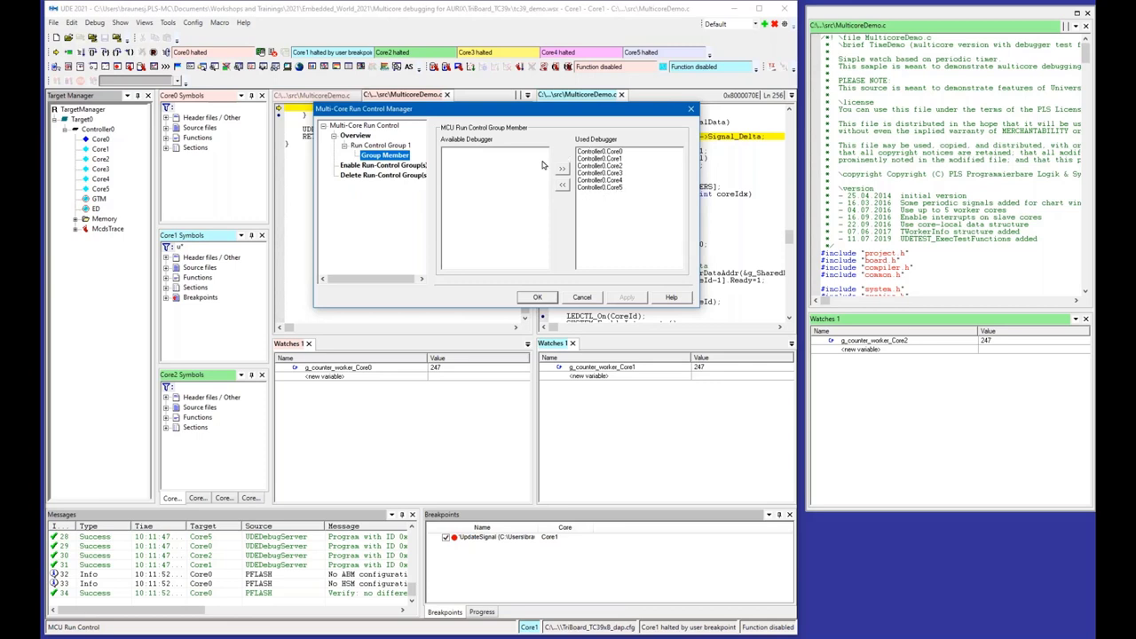
mouse_move(651, 175)
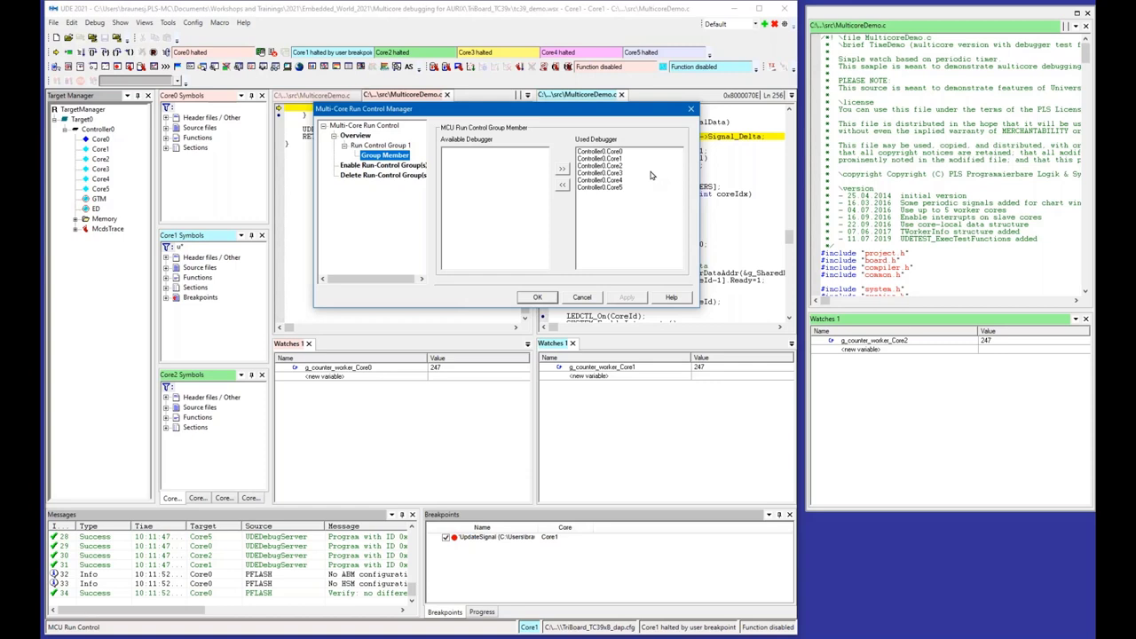
mouse_move(660, 221)
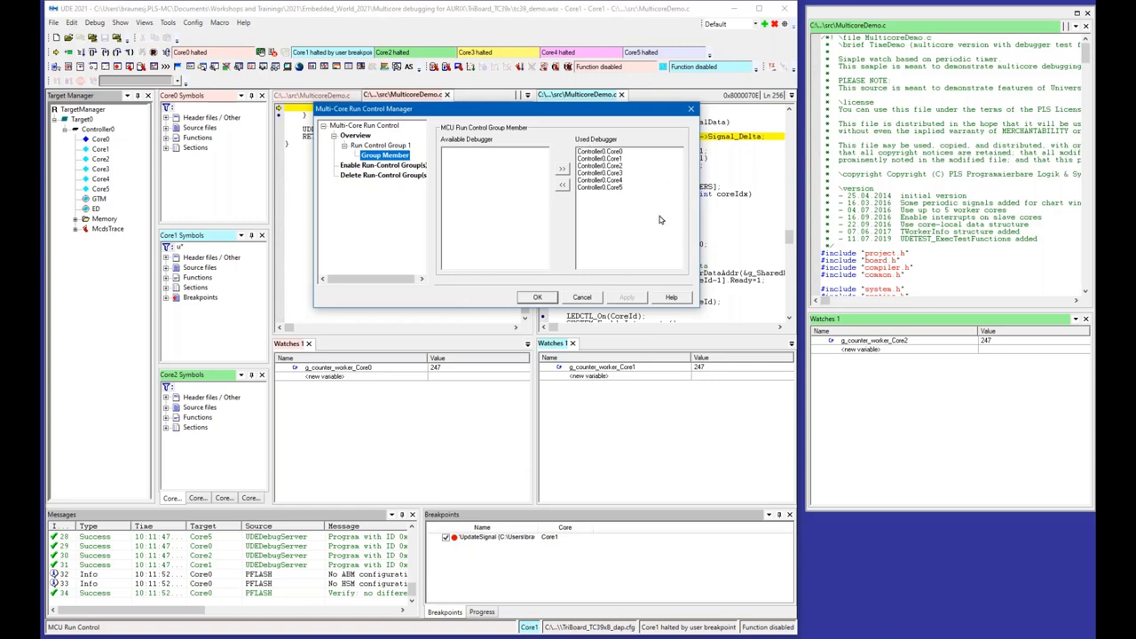
mouse_move(586, 280)
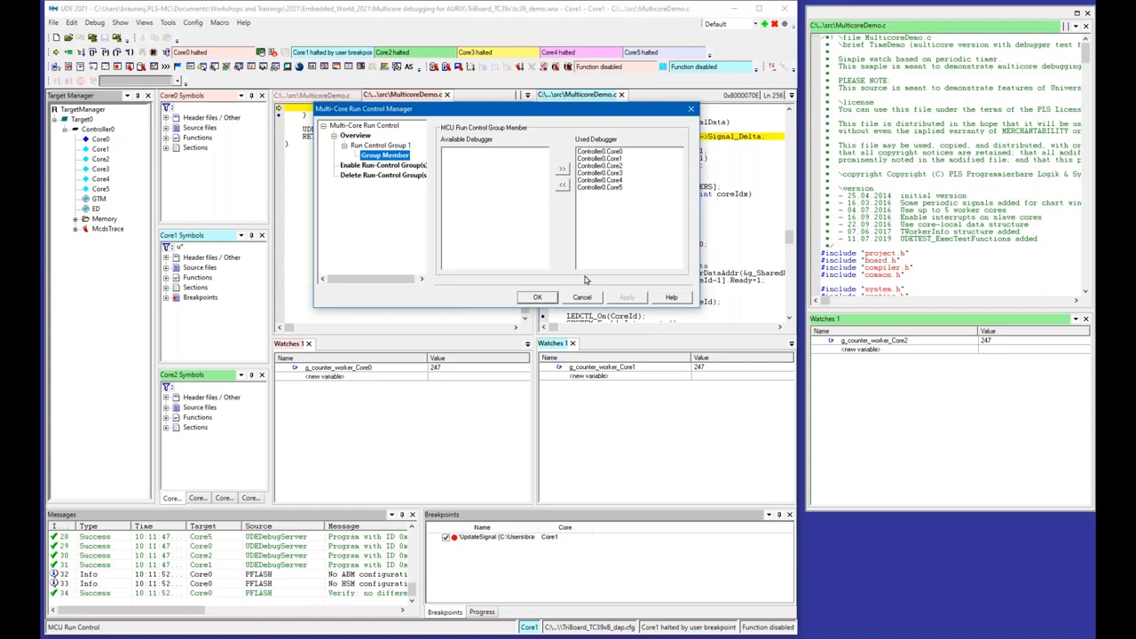
mouse_move(560, 282)
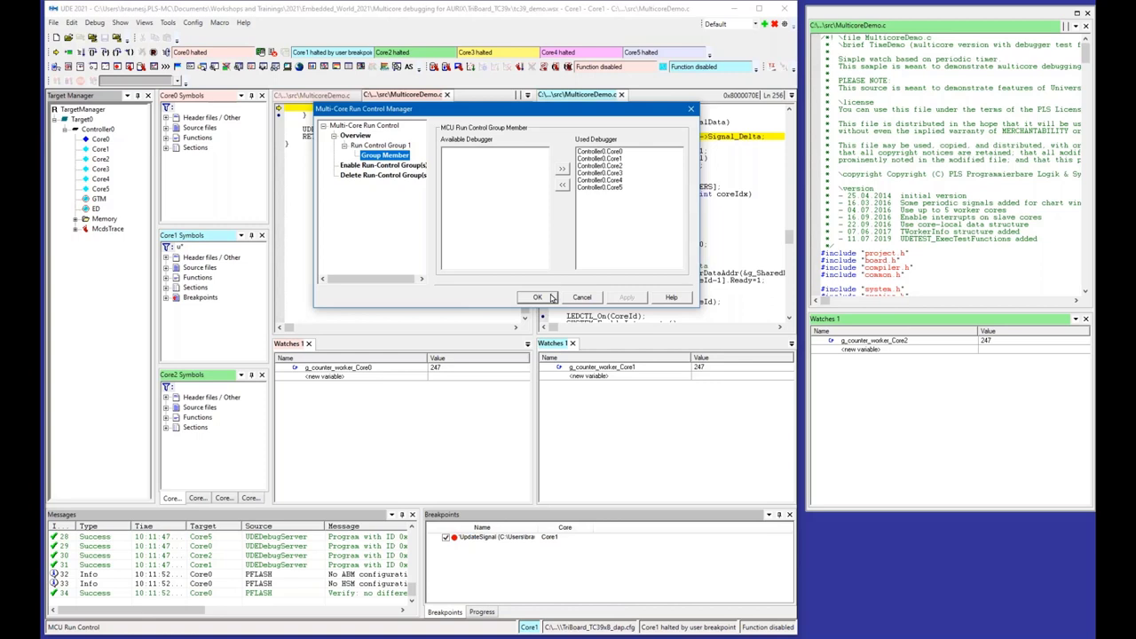
mouse_move(539, 300)
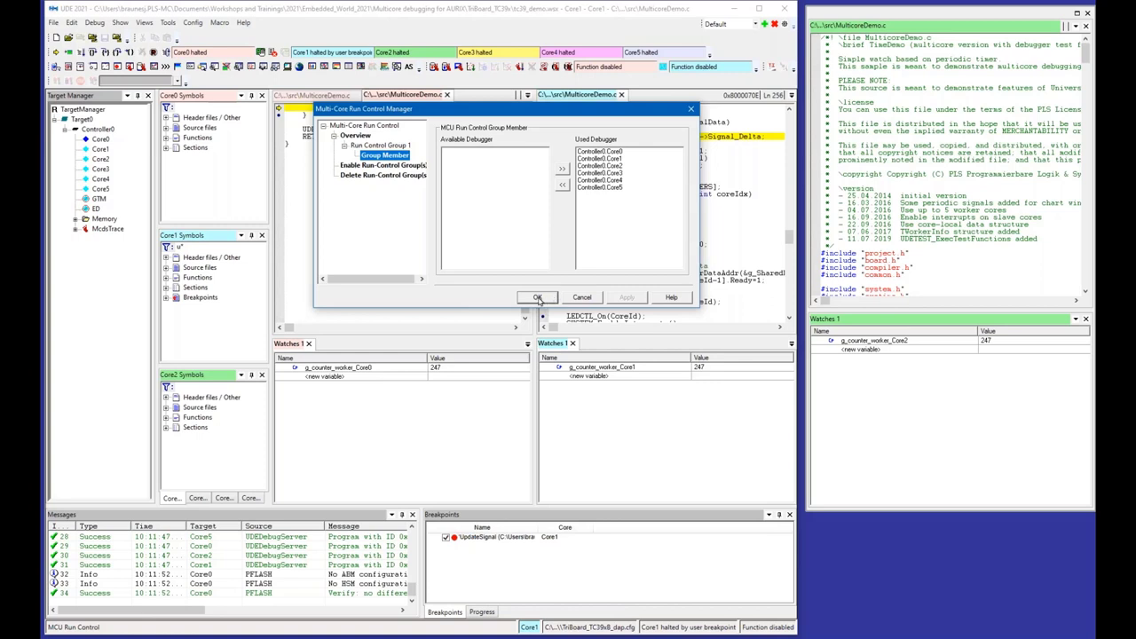
- Keep the run control settings and single-step the halted program one line
left_click(537, 298)
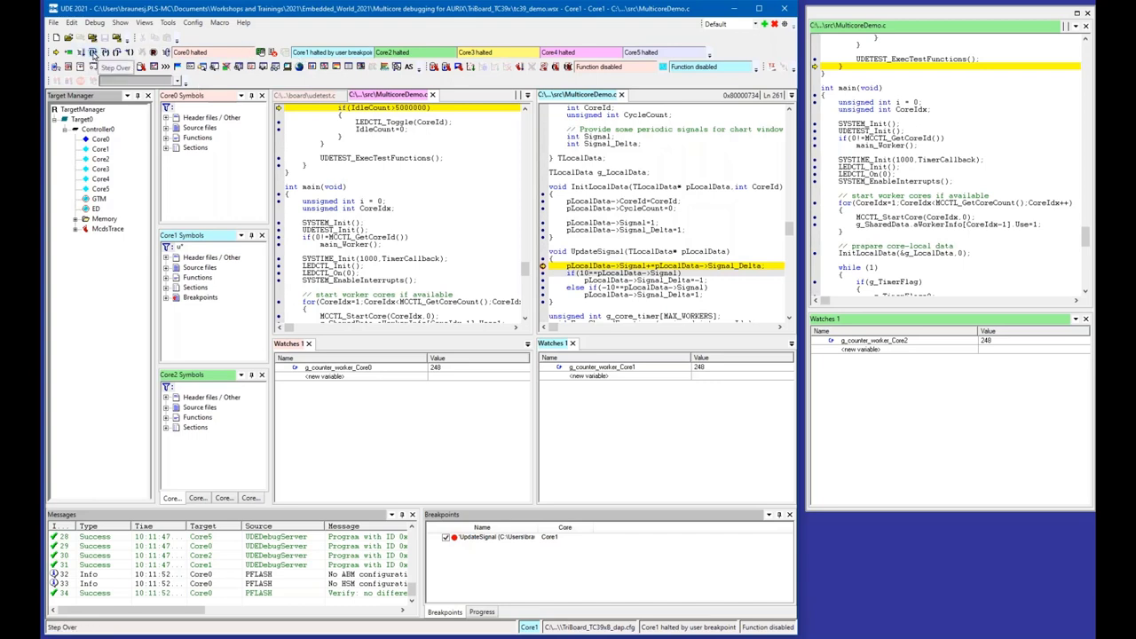
left_click(93, 52)
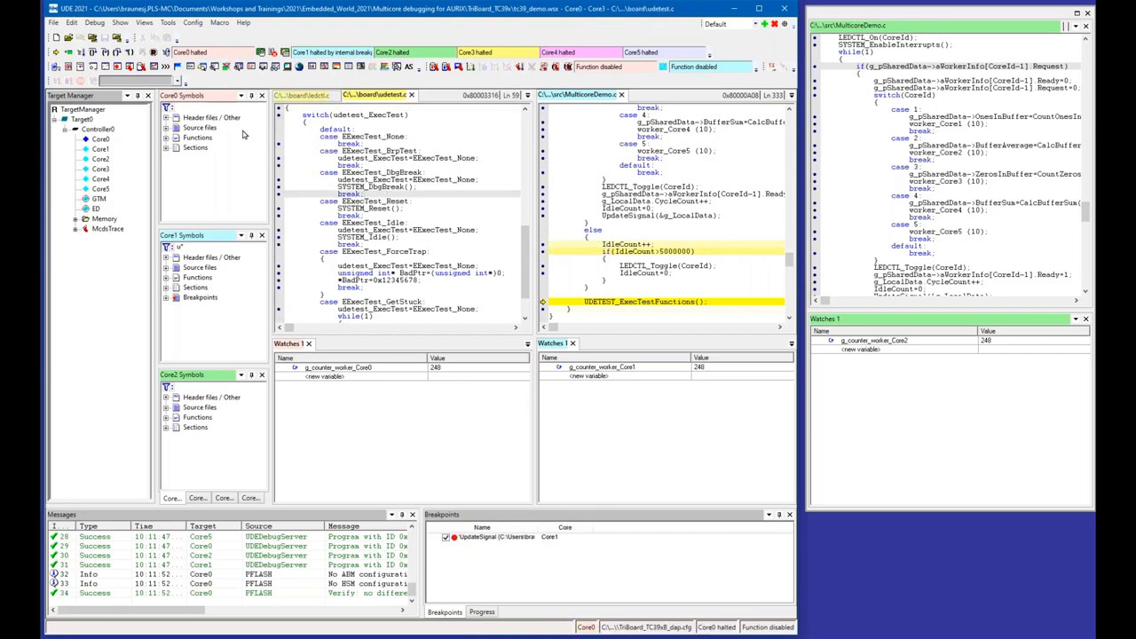
mouse_move(648, 300)
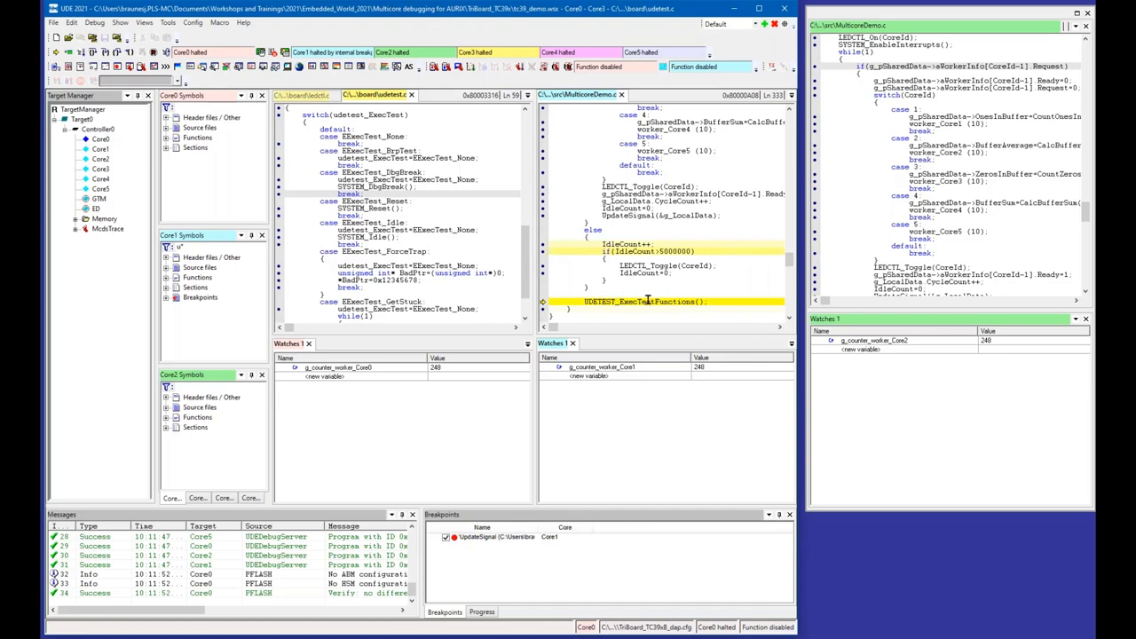
mouse_move(651, 239)
type("ex*")
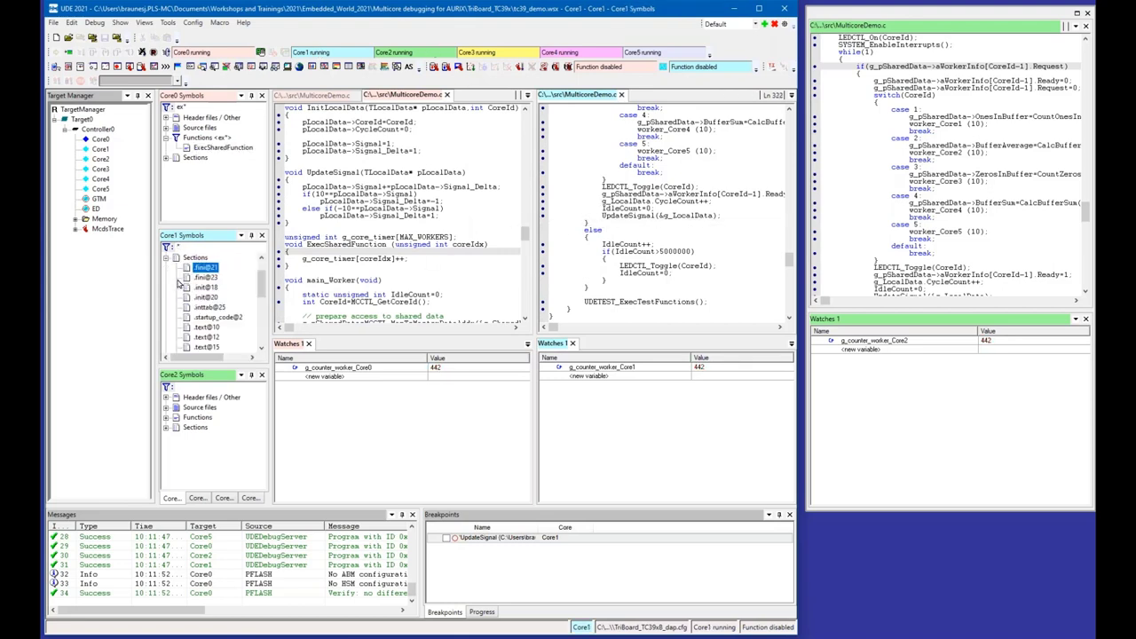
- Collapse Core1's Sections and expand Functions to show ExecSharedFunction
left_click(179, 287)
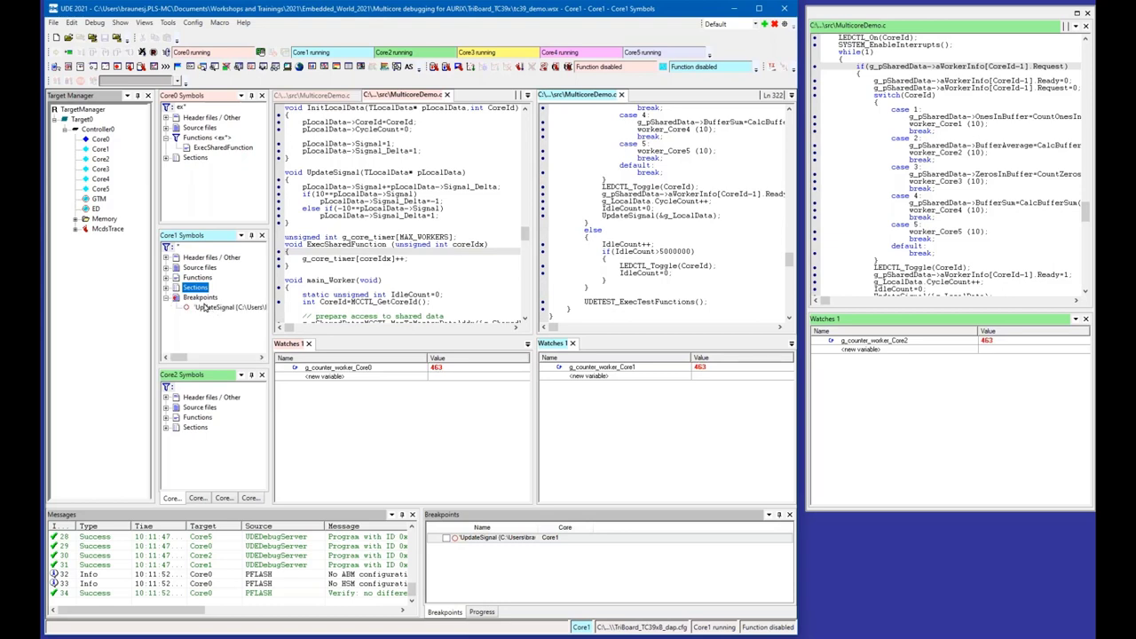
left_click(166, 257)
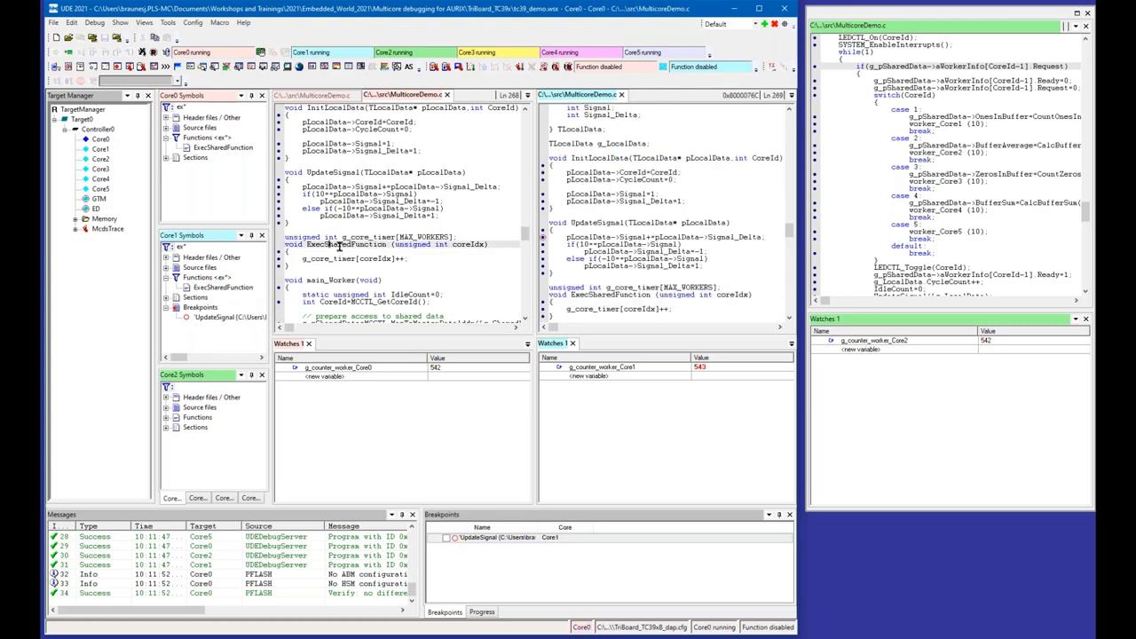
- Switch both Core0's and Core1's editors to Mixed Mode source with disassembly
right_click(355, 244)
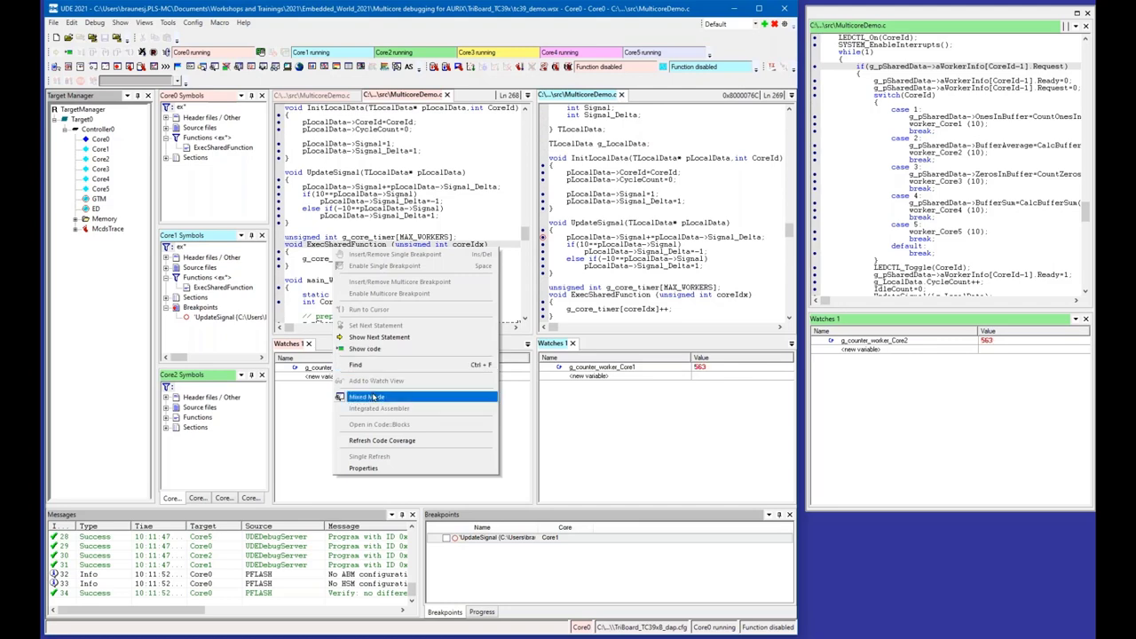
left_click(367, 395)
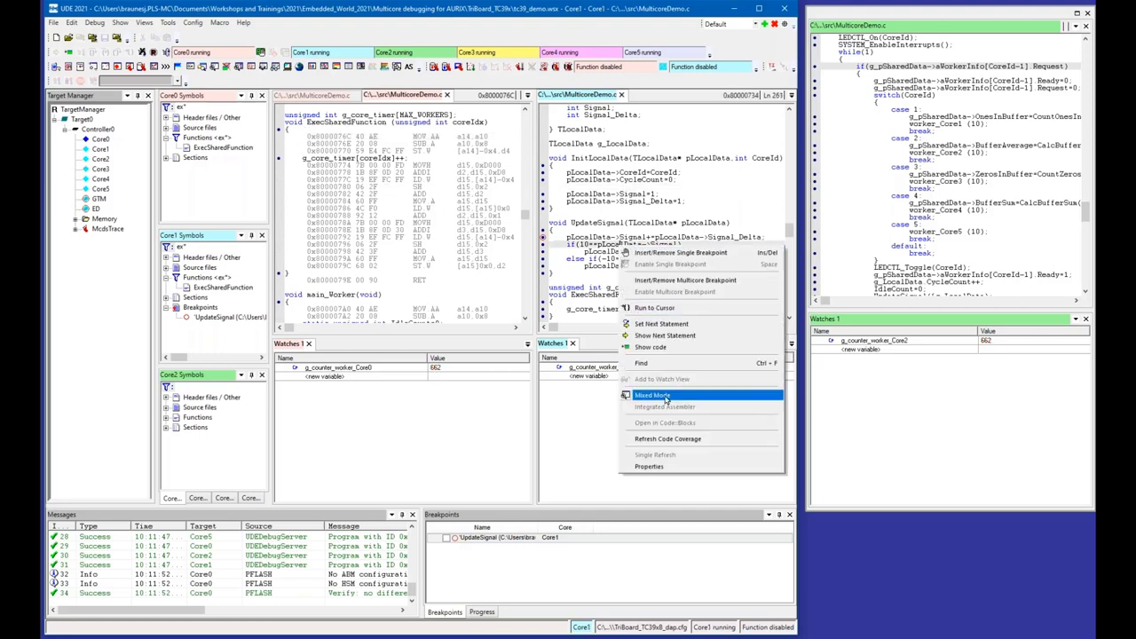
left_click(653, 394)
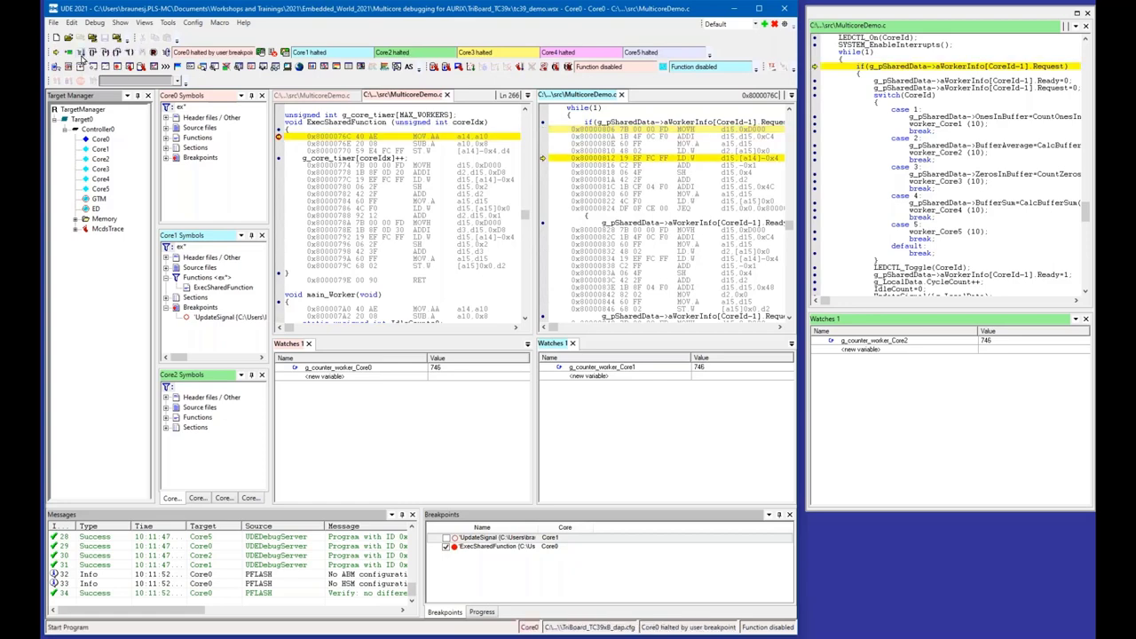
- Resume all cores until Core0 halts again at the ExecSharedFunction breakpoint
left_click(82, 52)
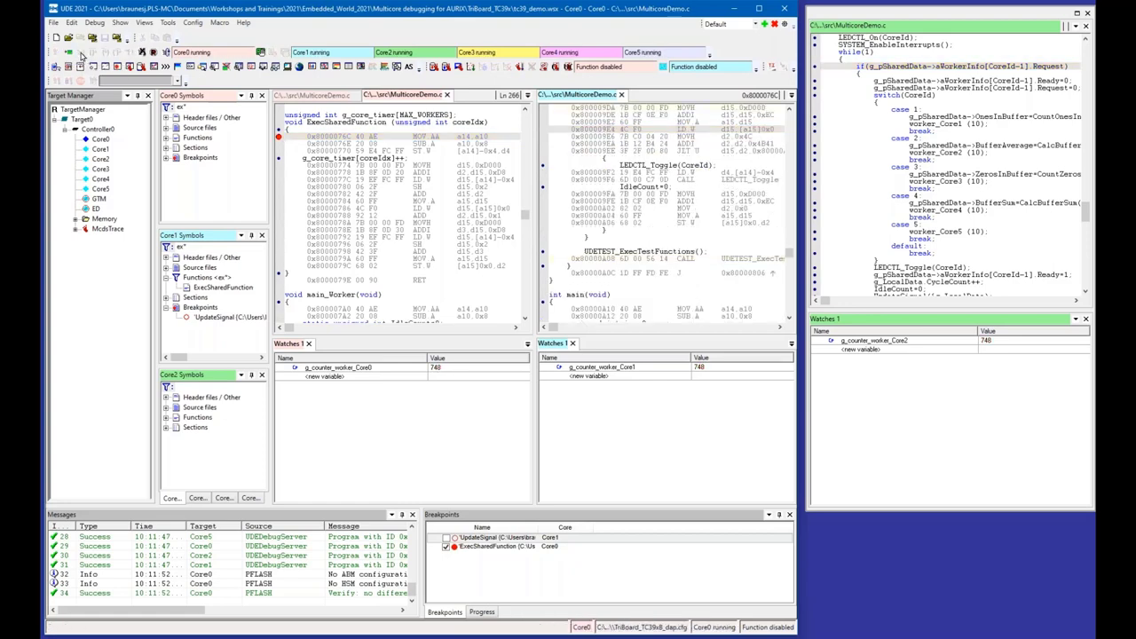
left_click(129, 52)
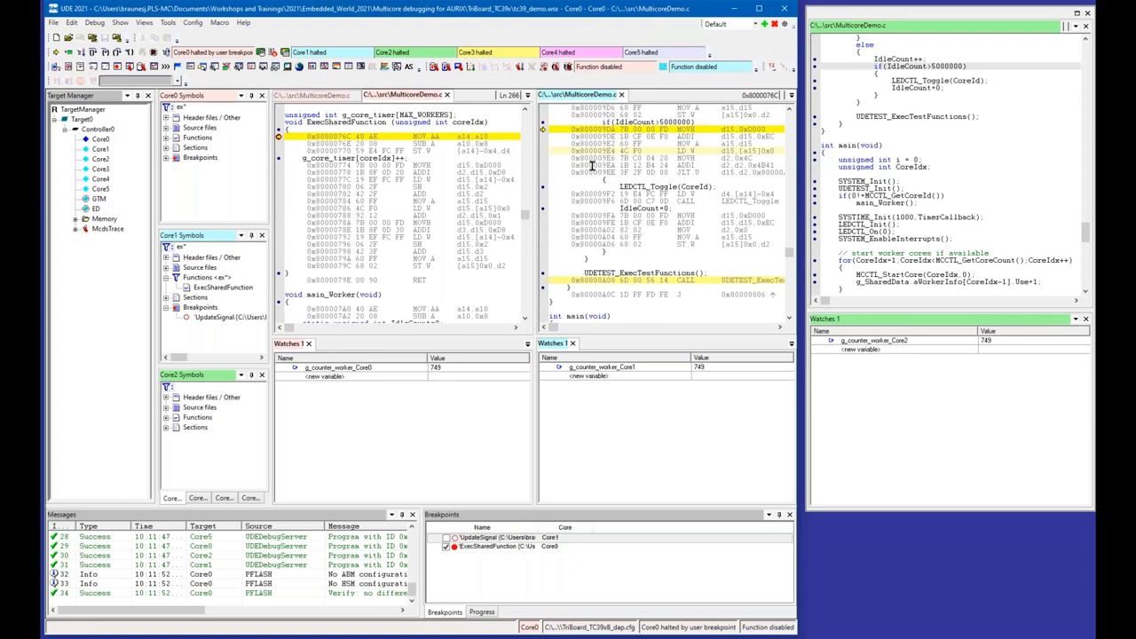
mouse_move(474, 191)
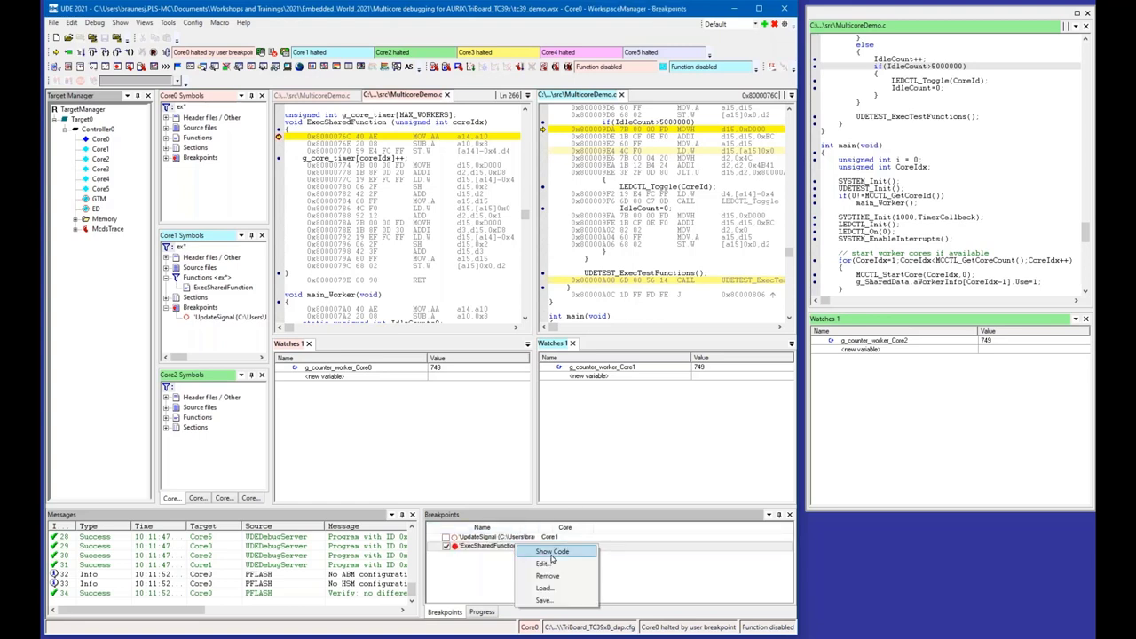
- Edit the ExecSharedFunction breakpoint, tick MultiCore, and confirm with OK
left_click(542, 563)
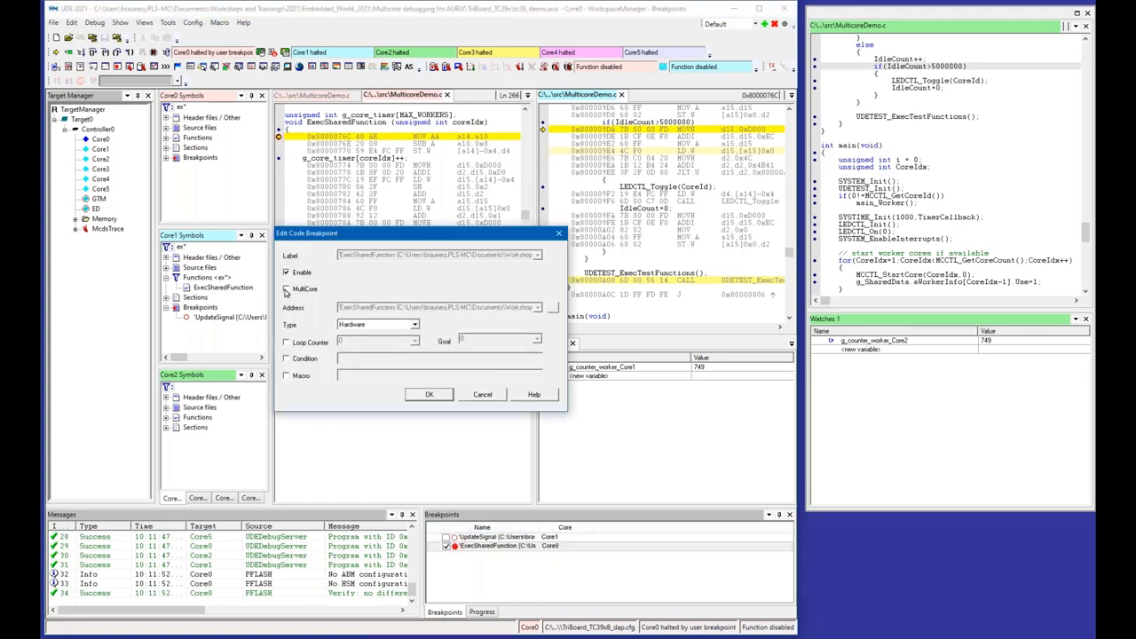
left_click(286, 288)
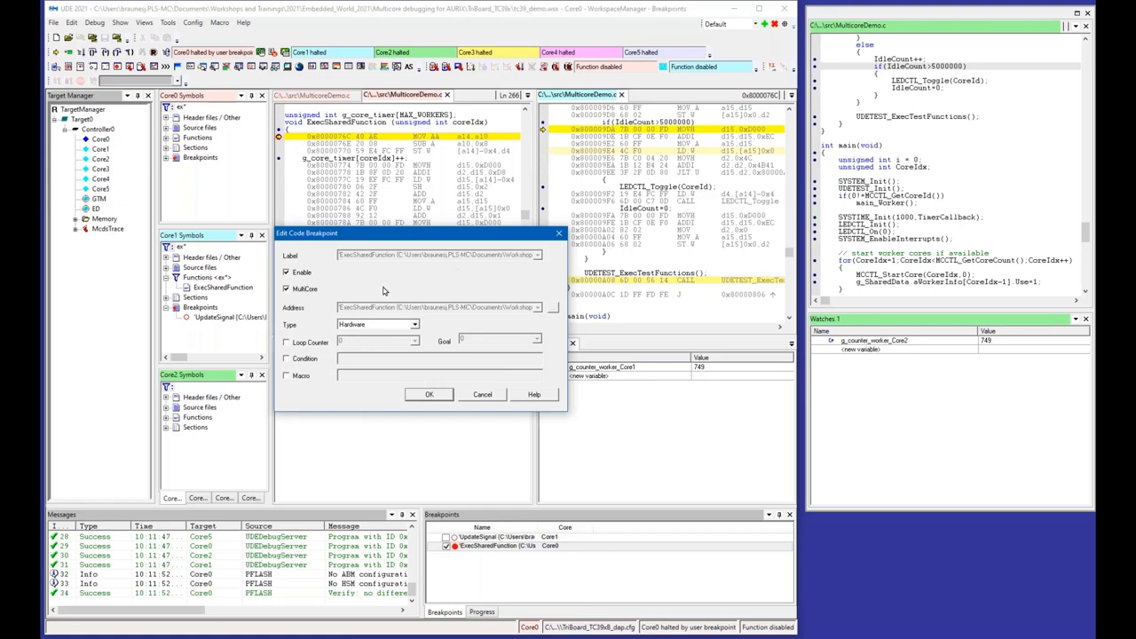
left_click(429, 394)
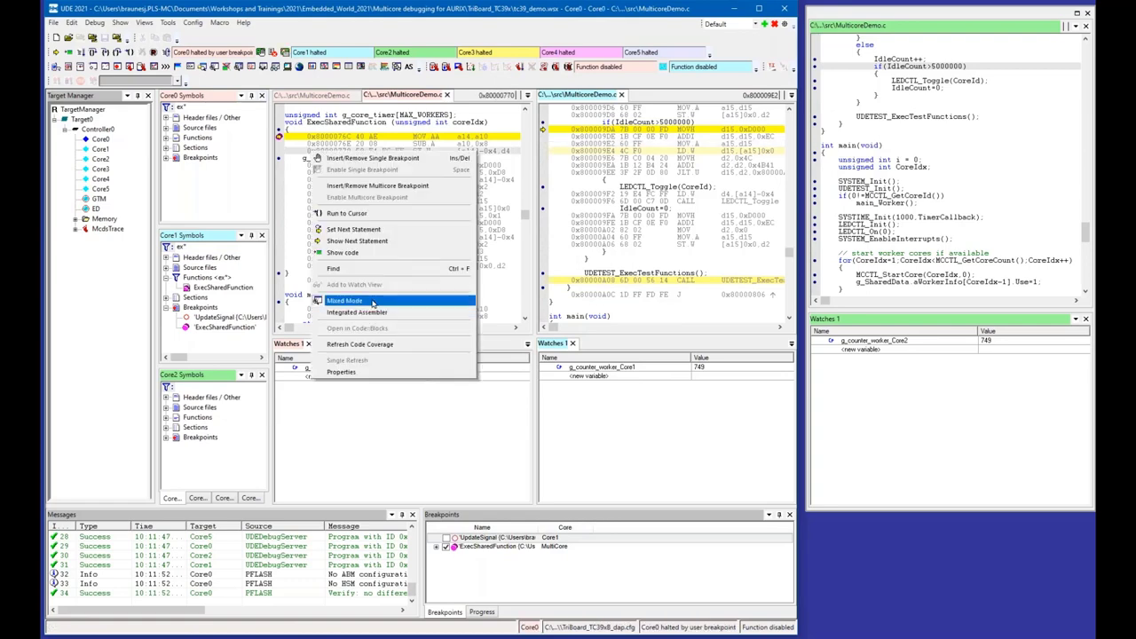
- Turn off Mixed Mode in Core0's editor to show plain source
left_click(344, 300)
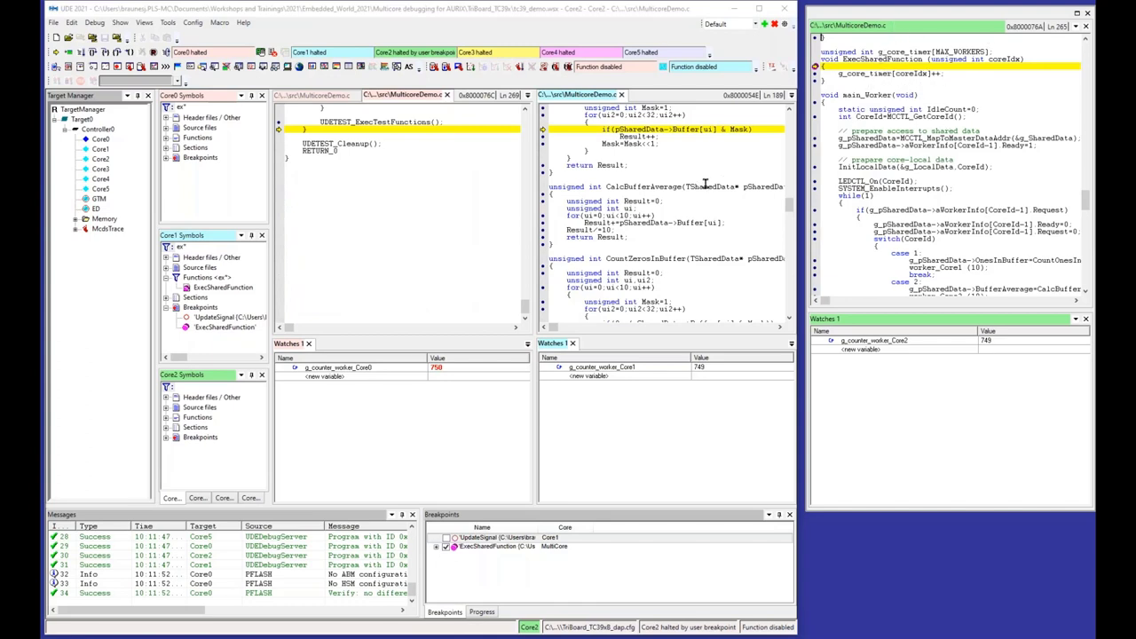
mouse_move(687, 384)
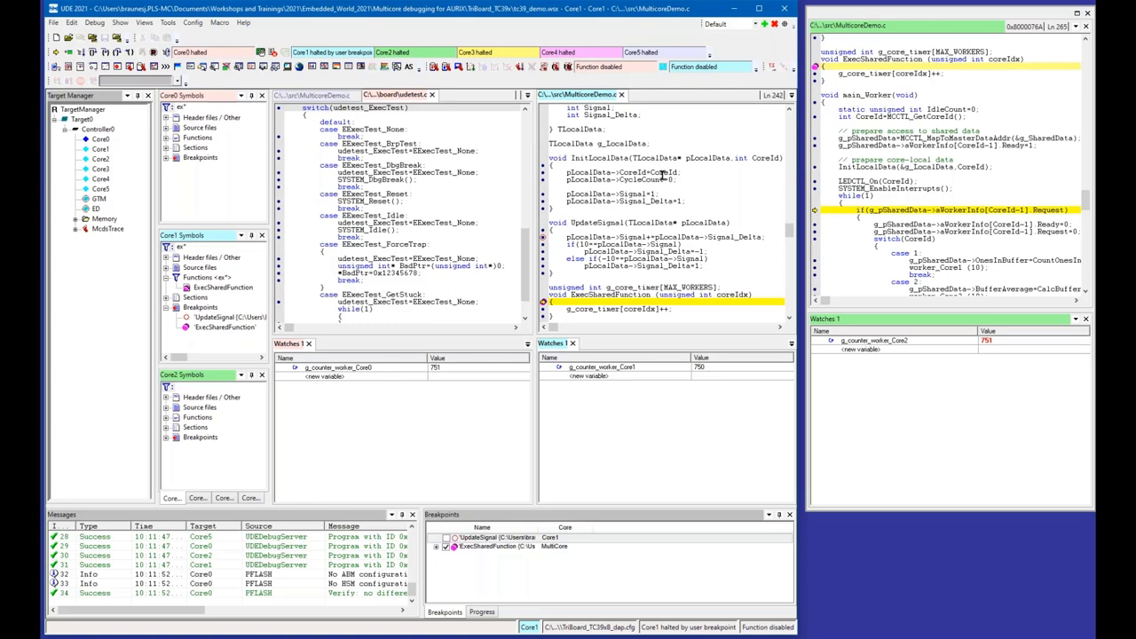
mouse_move(581, 193)
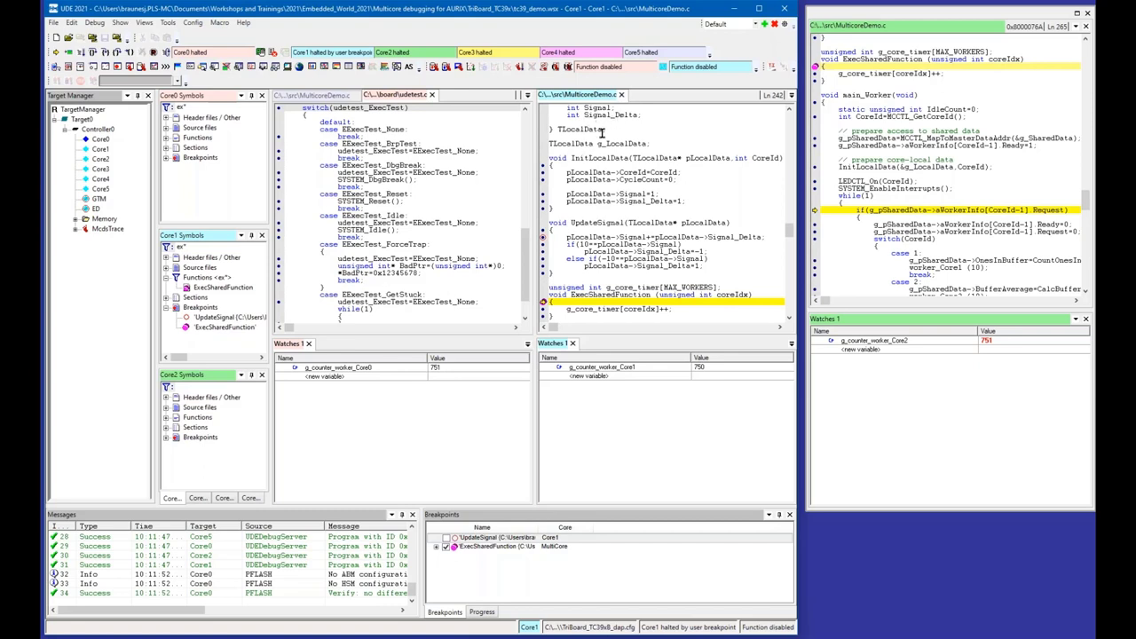
mouse_move(768, 140)
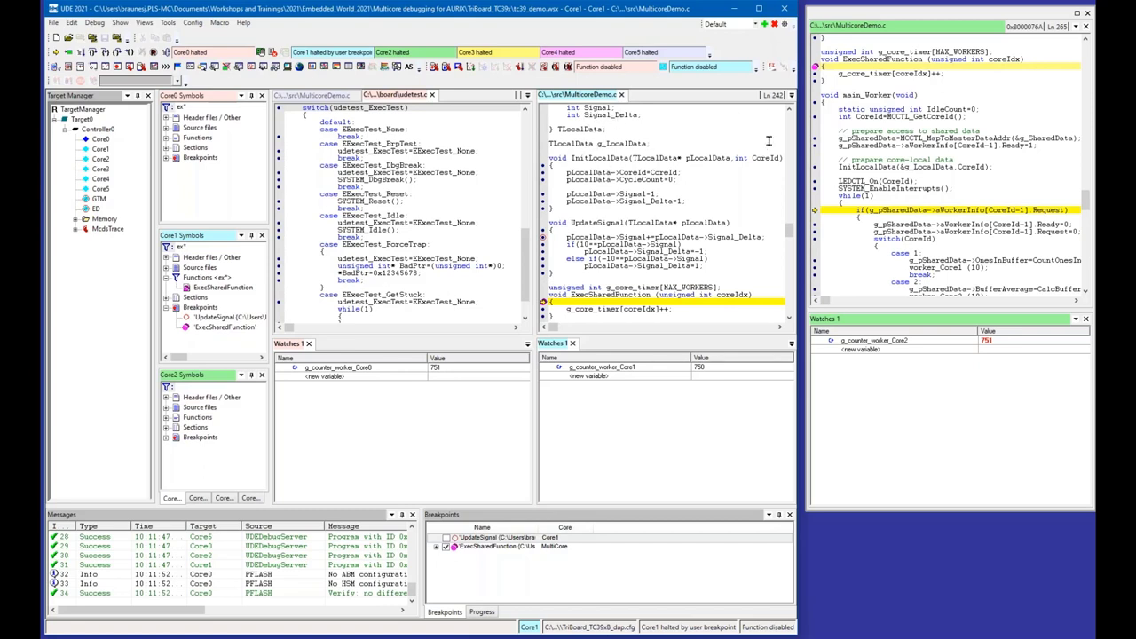
mouse_move(684, 165)
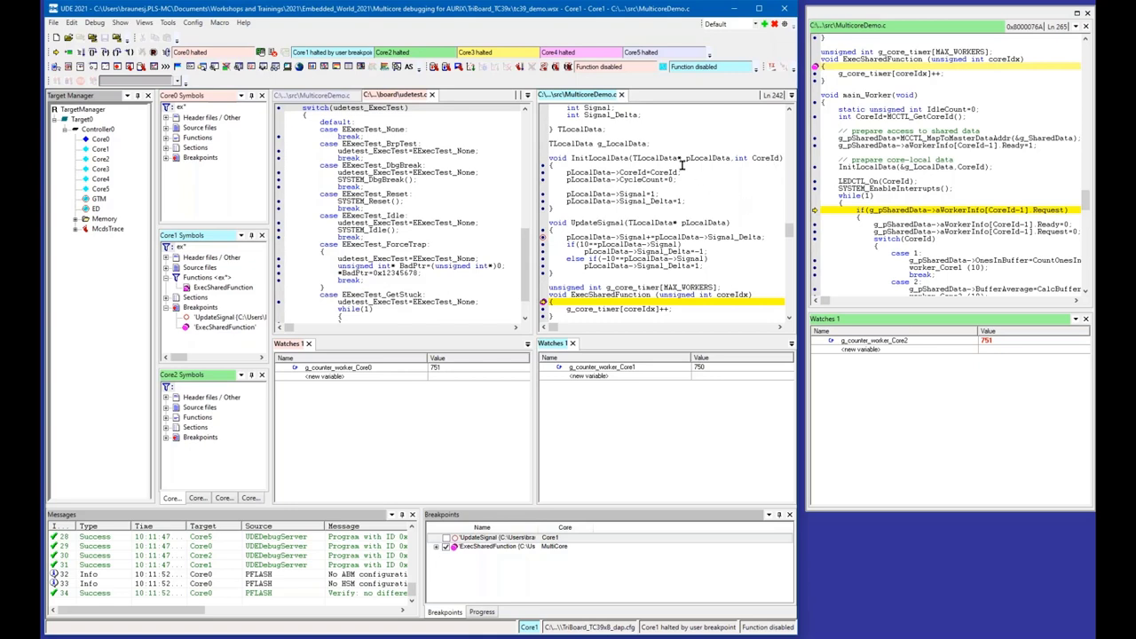
mouse_move(659, 184)
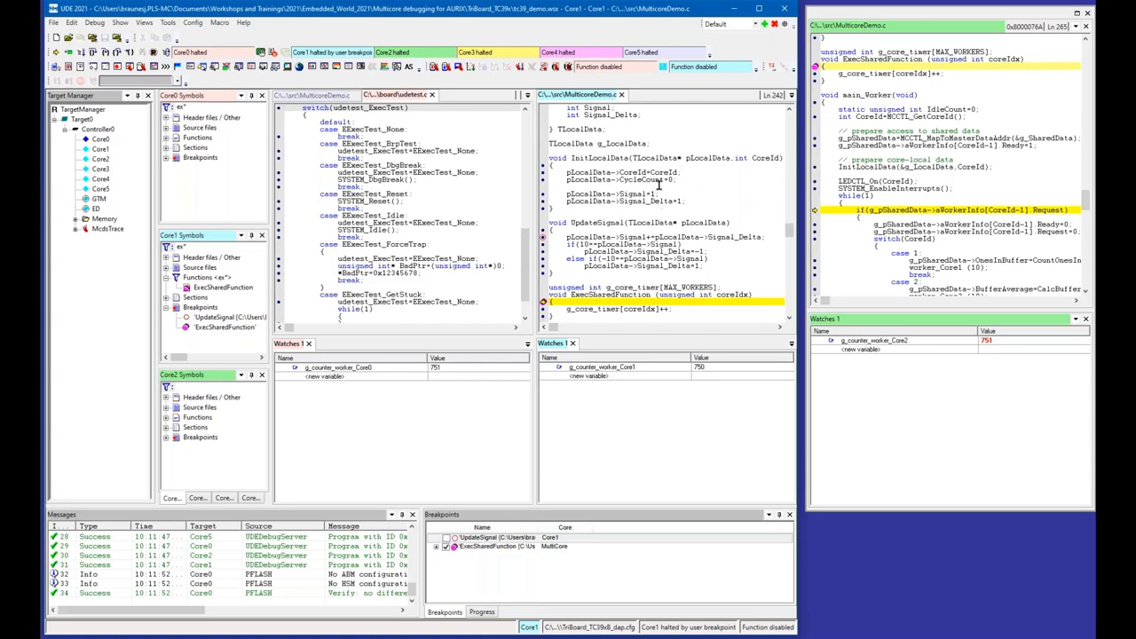
mouse_move(664, 135)
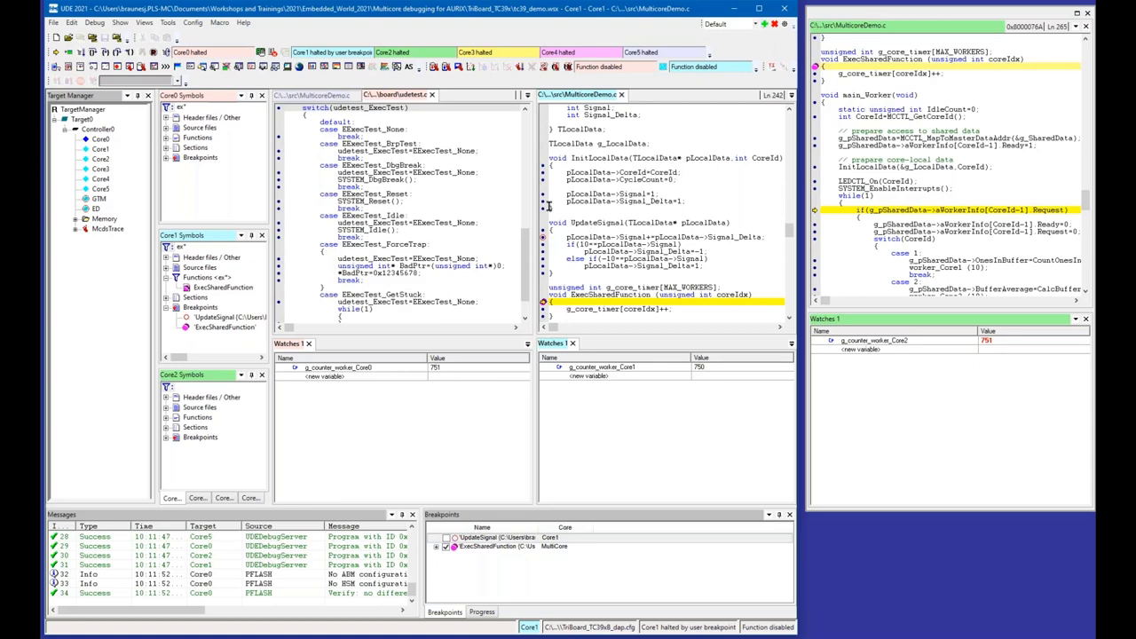
mouse_move(856, 234)
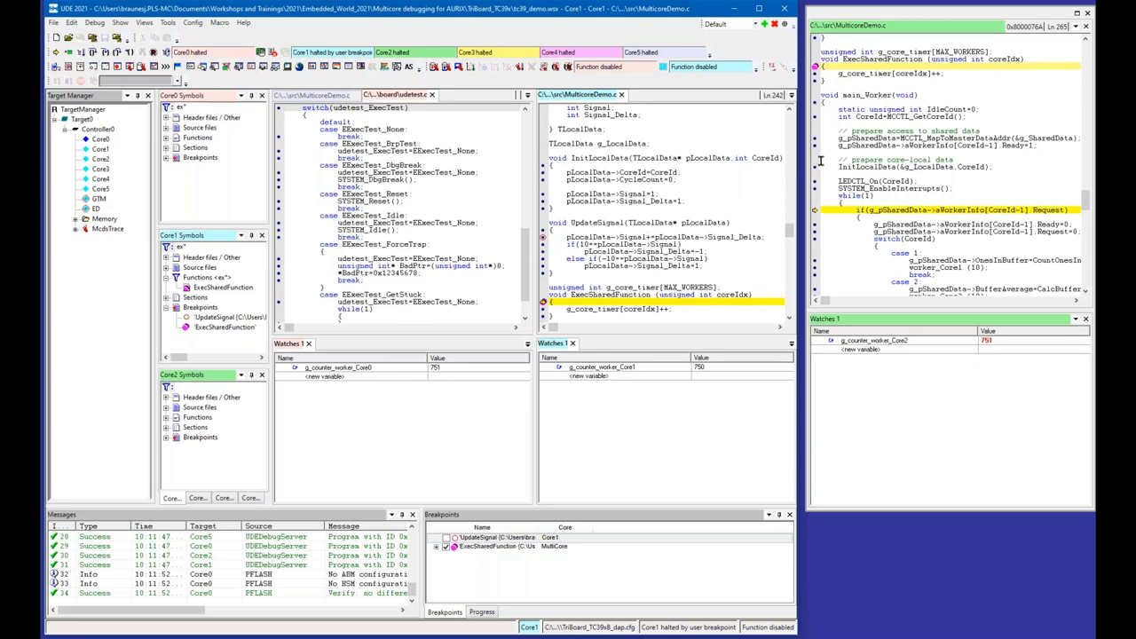
mouse_move(666, 277)
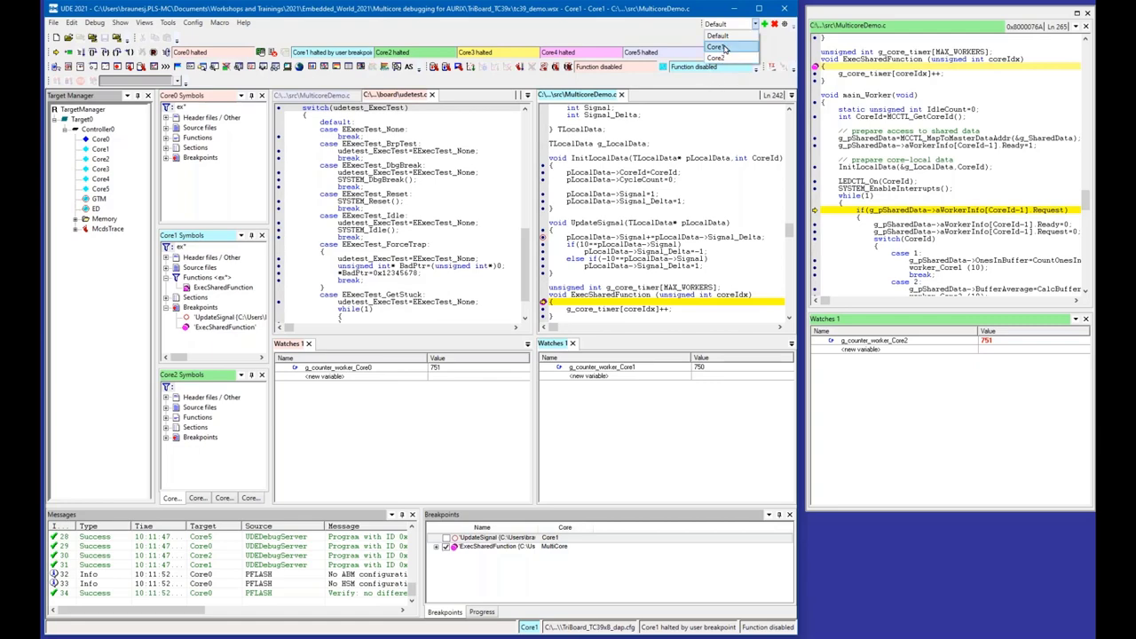
mouse_move(769, 96)
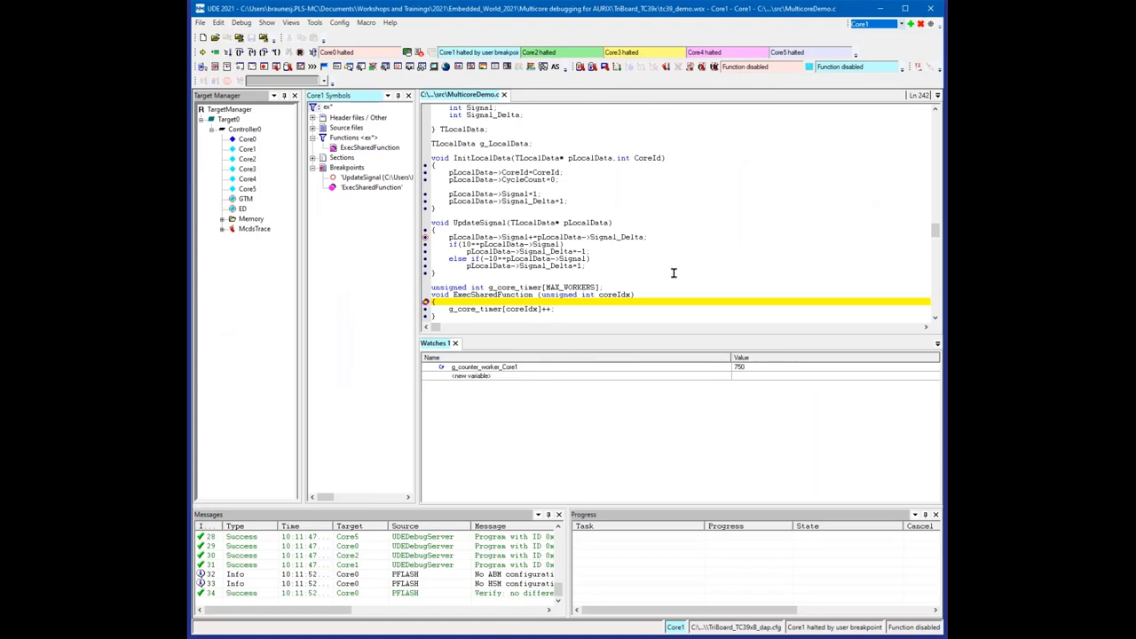
mouse_move(530, 204)
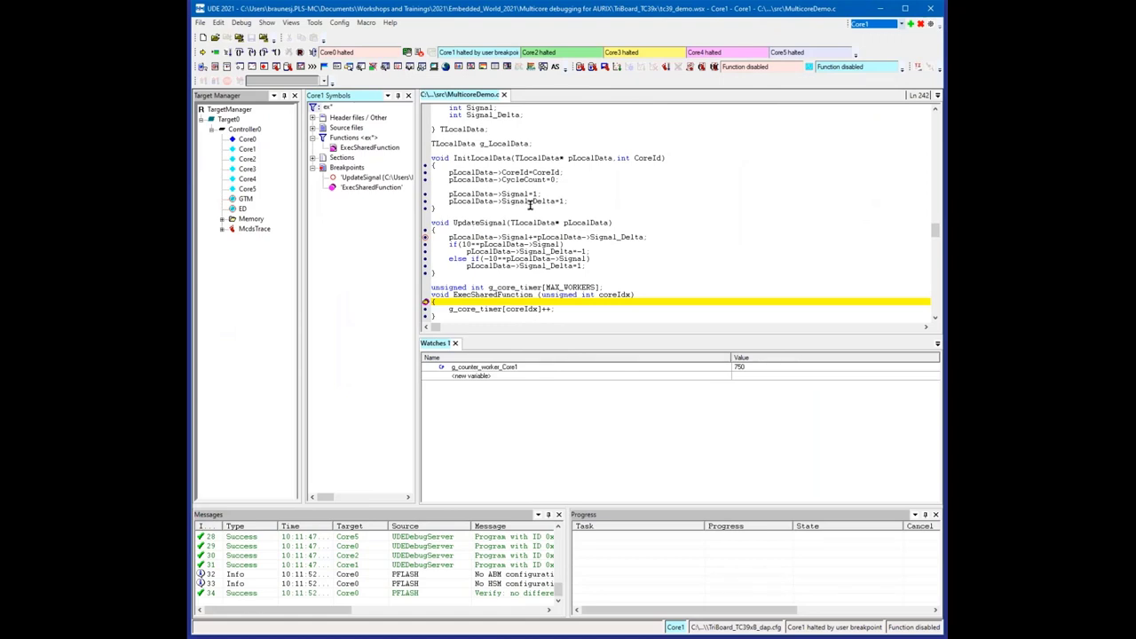
- Switch the workspace to the Core2 perspective, then reopen the perspective list
left_click(898, 24)
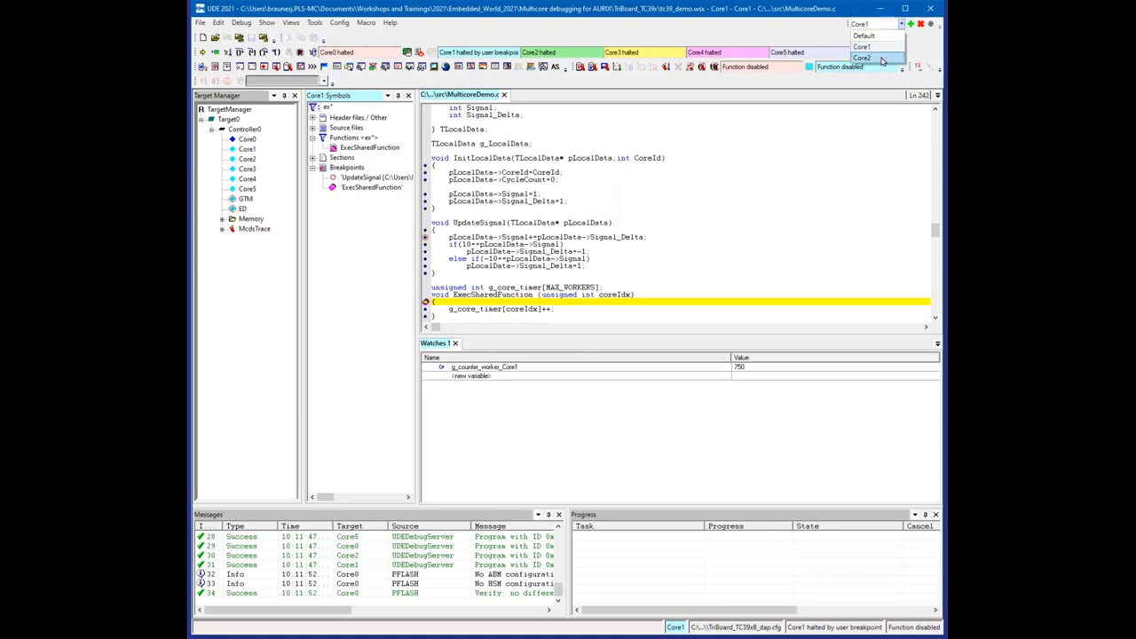
left_click(861, 57)
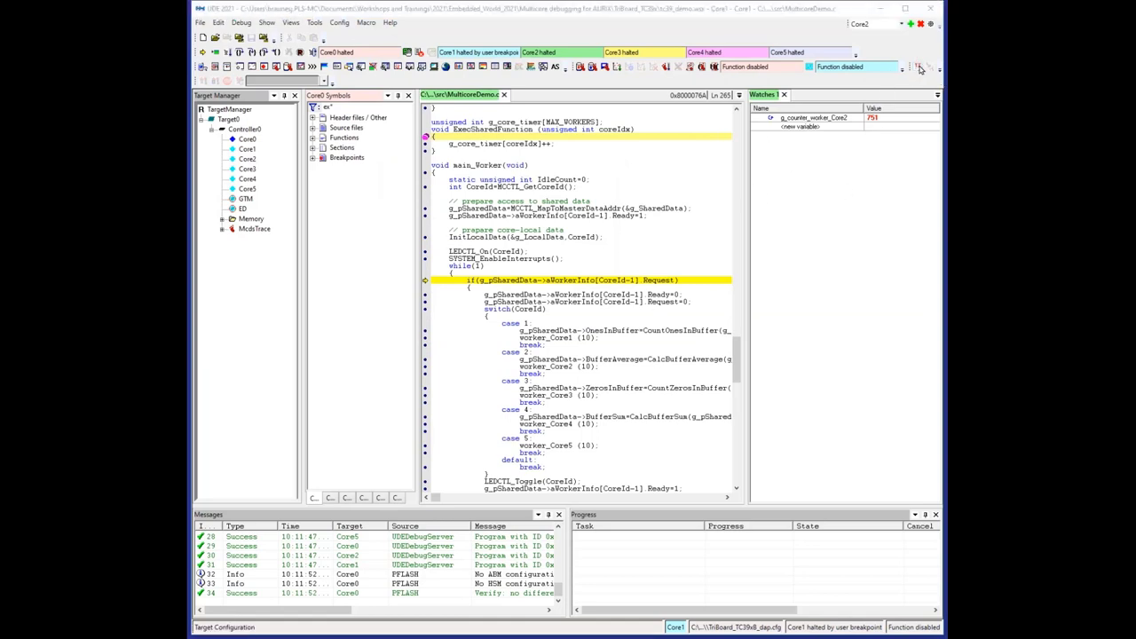
left_click(892, 24)
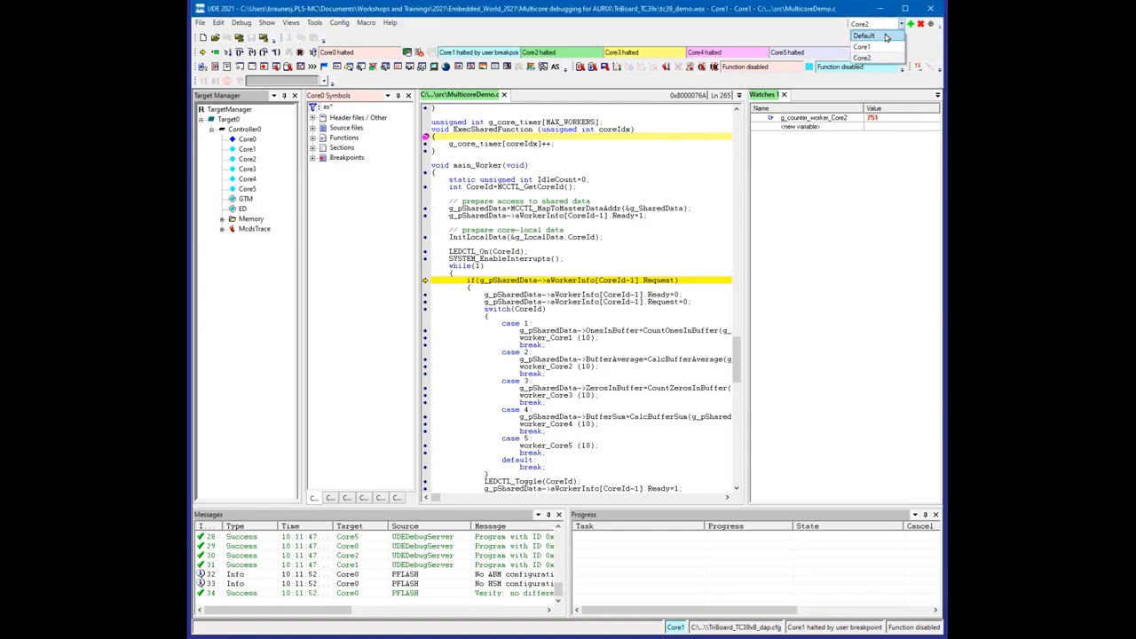